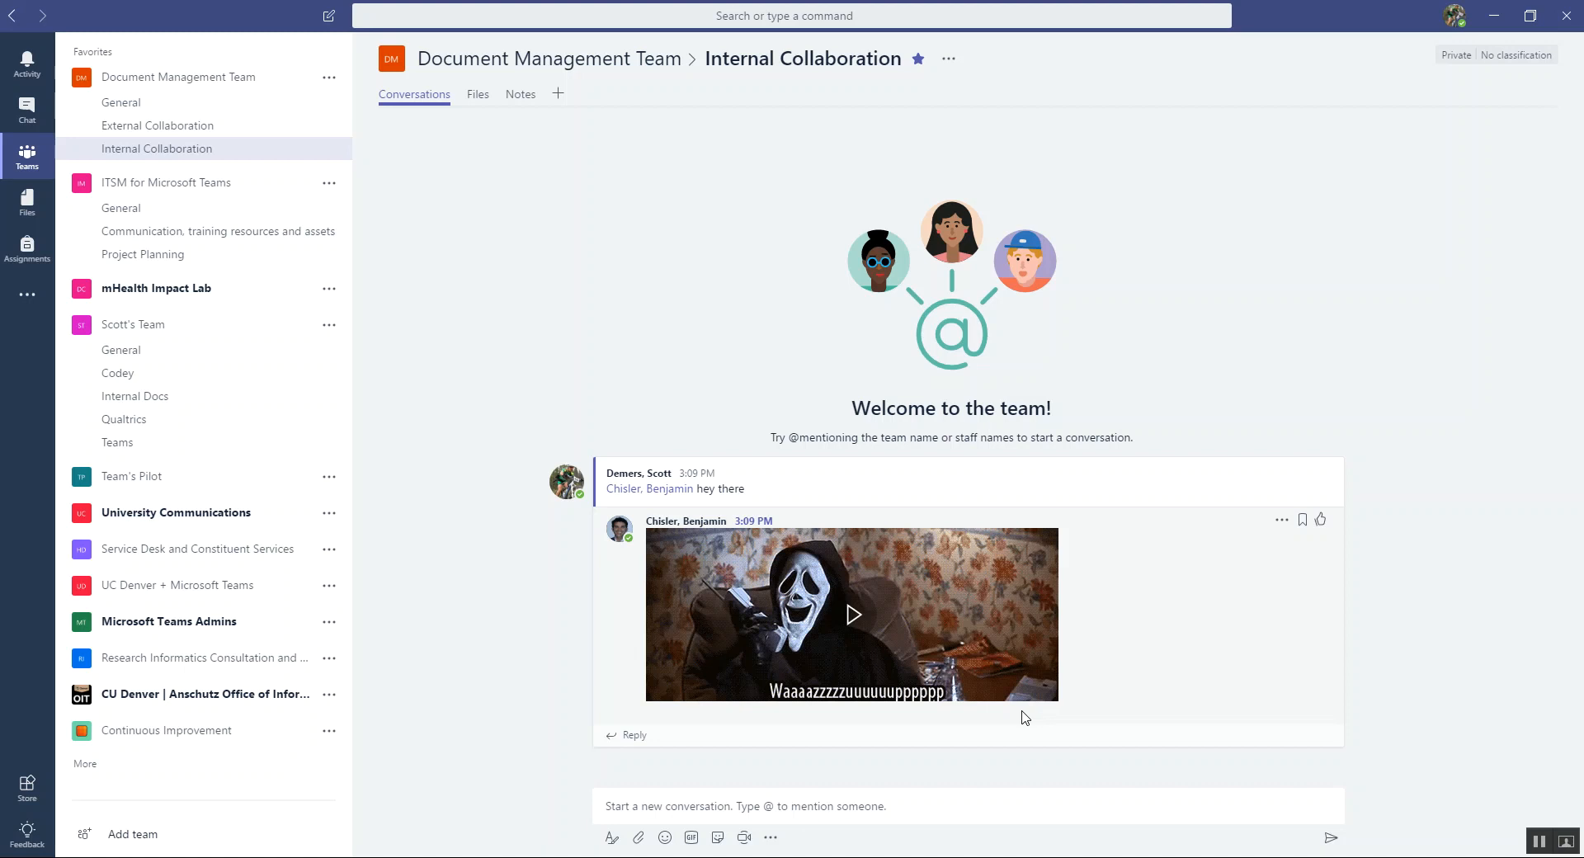
mouse_move(524, 8)
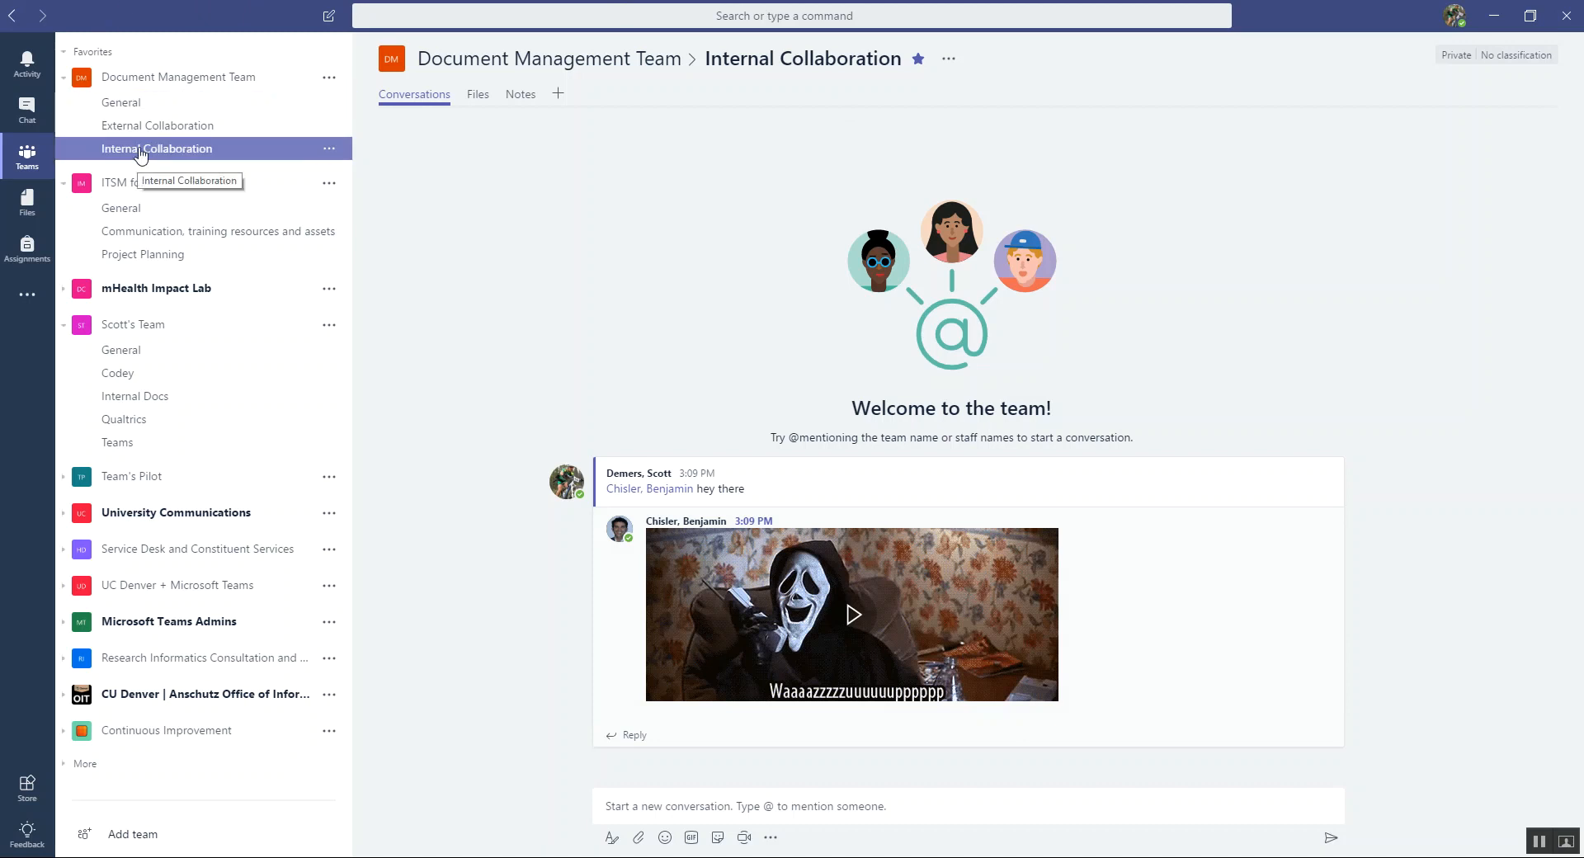
mouse_move(348, 341)
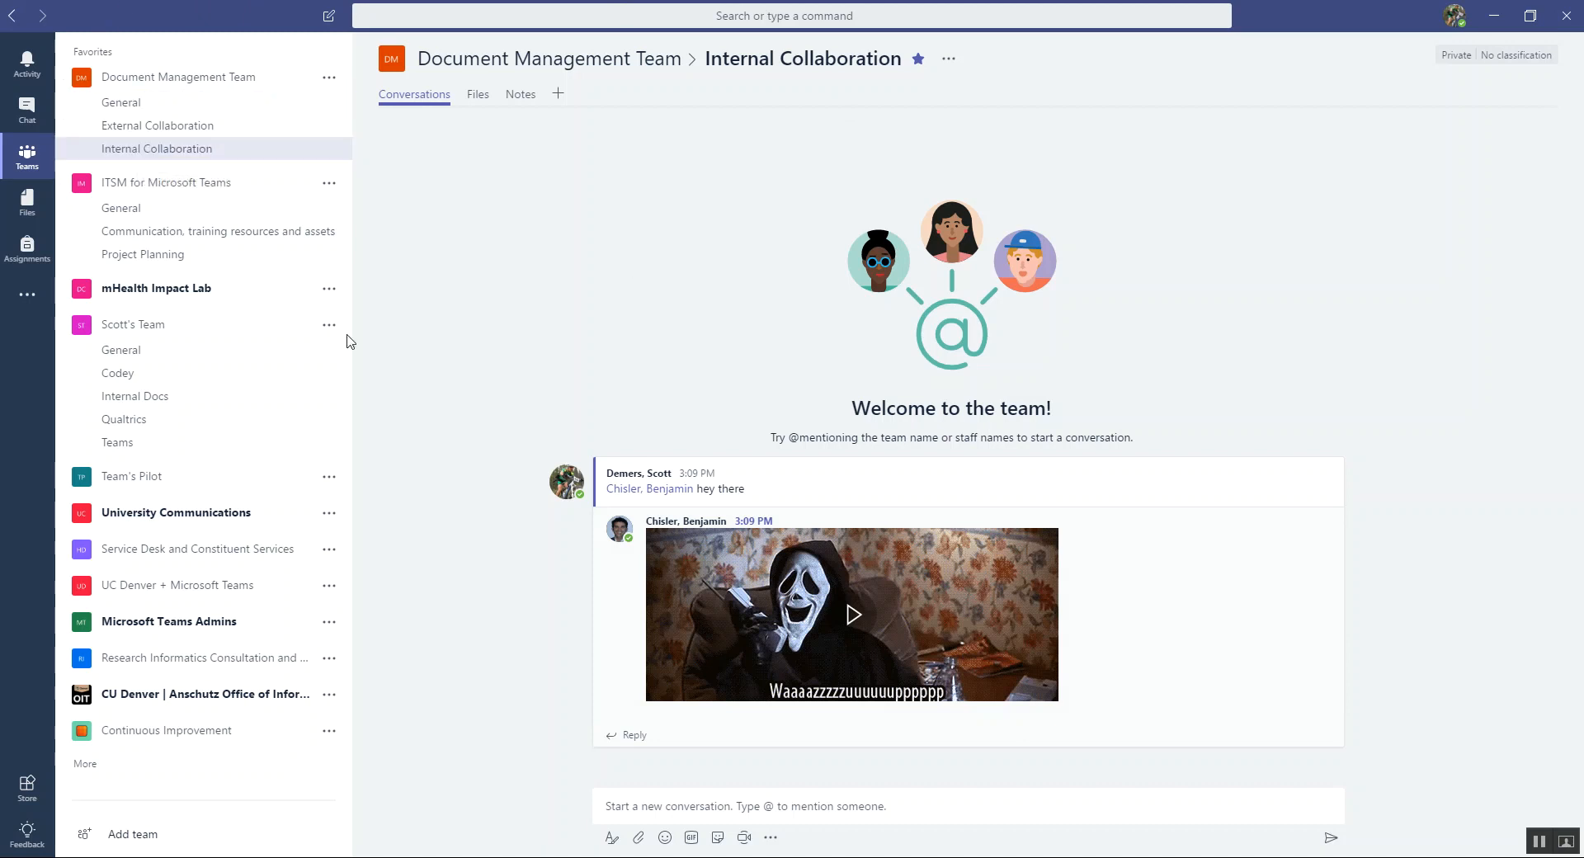
mouse_move(879, 634)
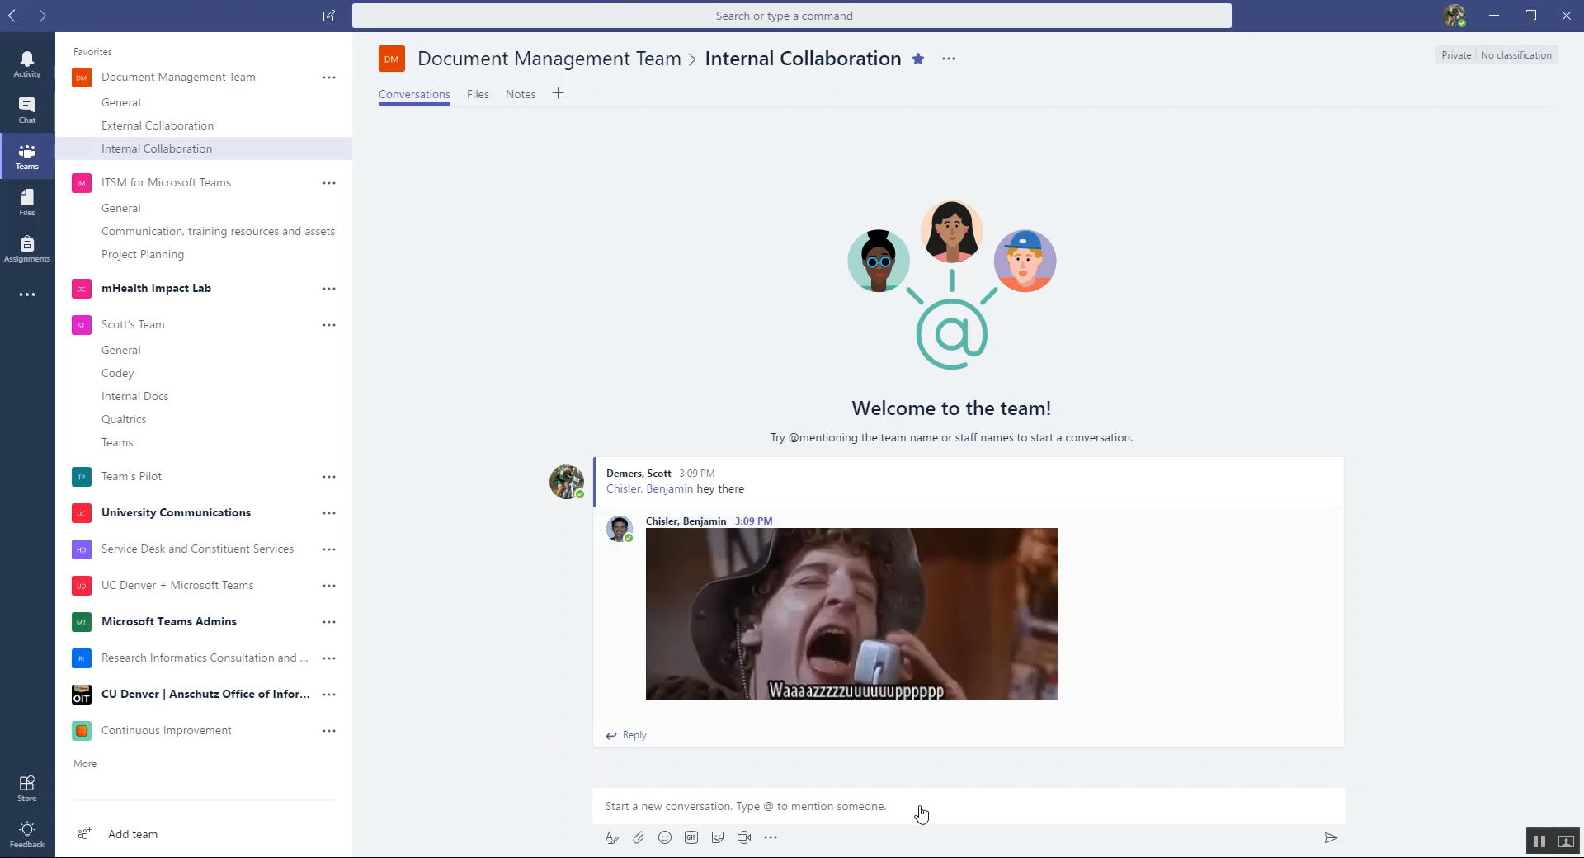
- Post the thread reply "I'm going to open a doc so we can collaborate"
click(633, 735)
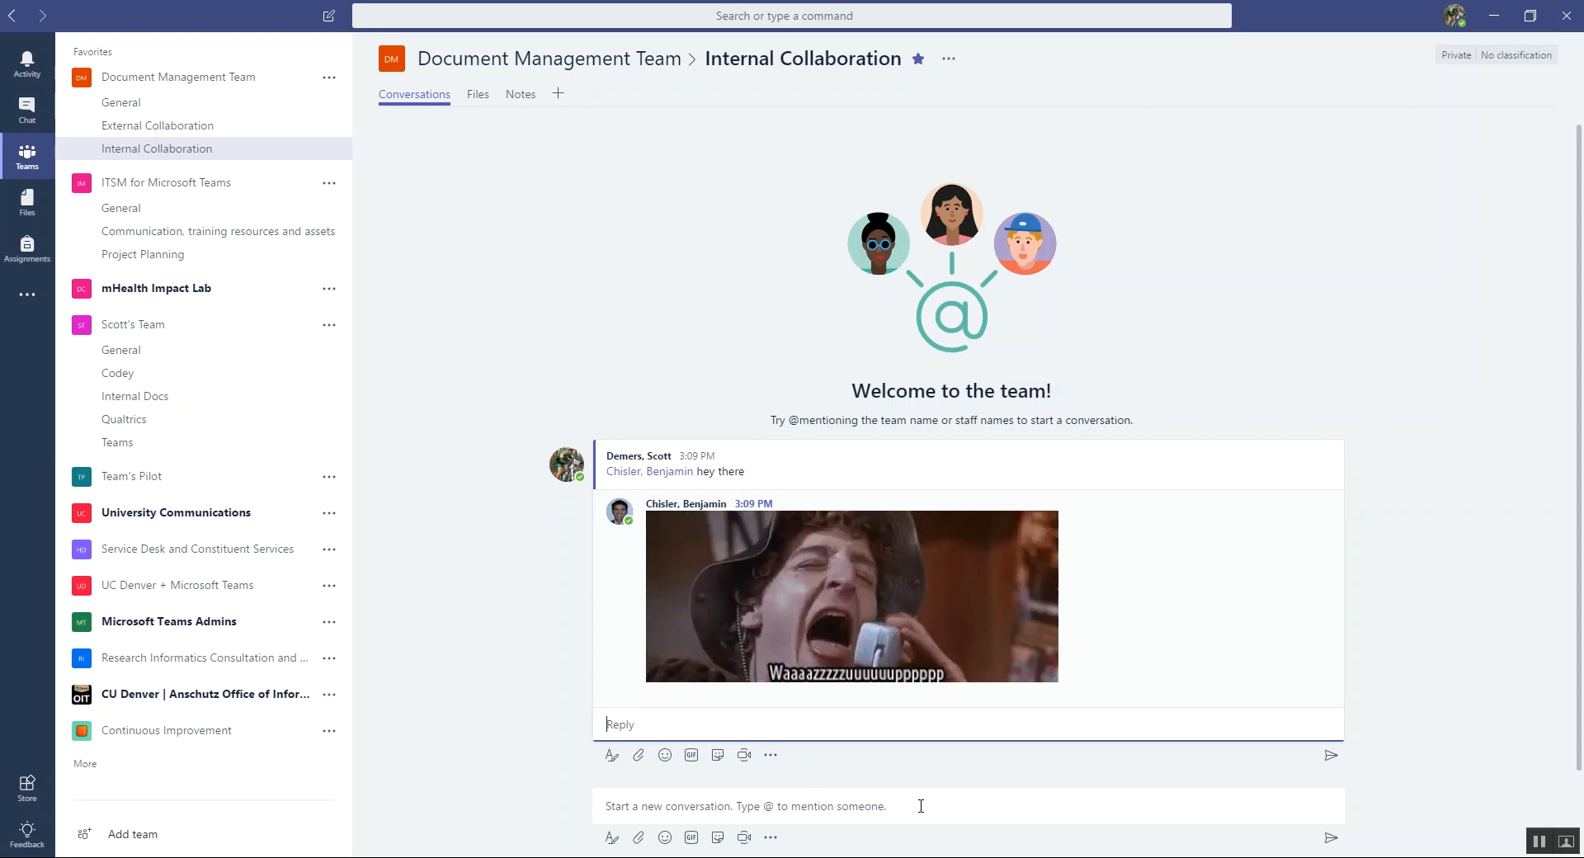
text(I'm)
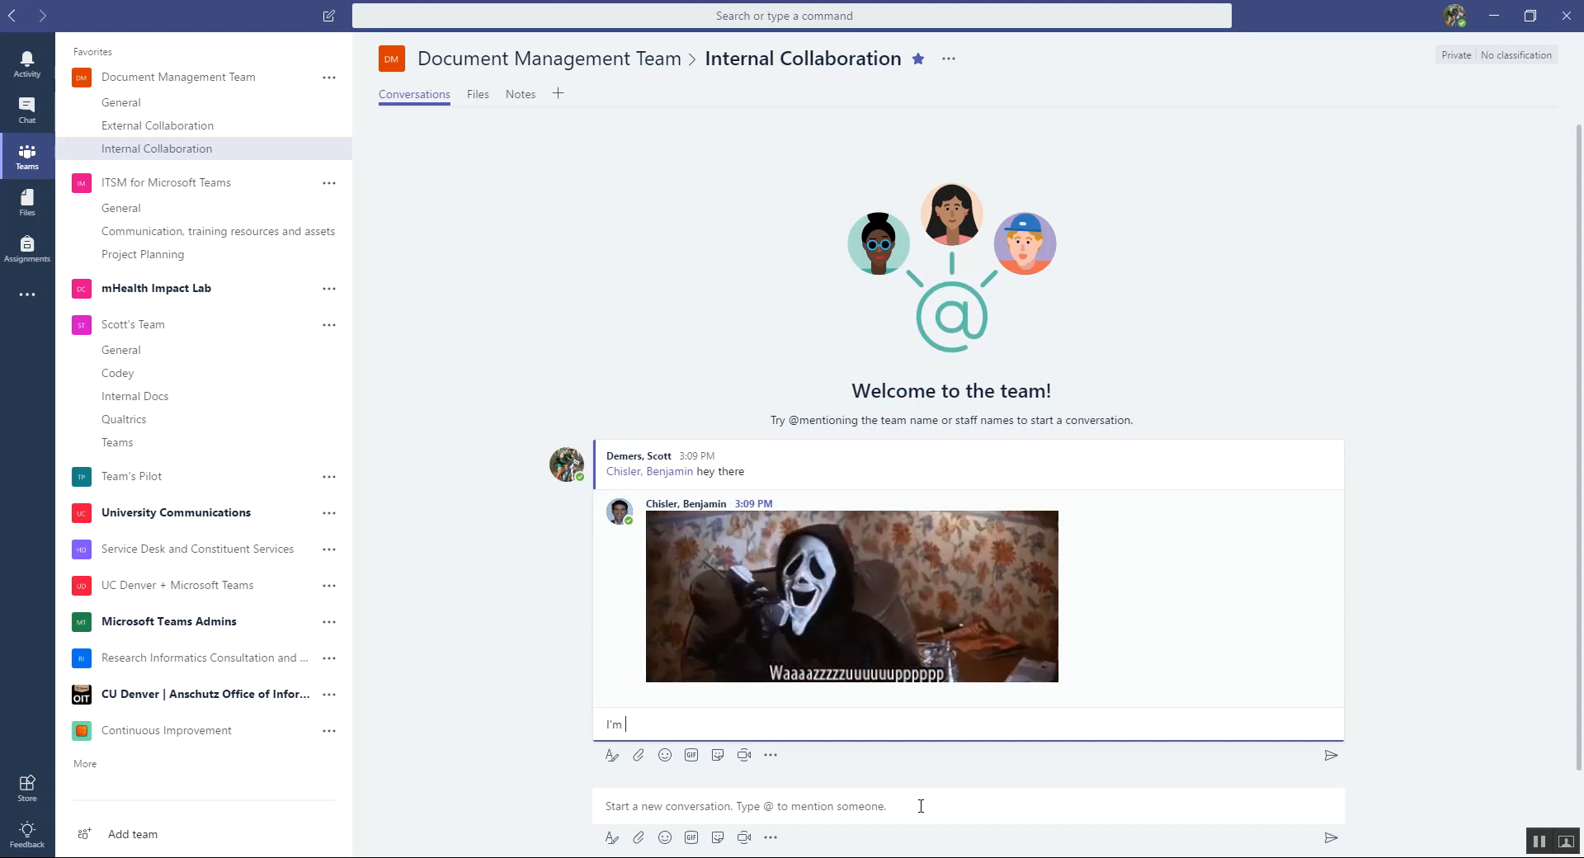
text(going to ope)
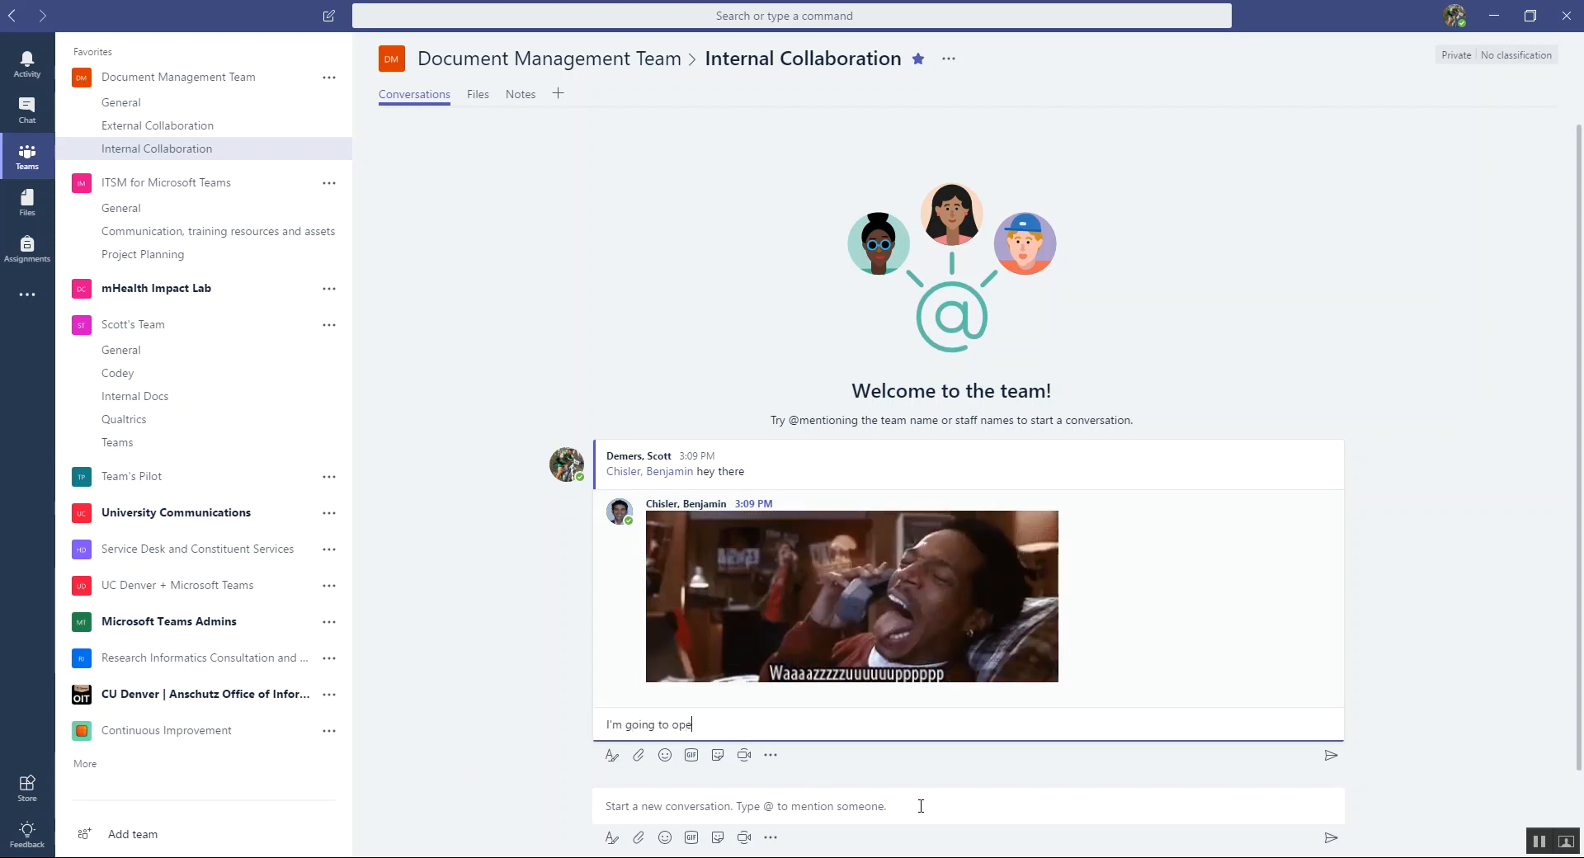
text(n a)
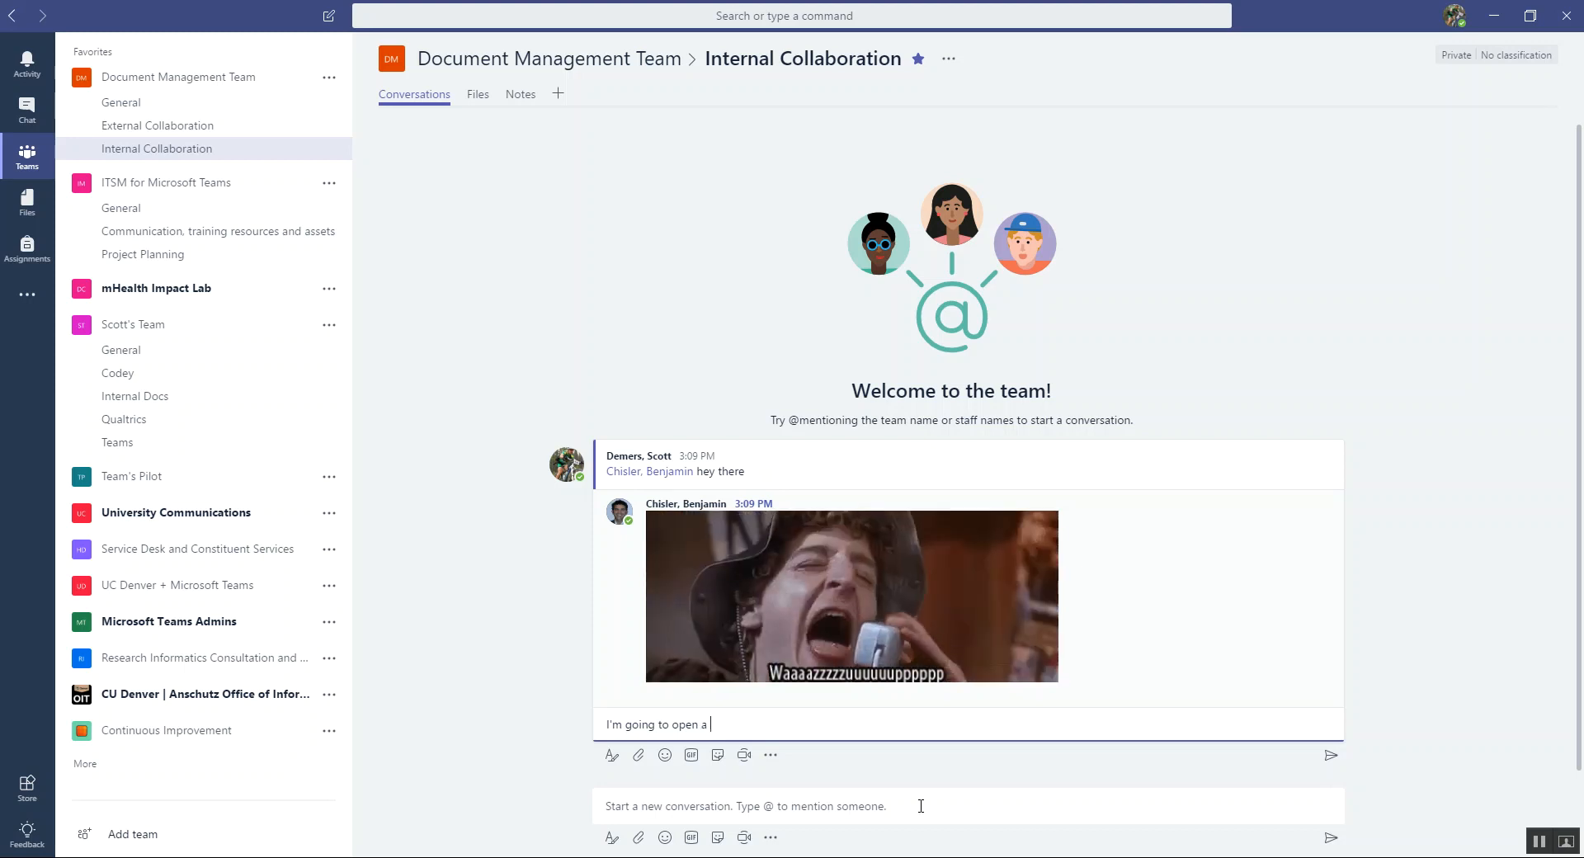
text(doc s)
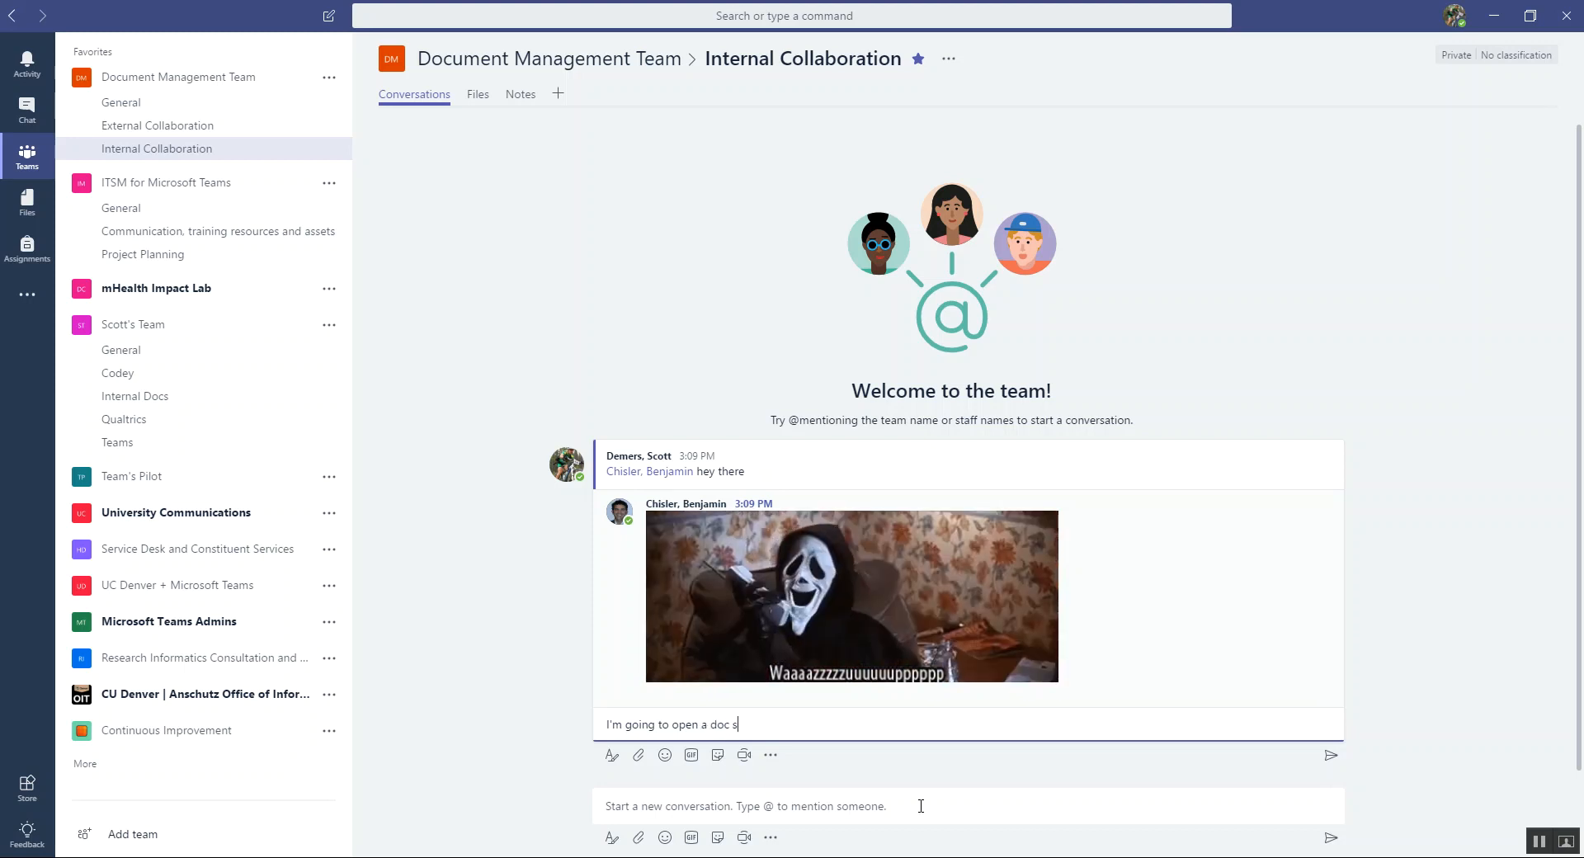
text(o we can co)
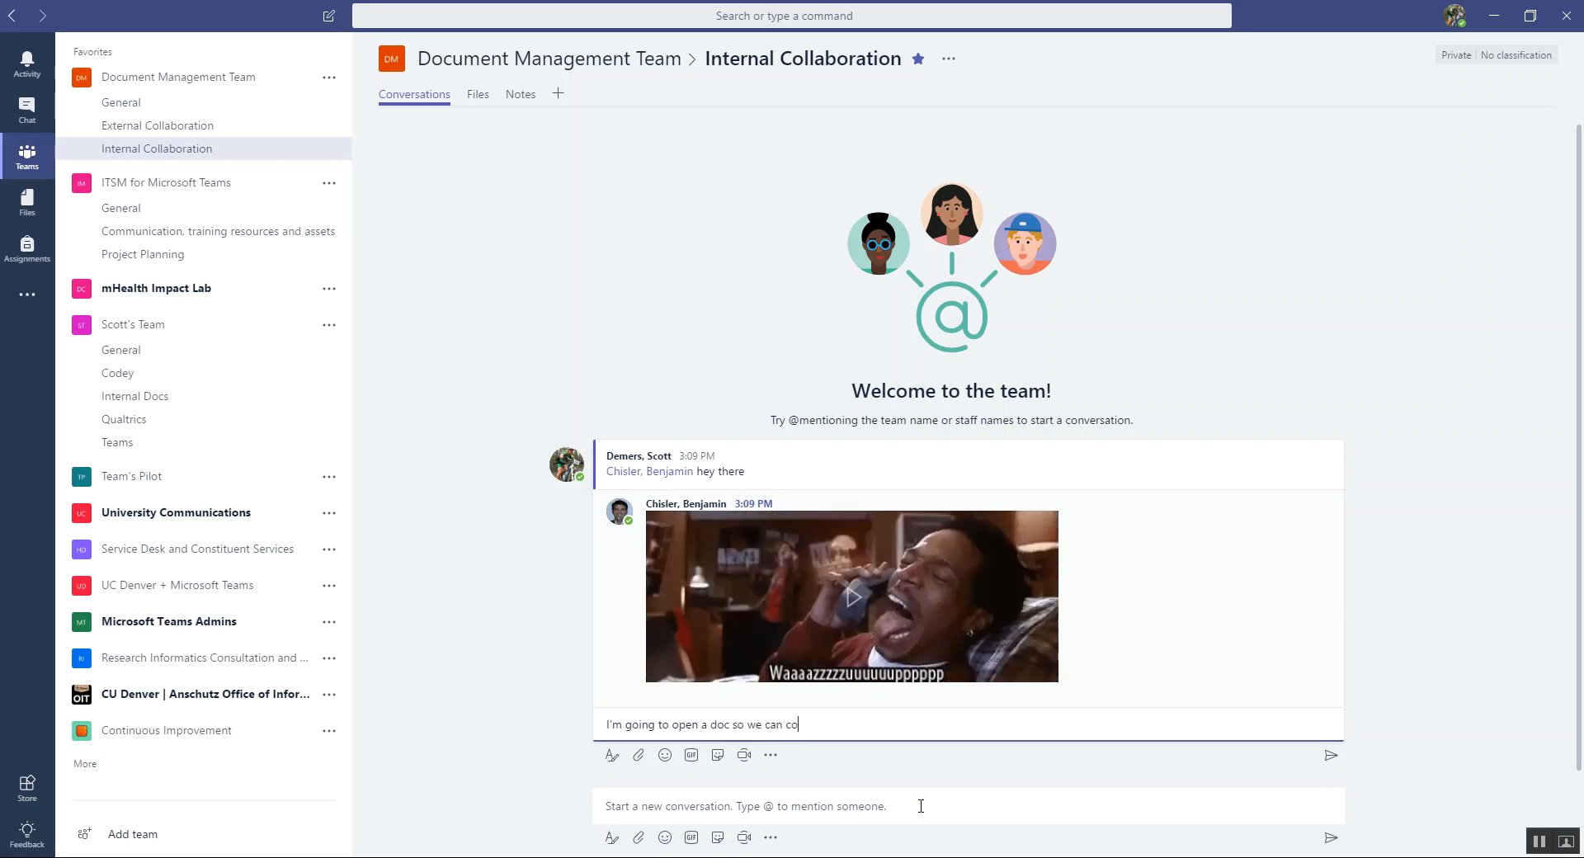
text(llaborate)
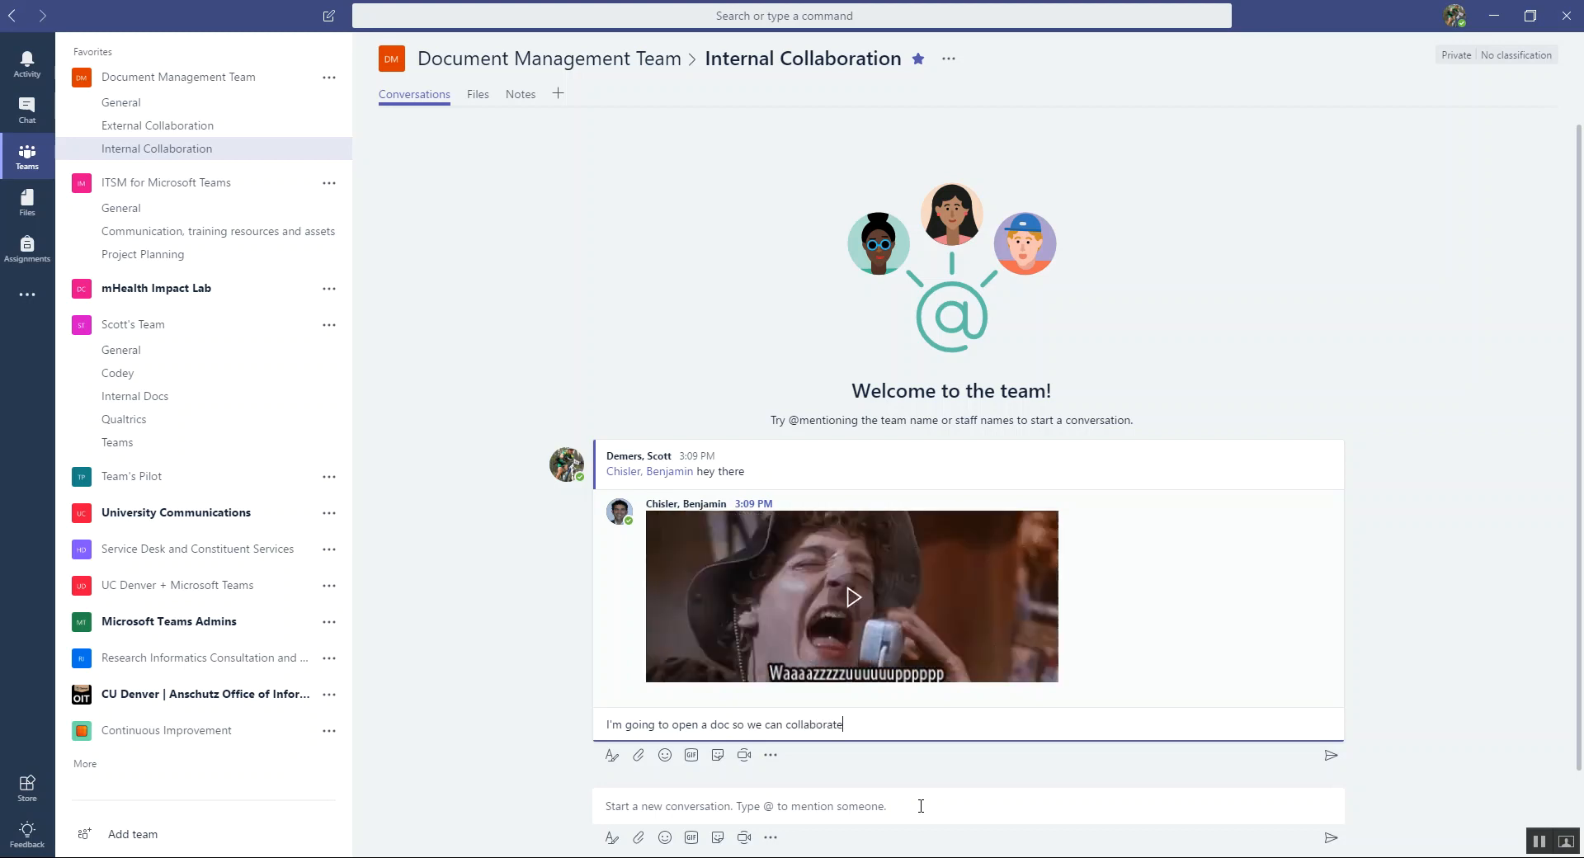
click(1332, 753)
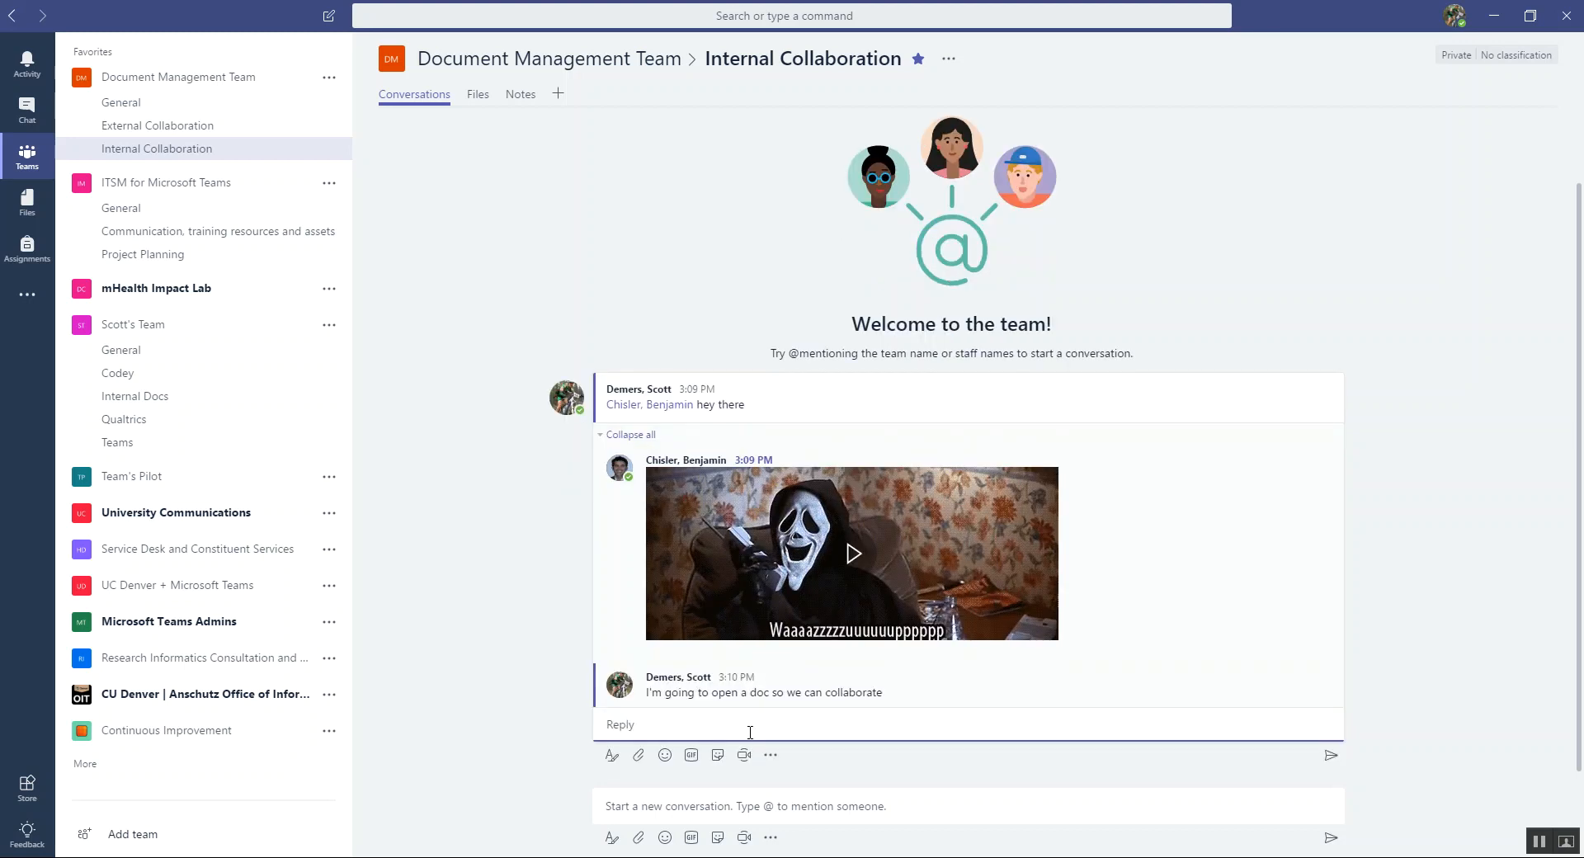
mouse_move(1061, 518)
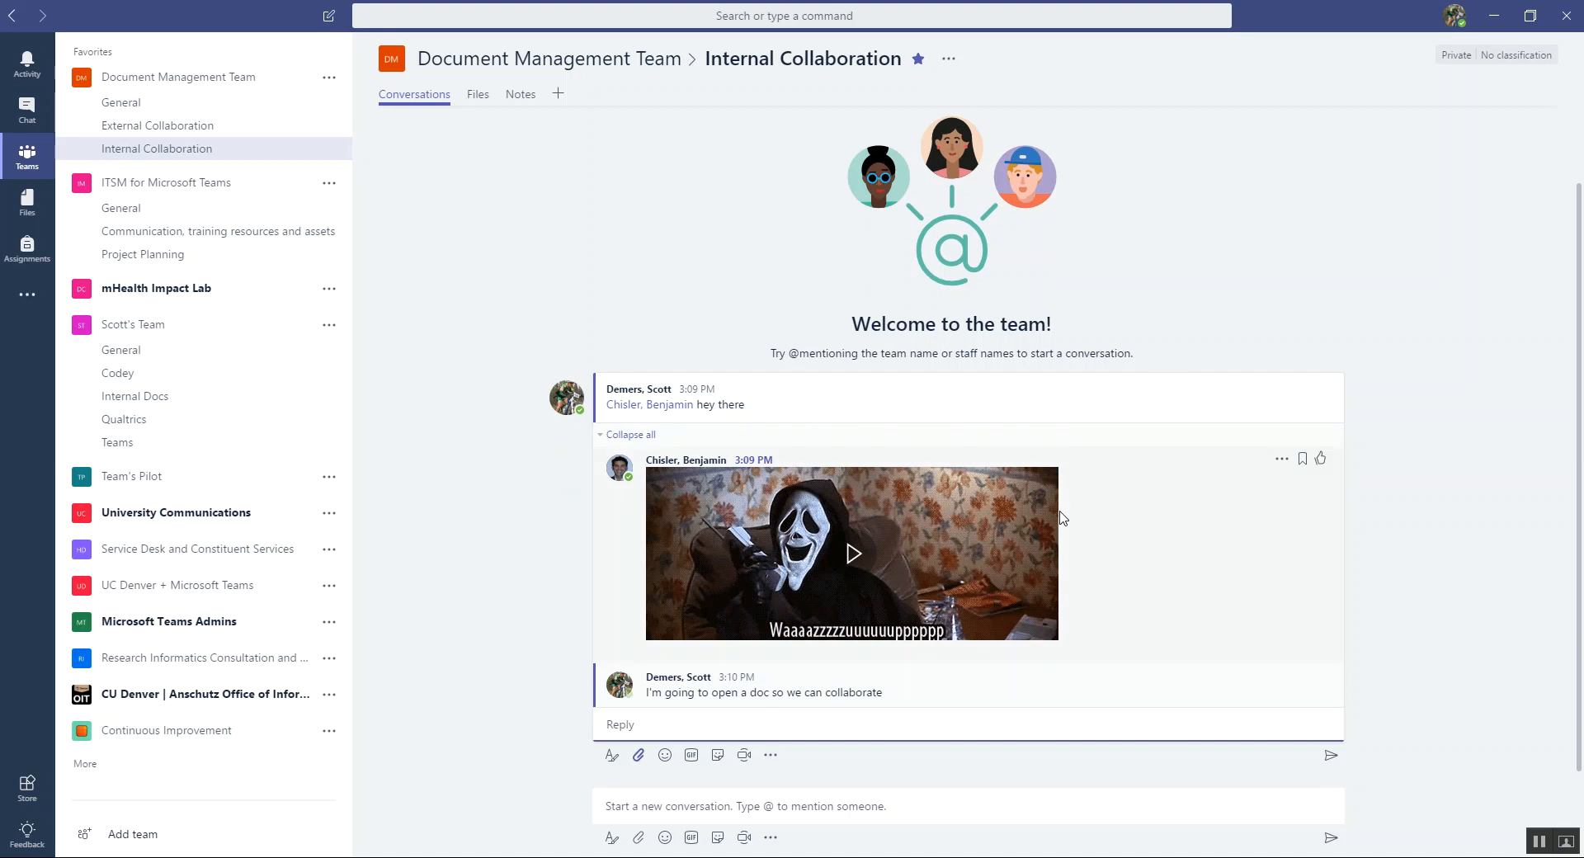
- Upload BenAndScott.docx from the computer as an attachment to a new thread reply
click(638, 754)
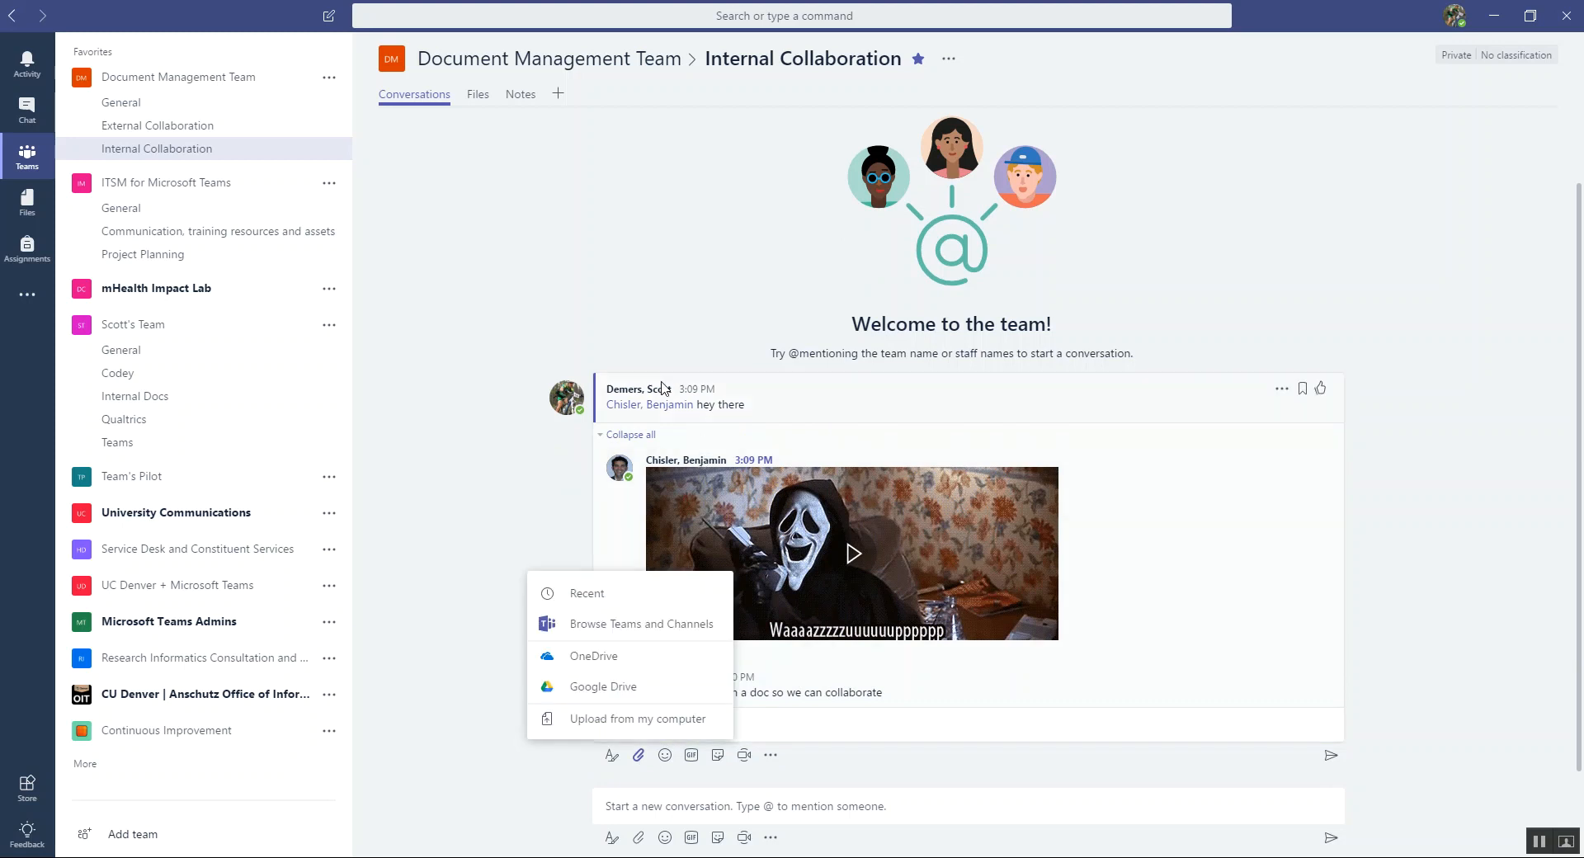
mouse_move(651, 623)
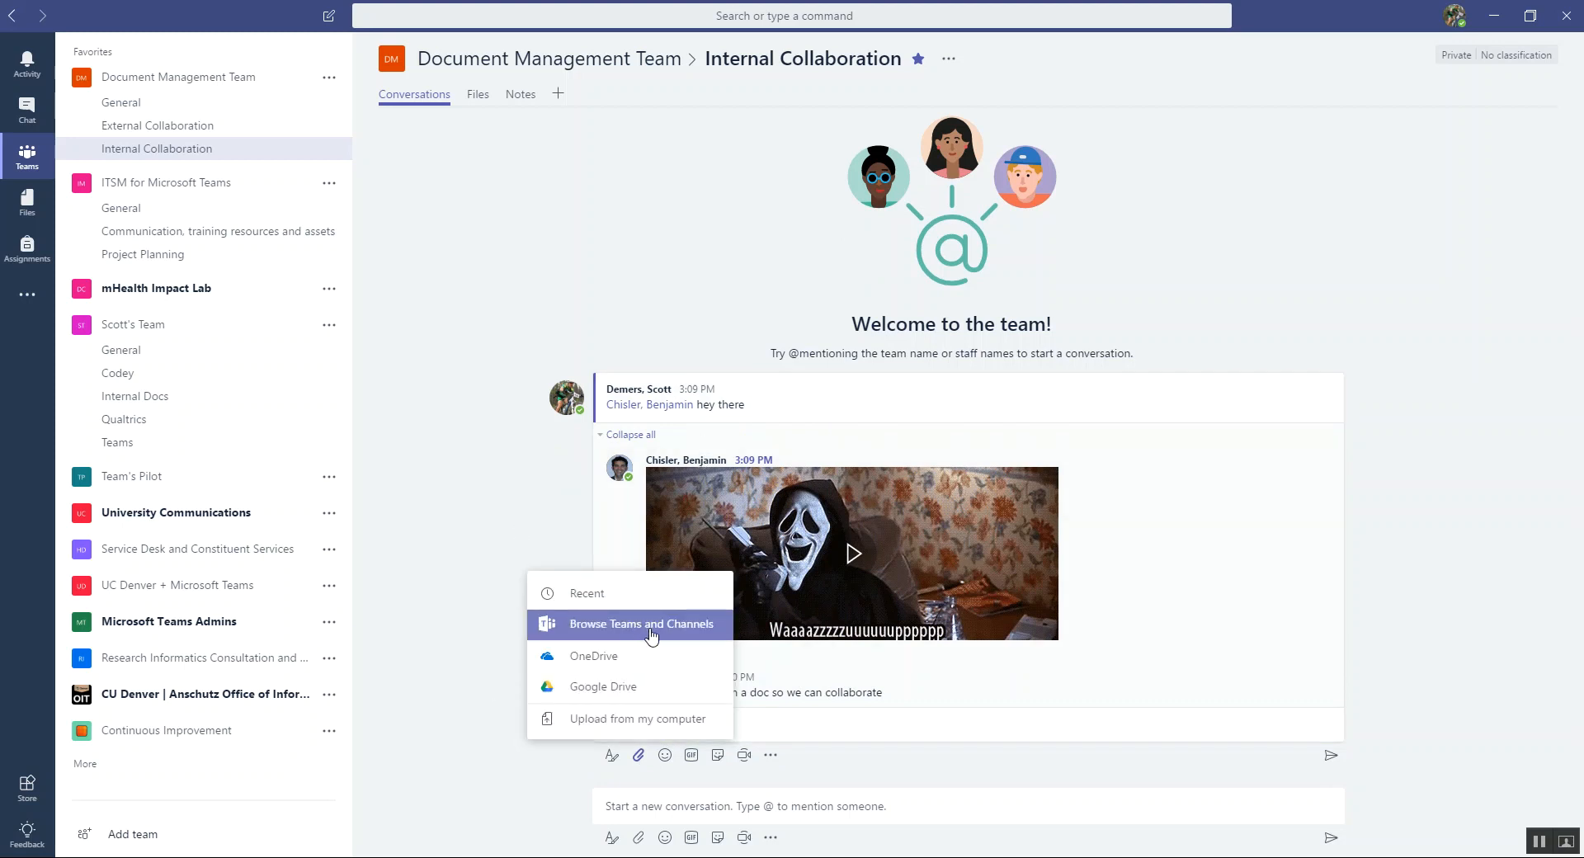
mouse_move(601, 593)
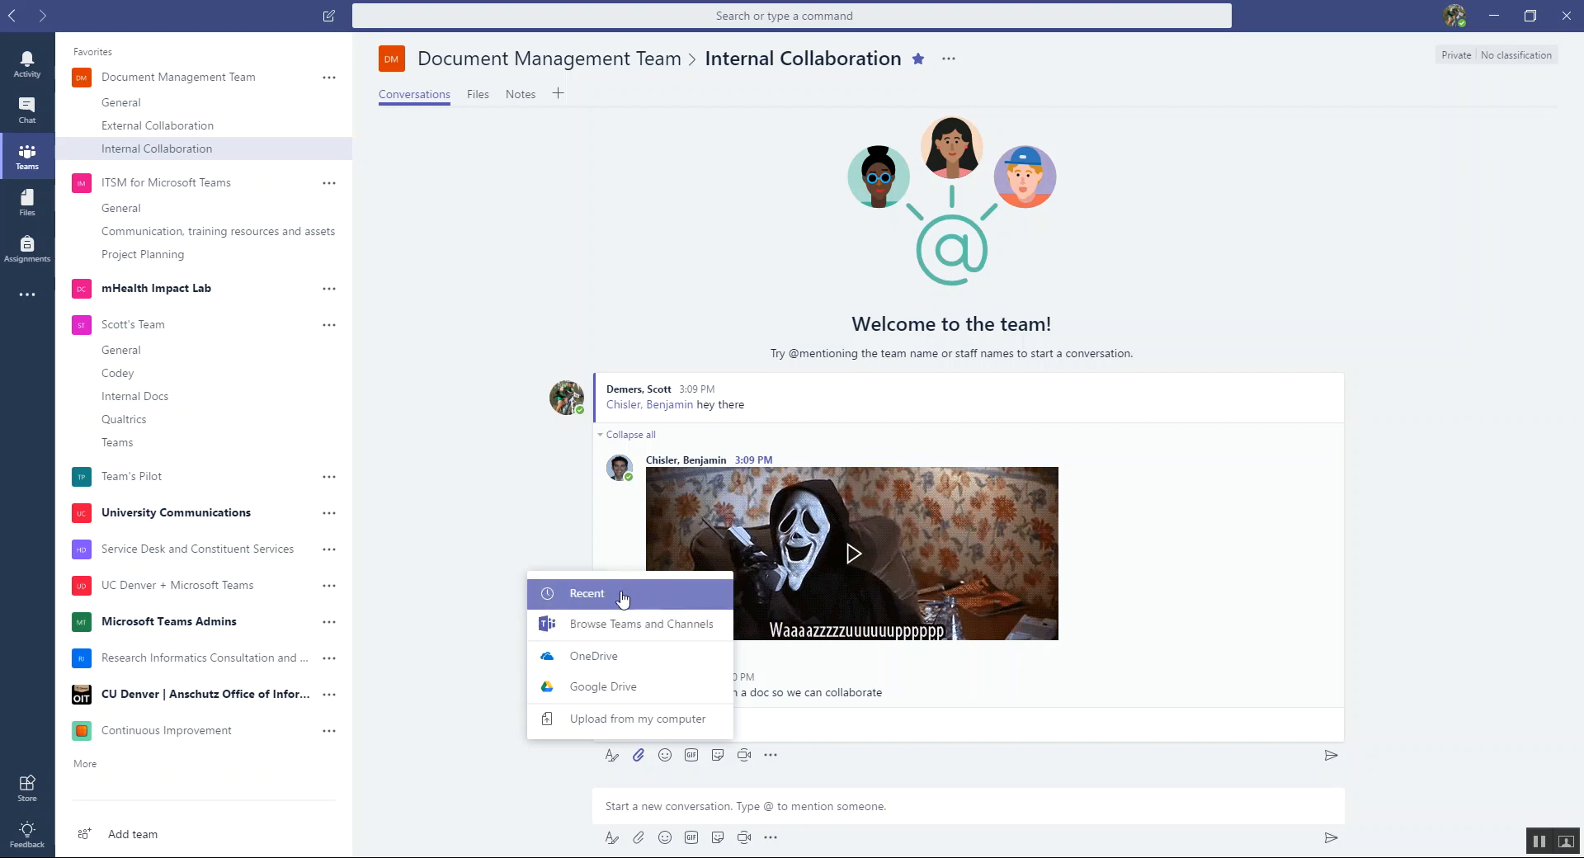
mouse_move(643, 623)
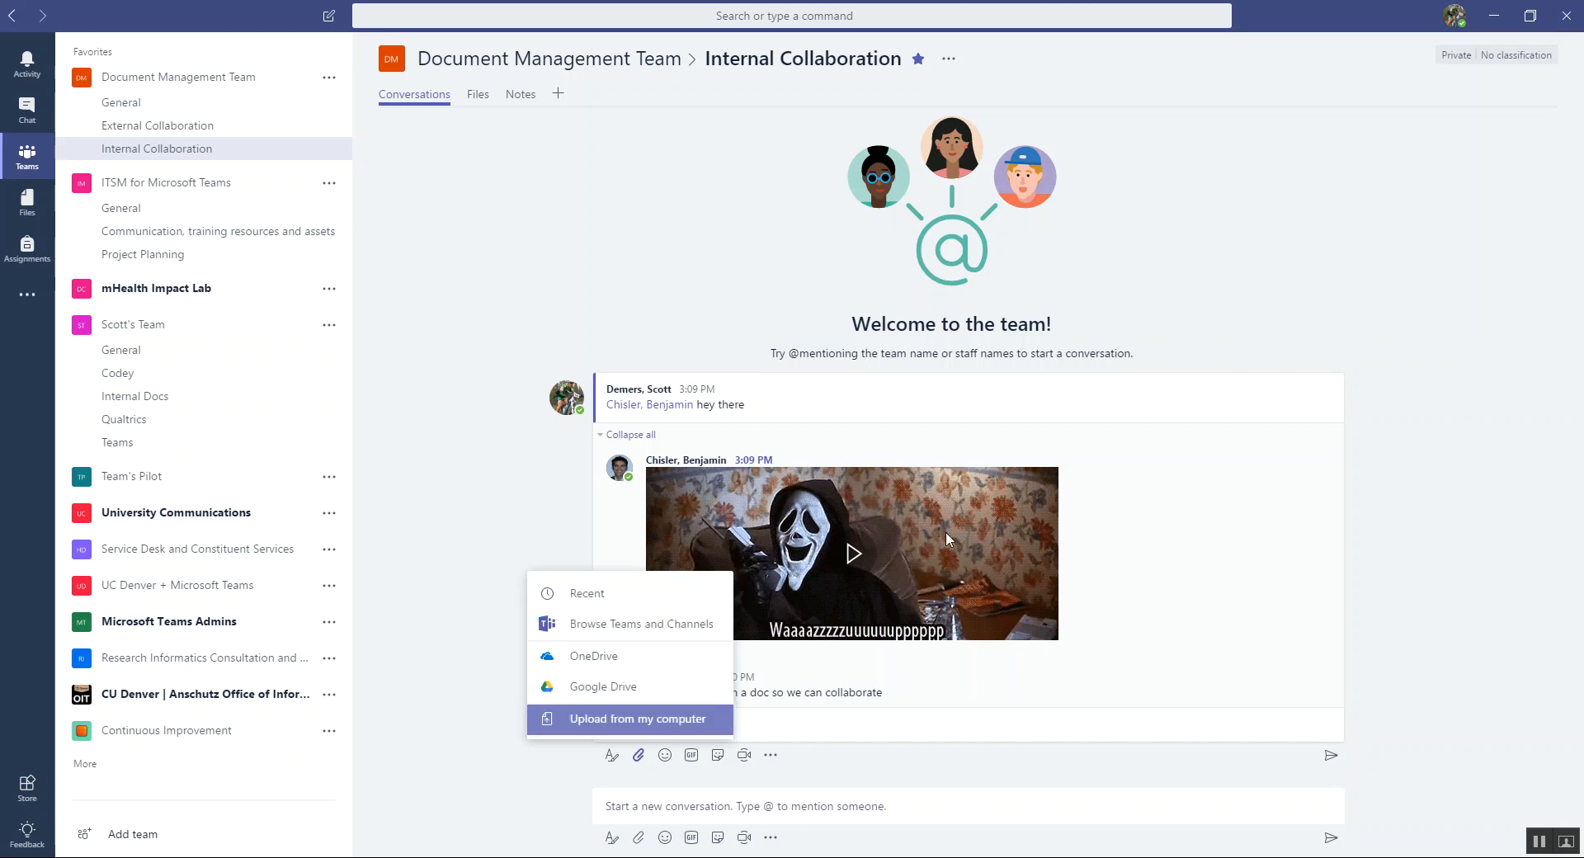
click(625, 719)
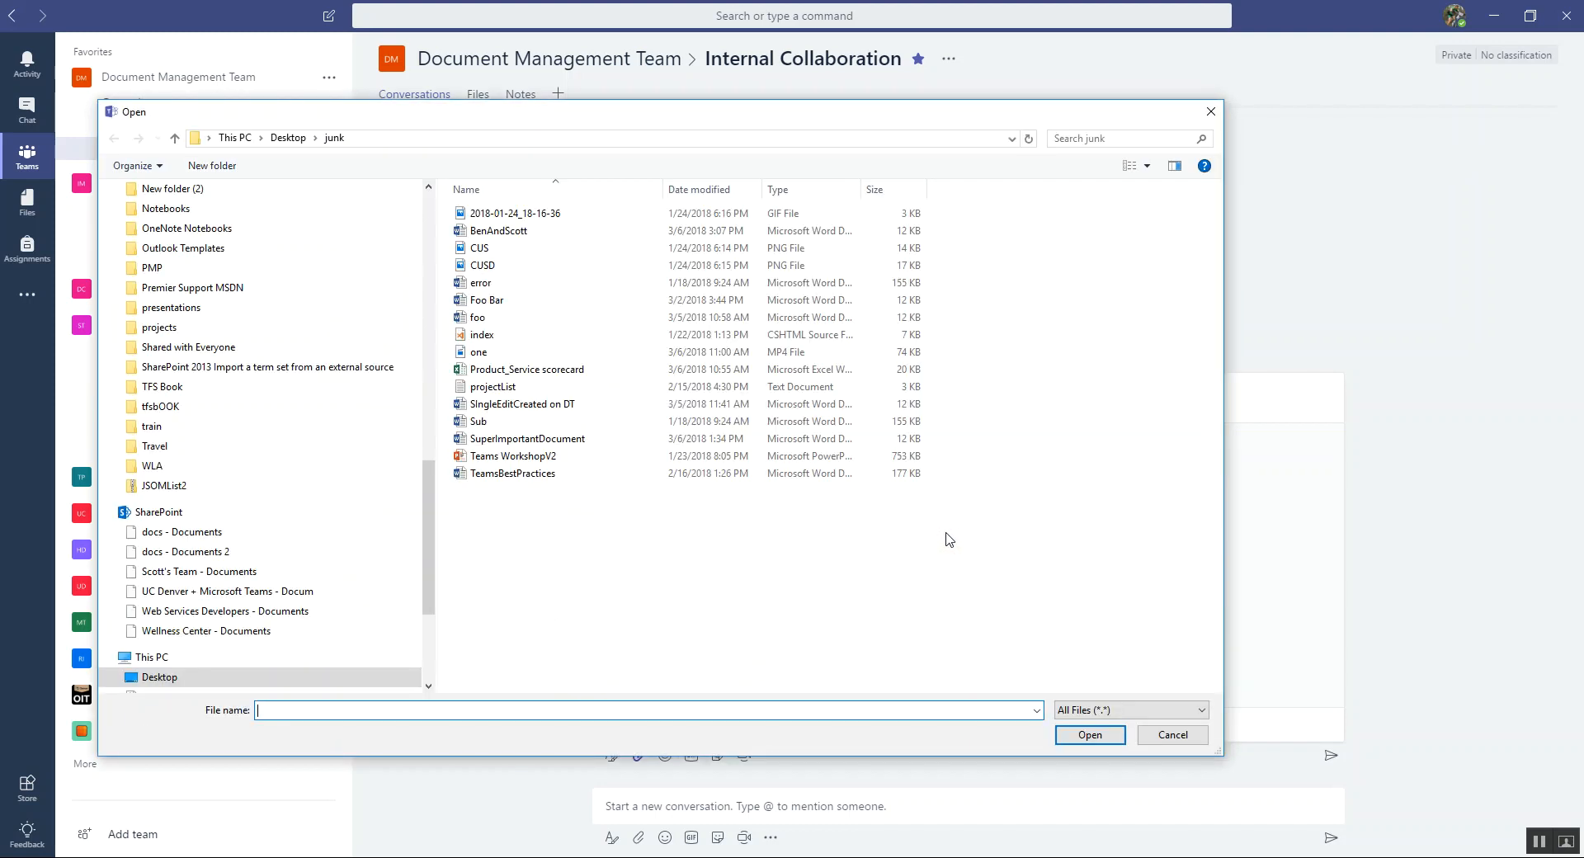
click(498, 231)
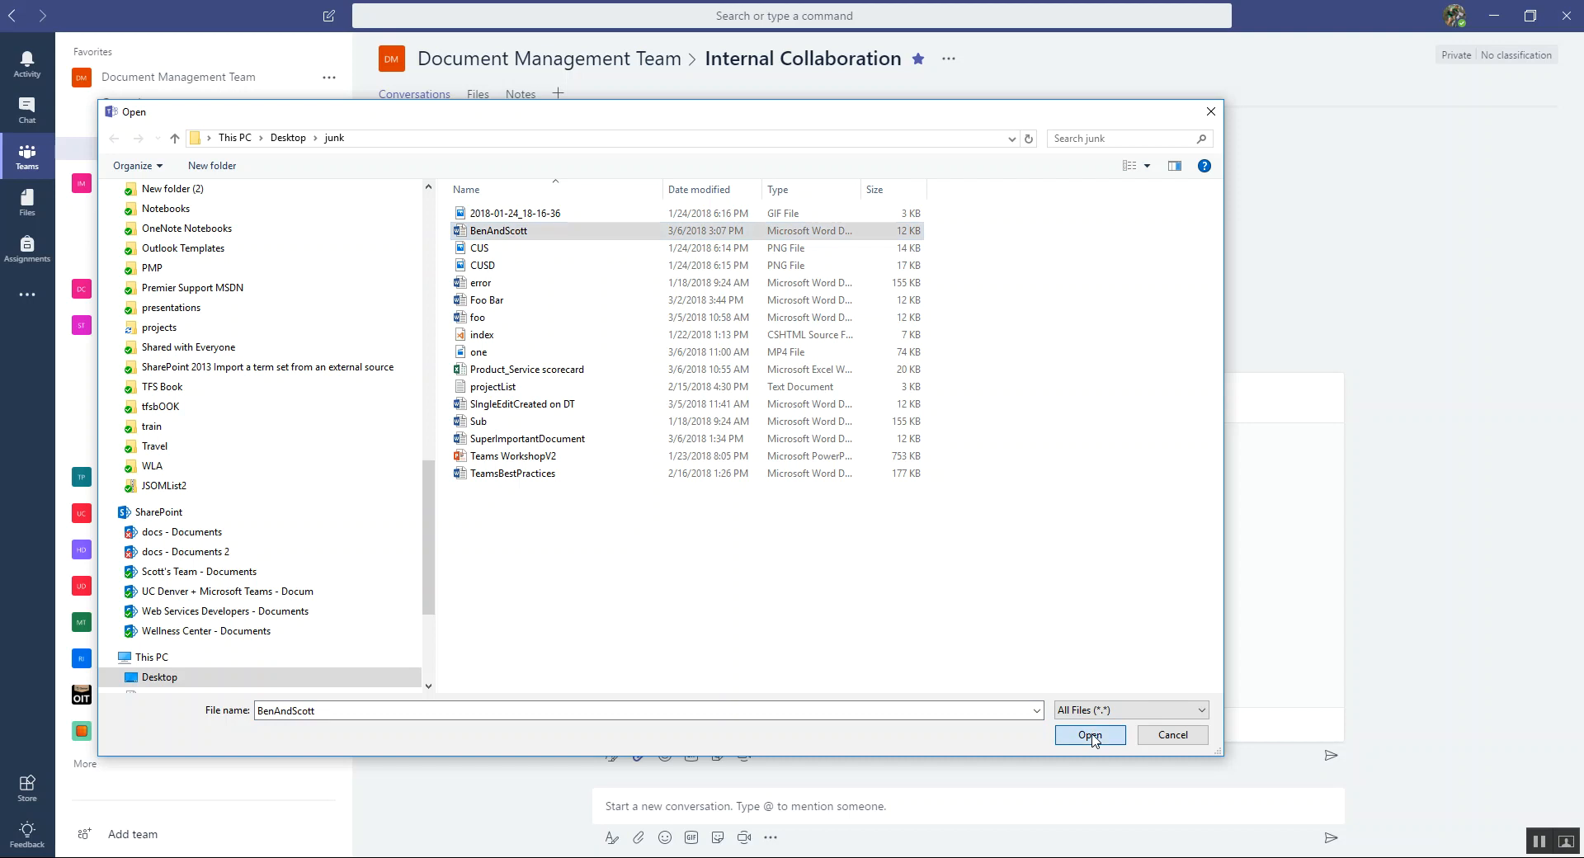
click(1089, 735)
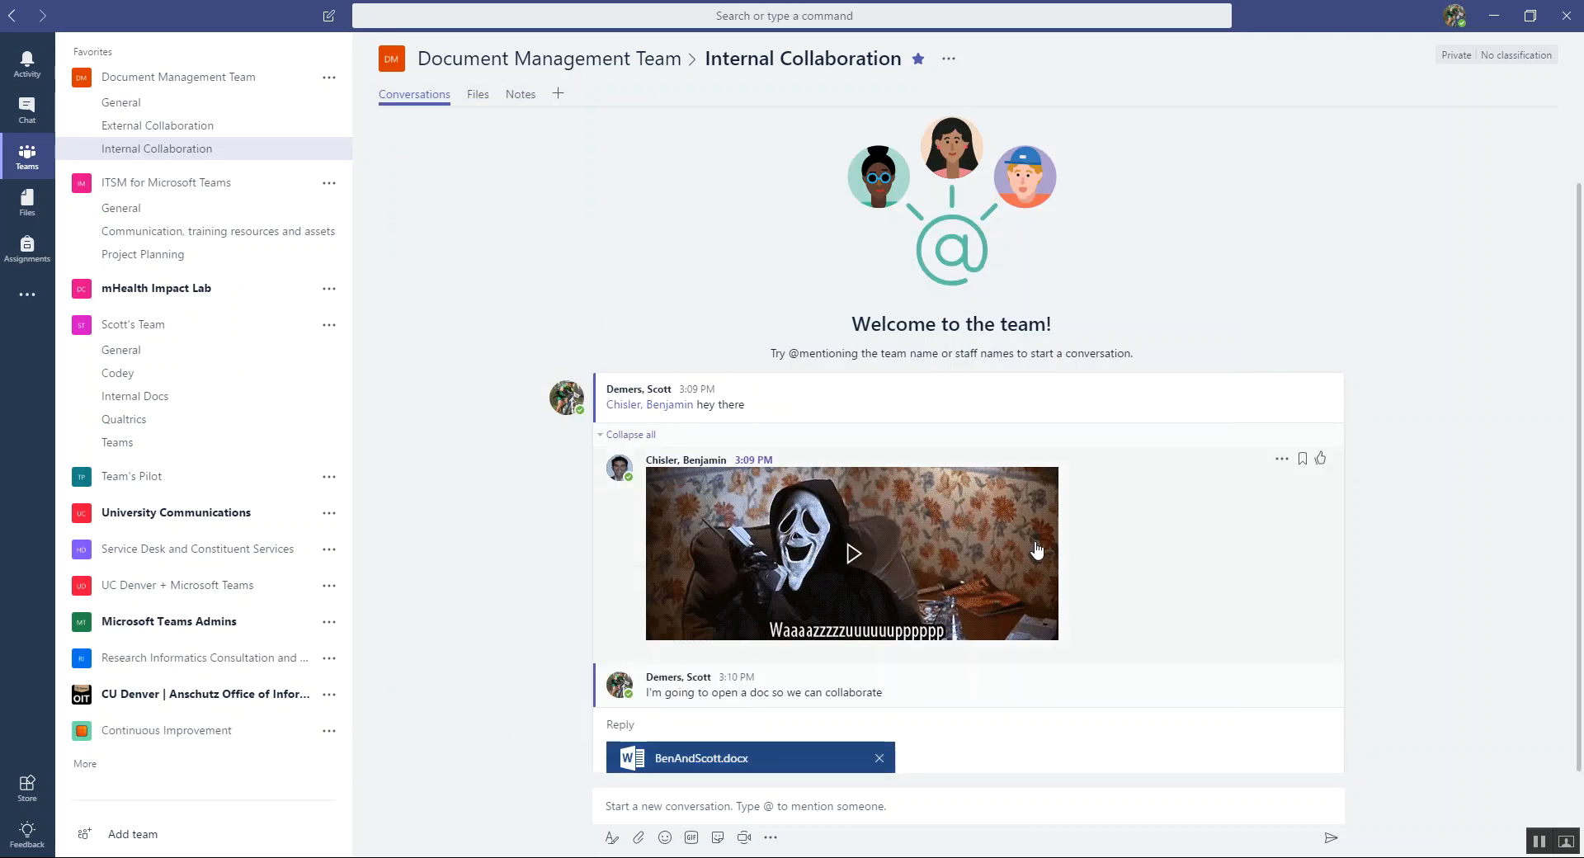
mouse_move(1566, 465)
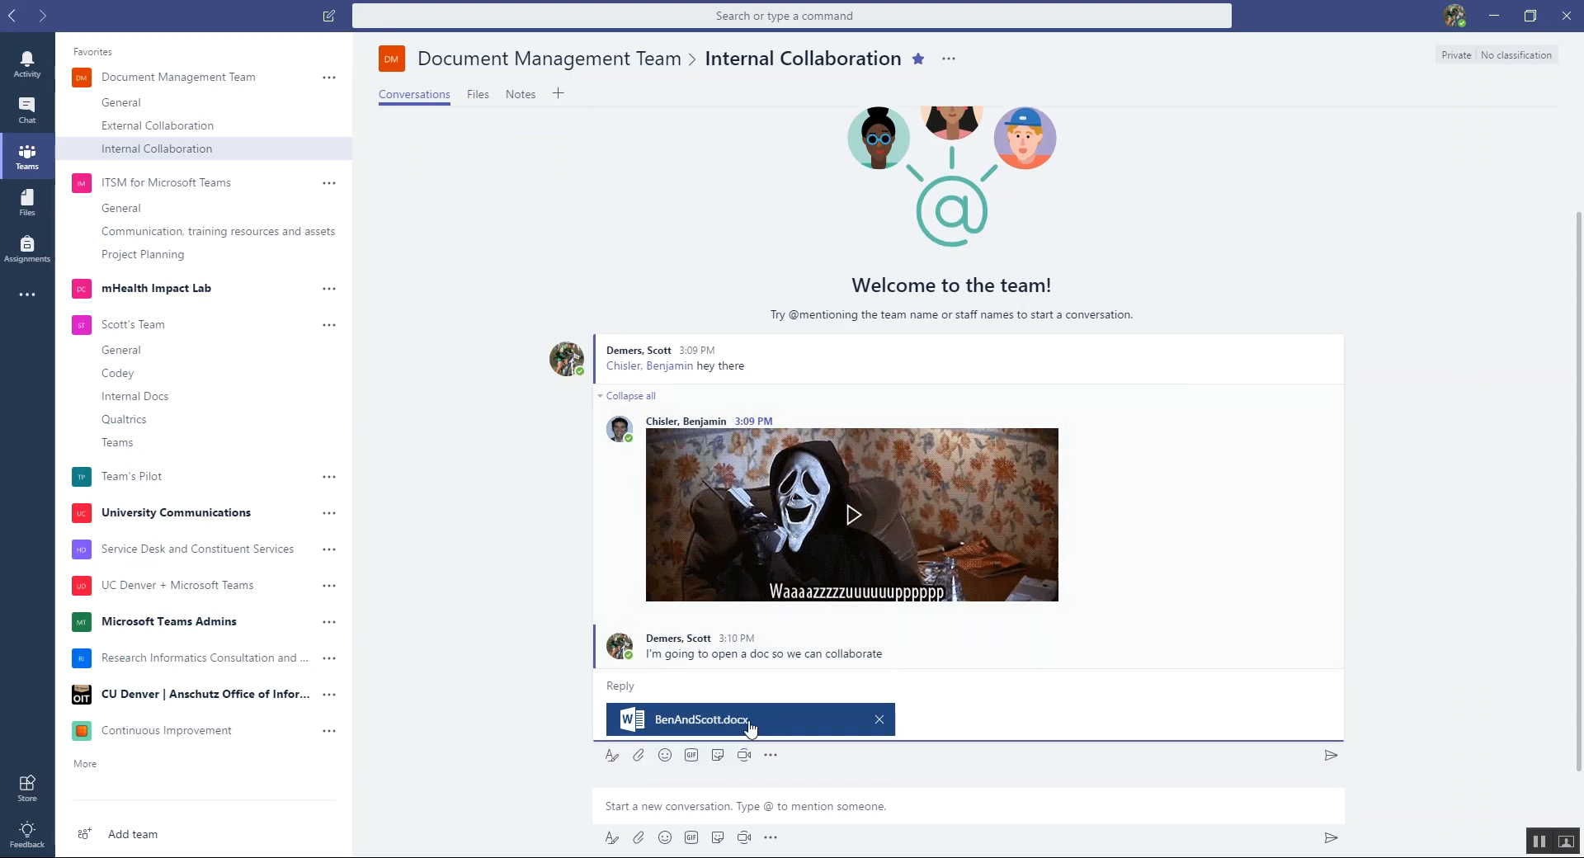
mouse_move(1044, 632)
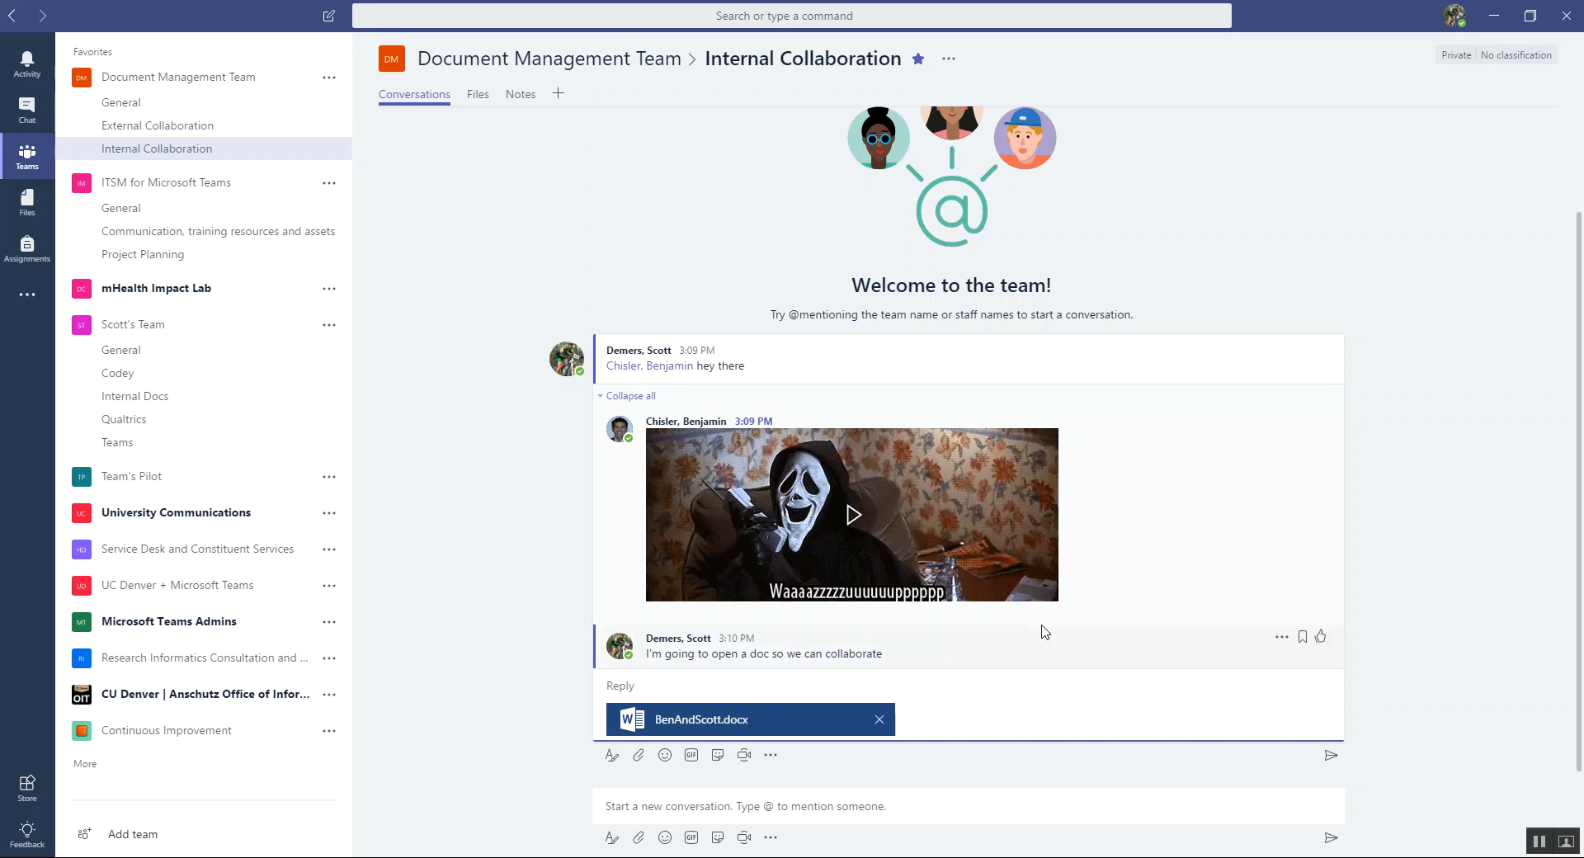
mouse_move(720, 726)
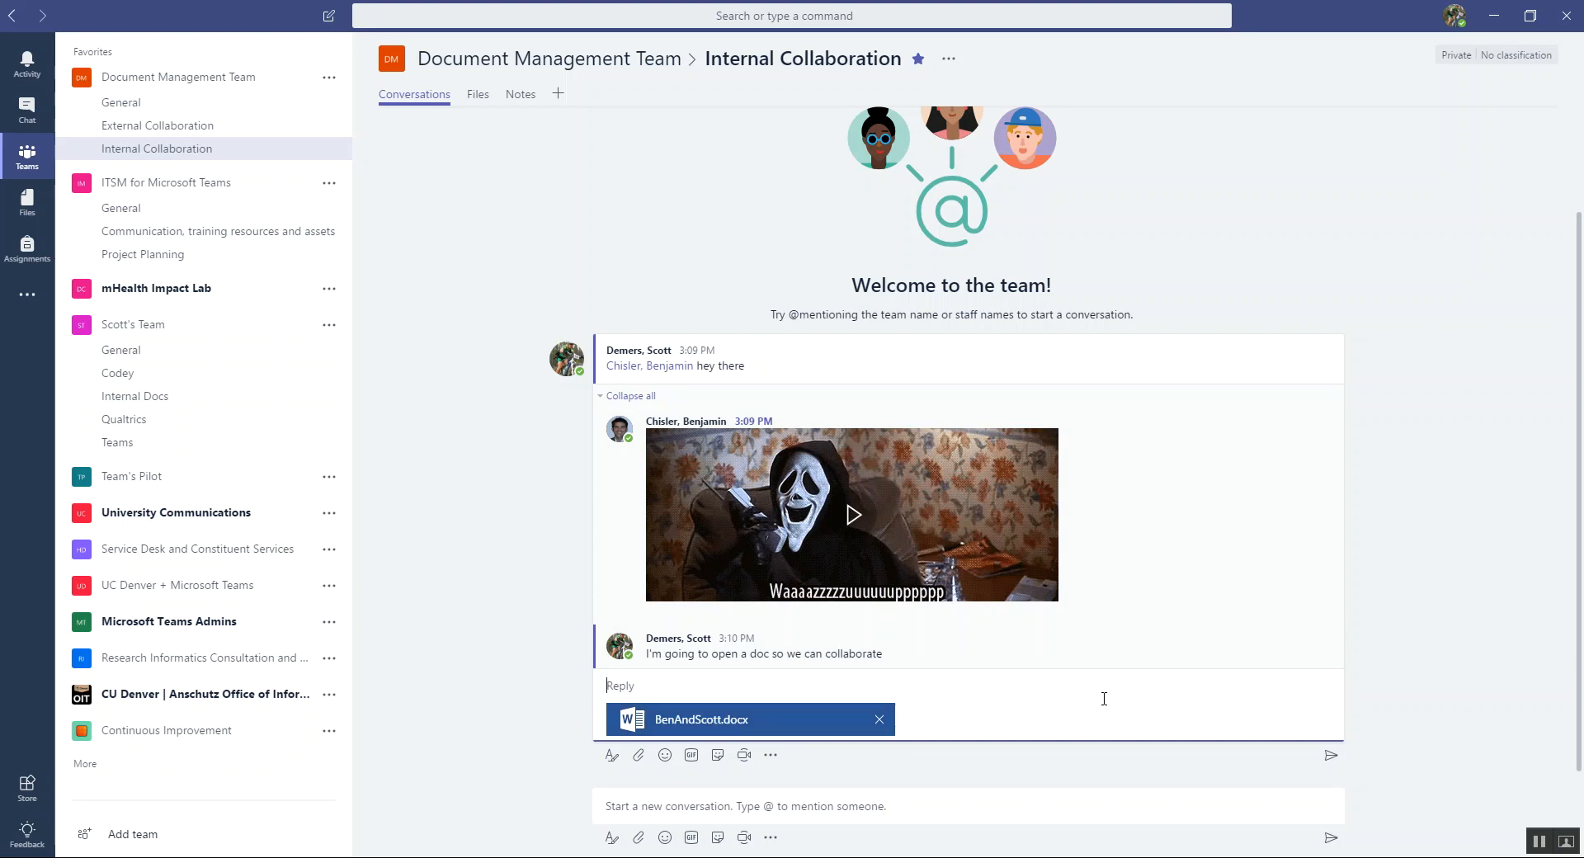
mouse_move(1331, 760)
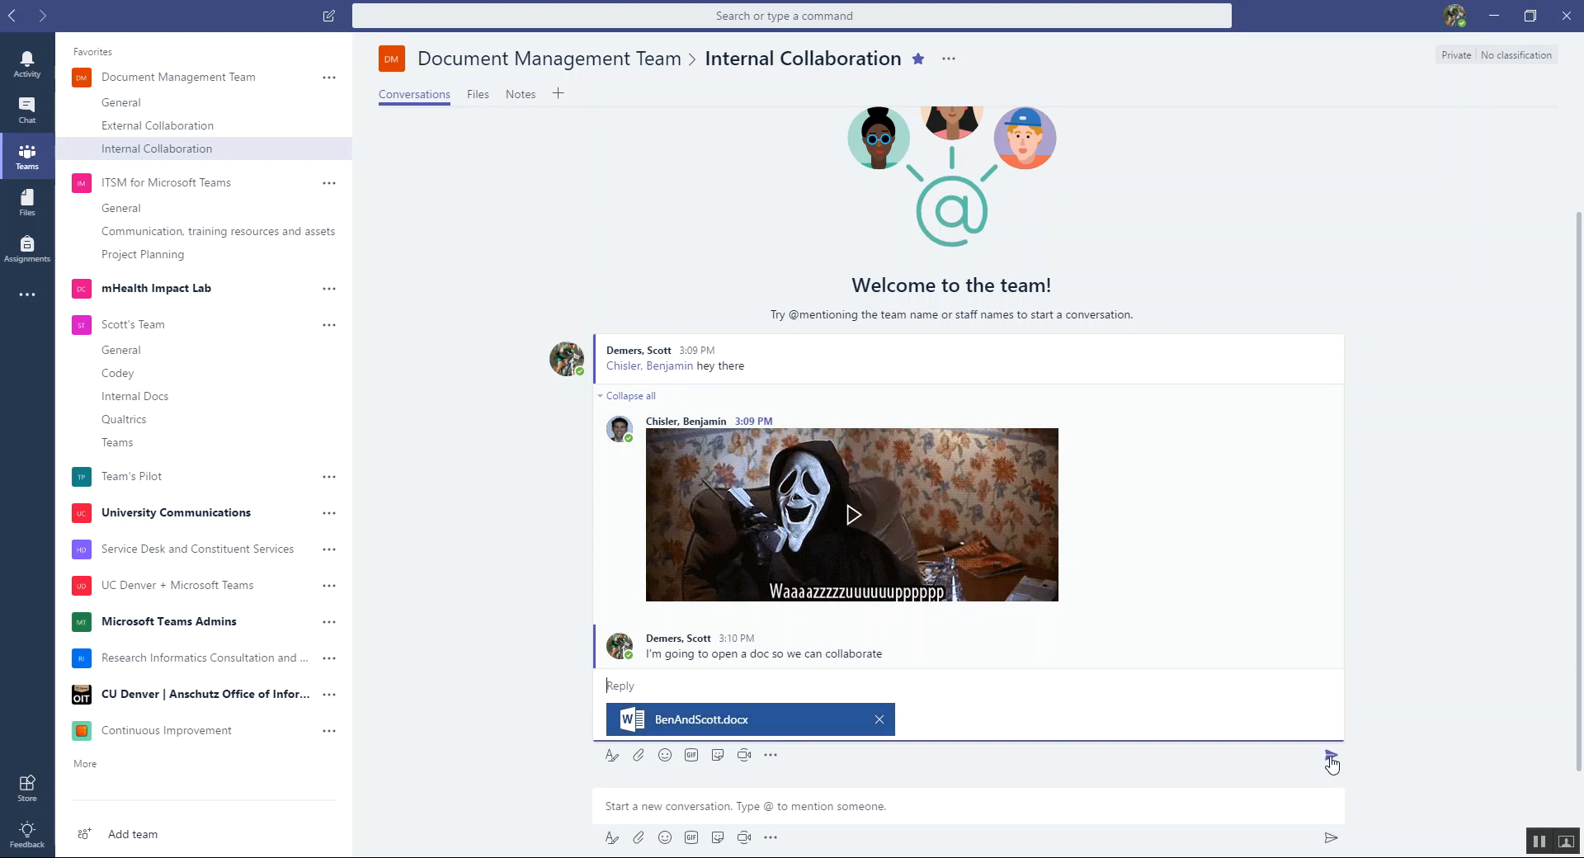
- Post the reply with BenAndScott.docx and show the attachment's file options menu
click(1331, 763)
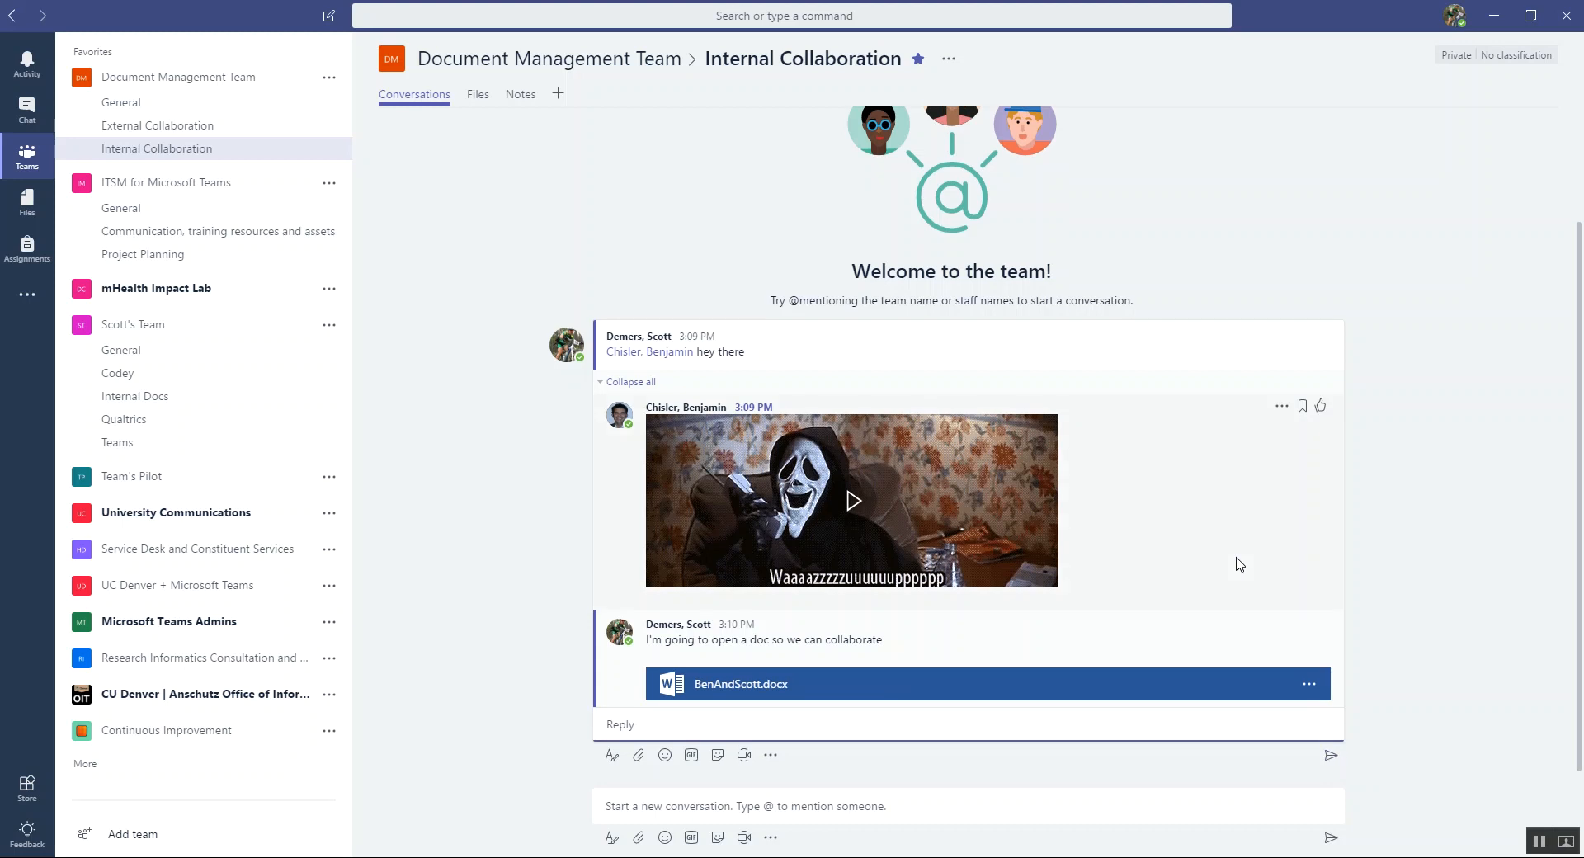
mouse_move(735, 711)
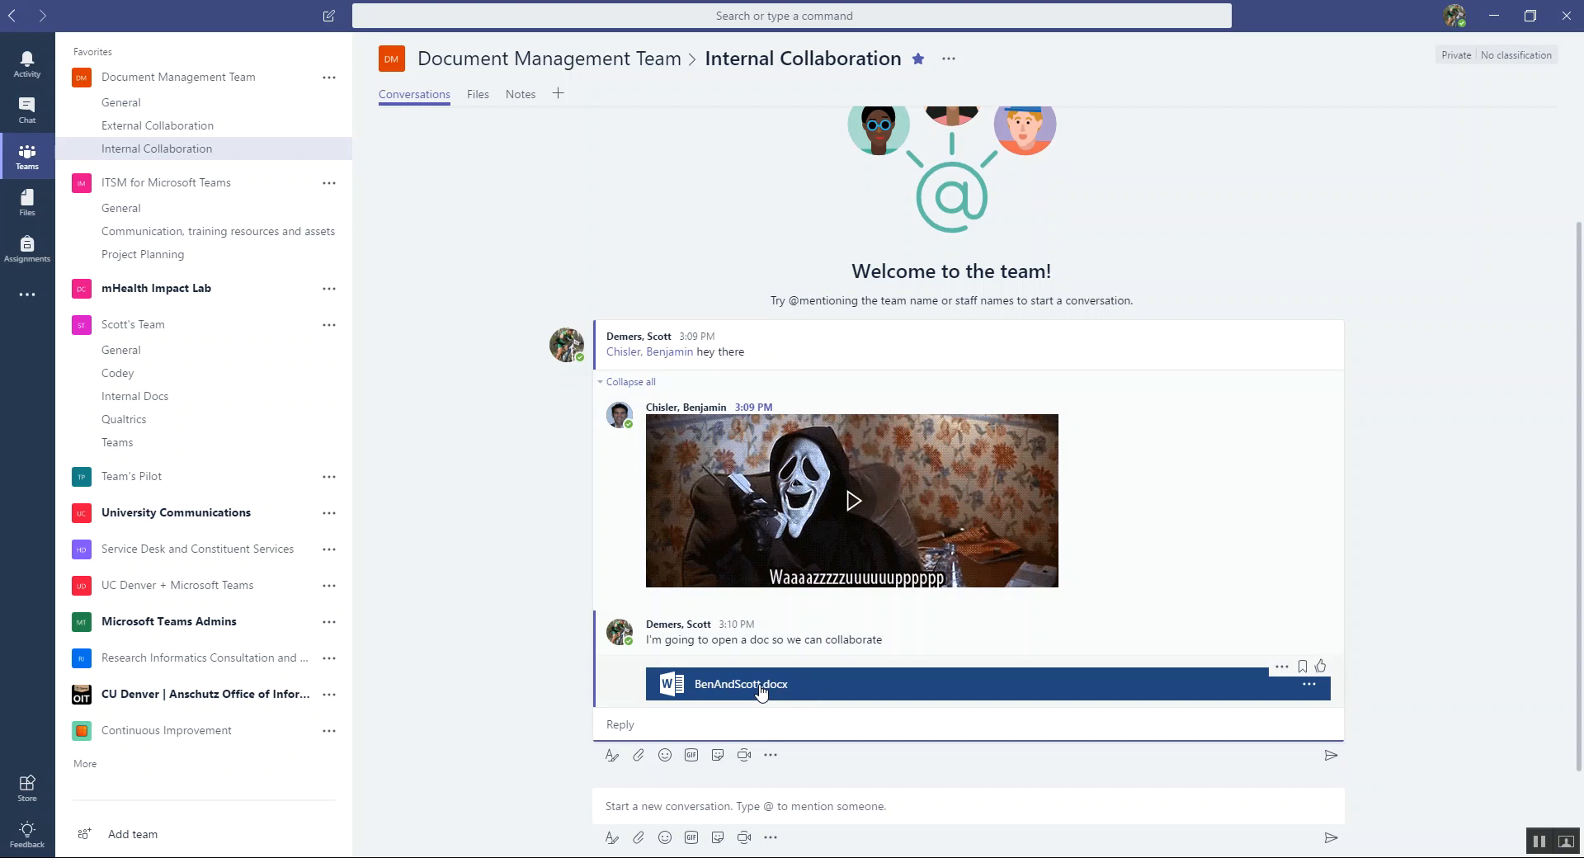
click(1306, 684)
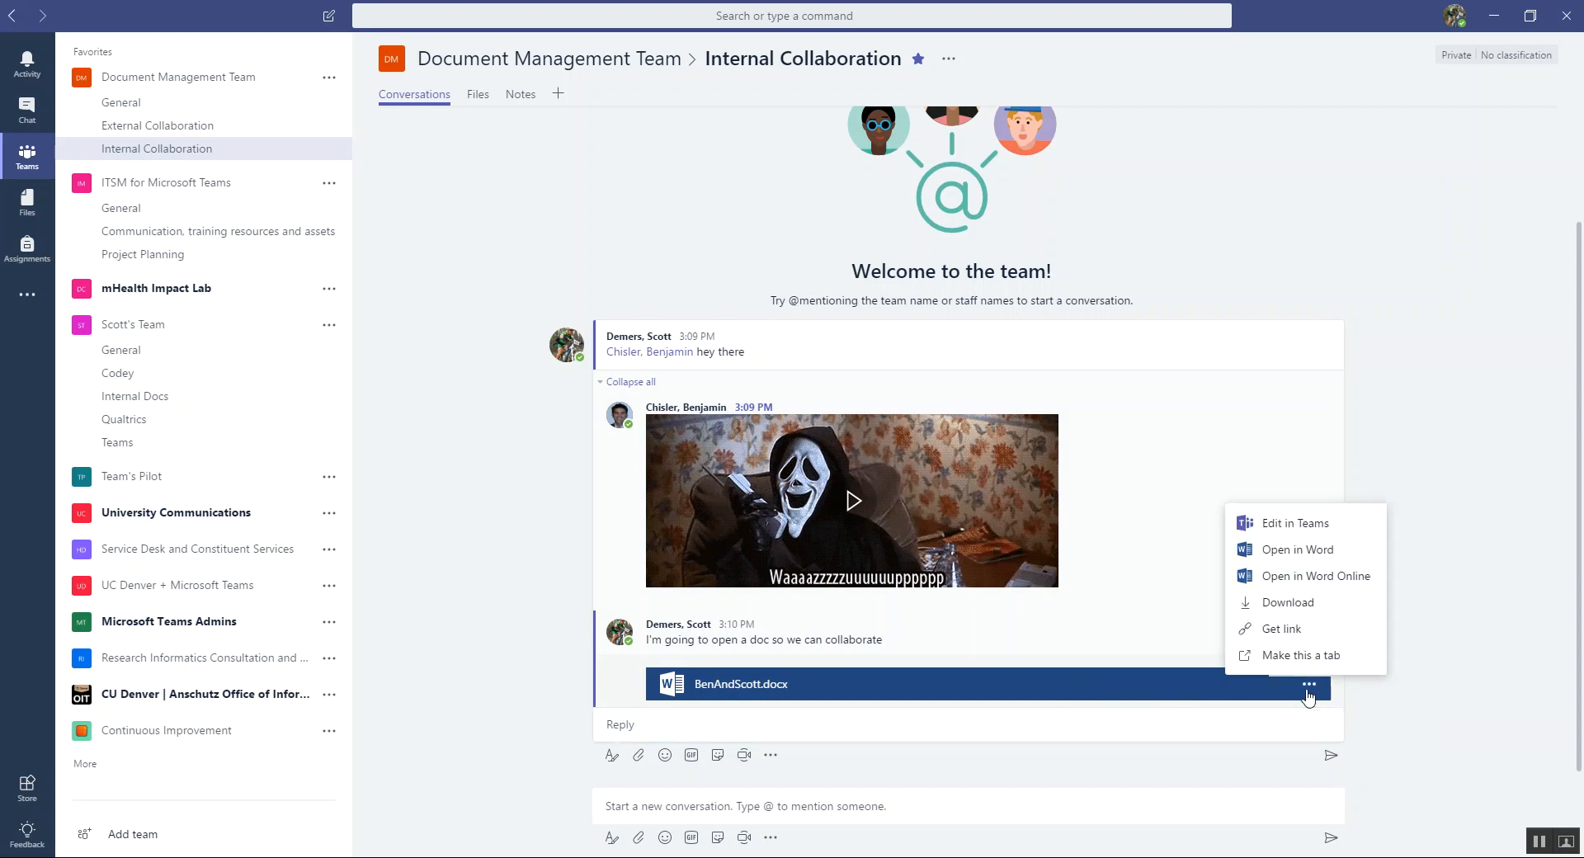
mouse_move(476, 99)
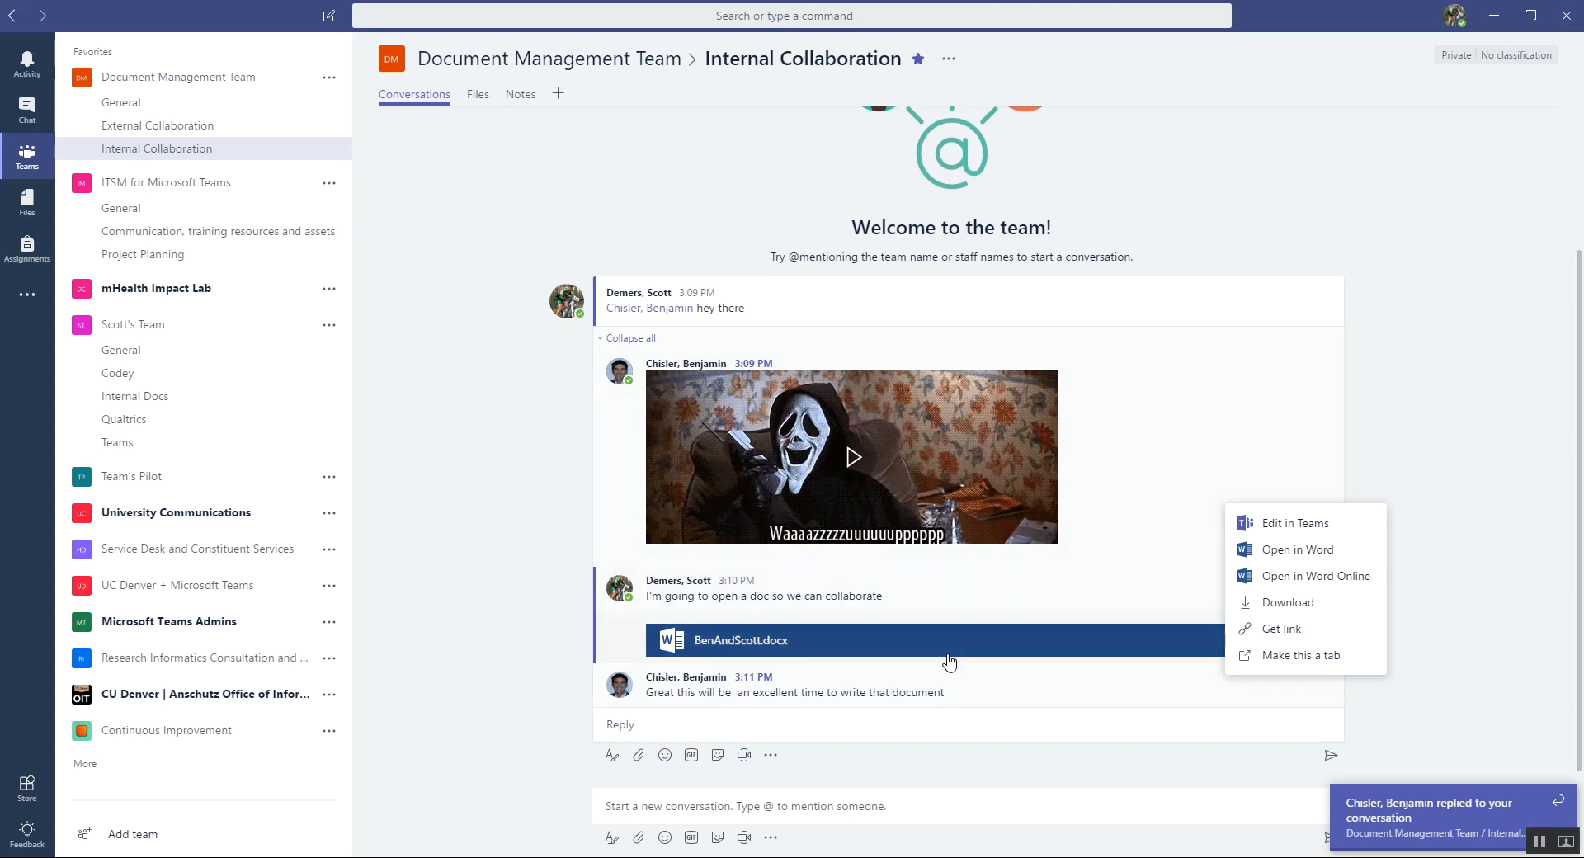
mouse_move(758, 645)
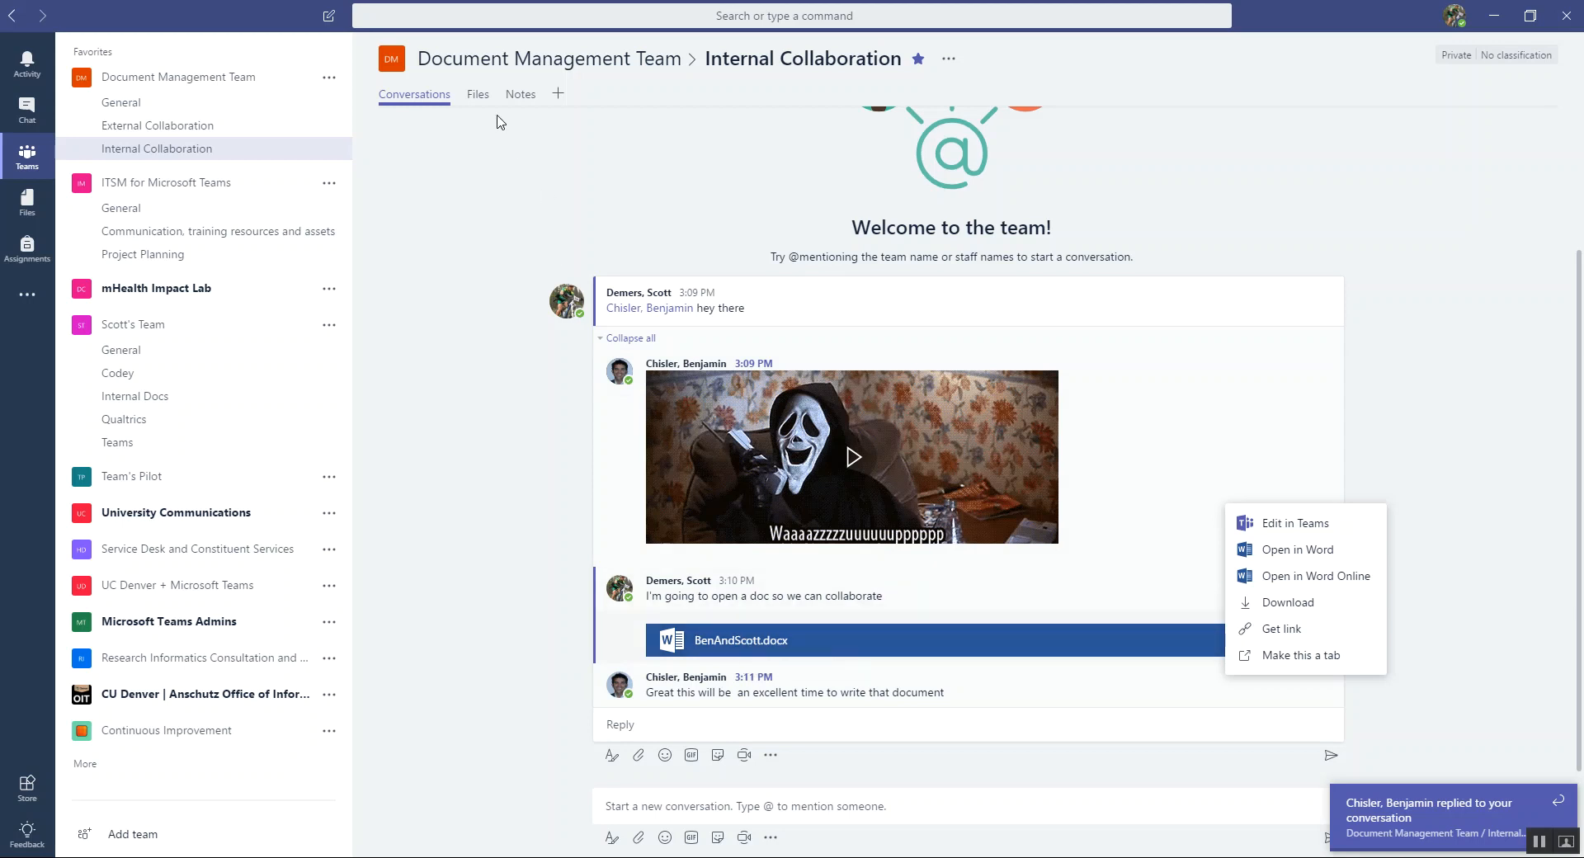
- Open BenAndScott.docx from the channel's Files list
click(477, 94)
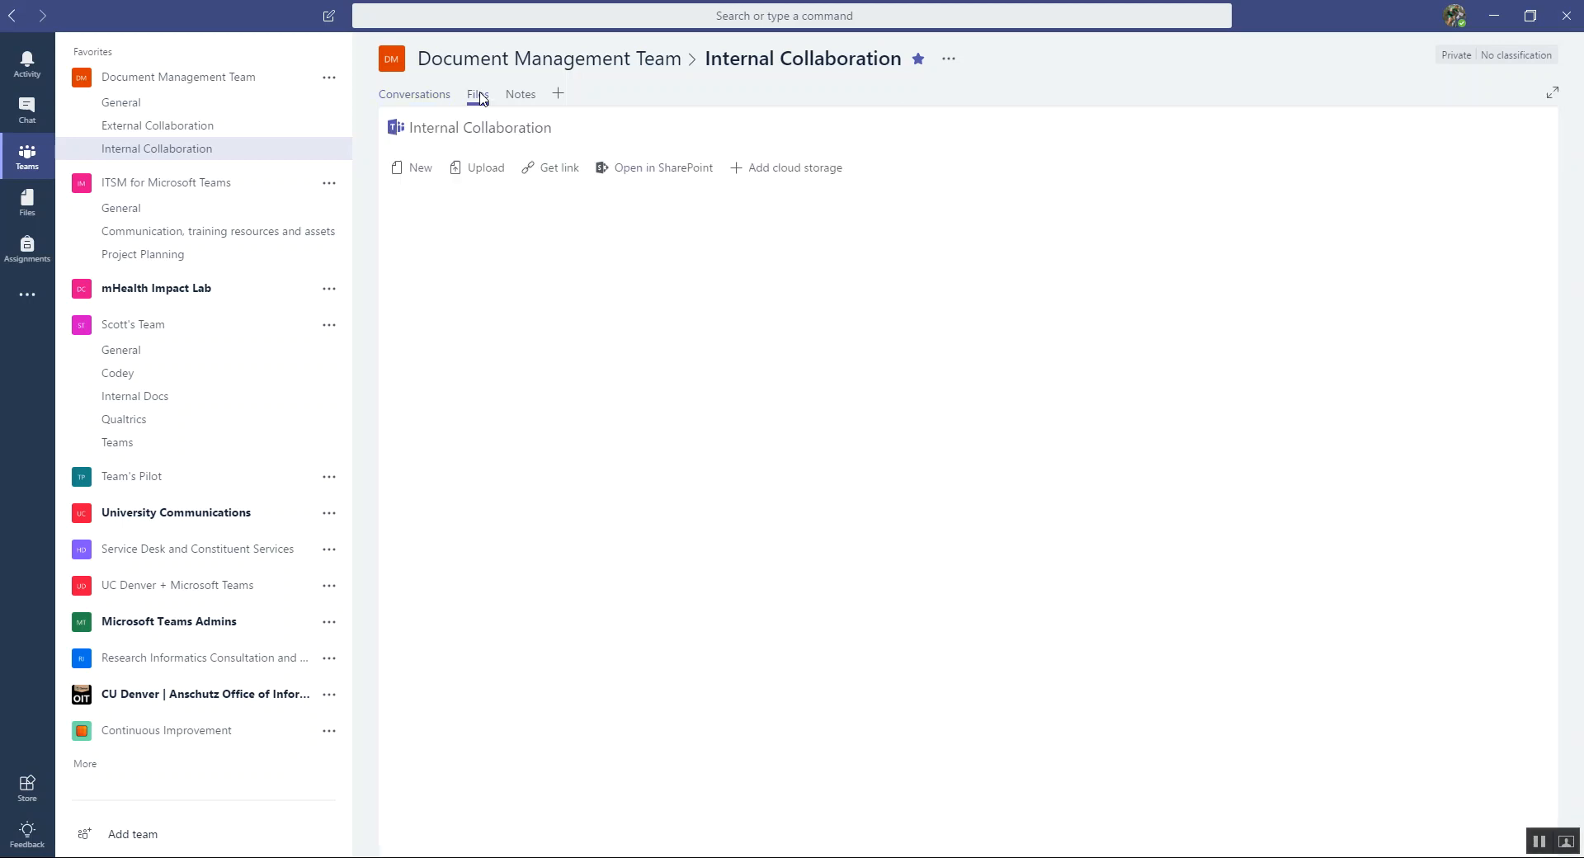
click(476, 94)
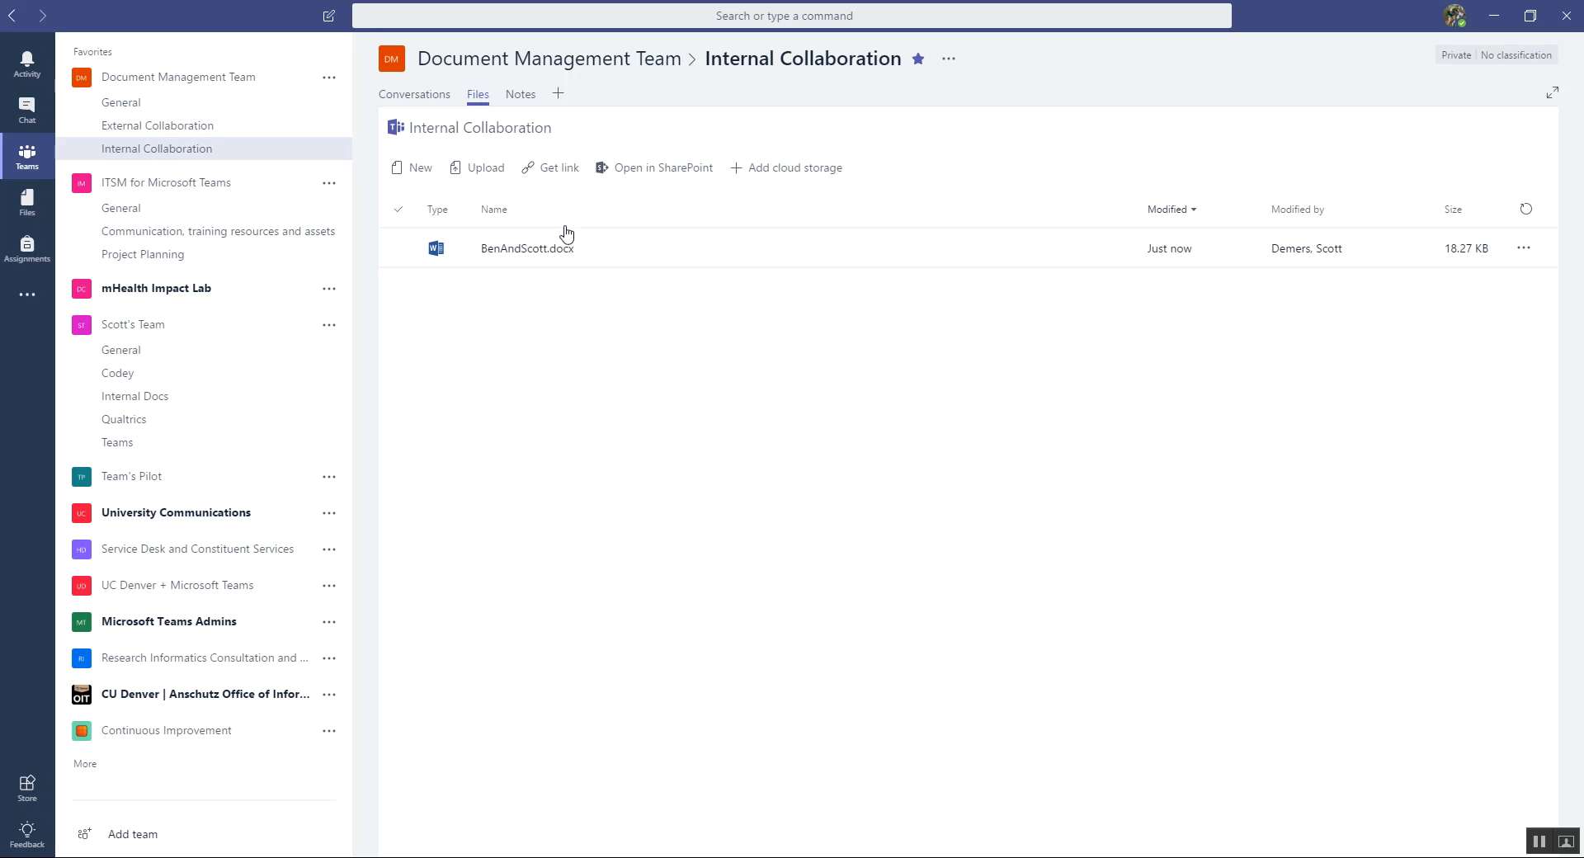
mouse_move(425, 427)
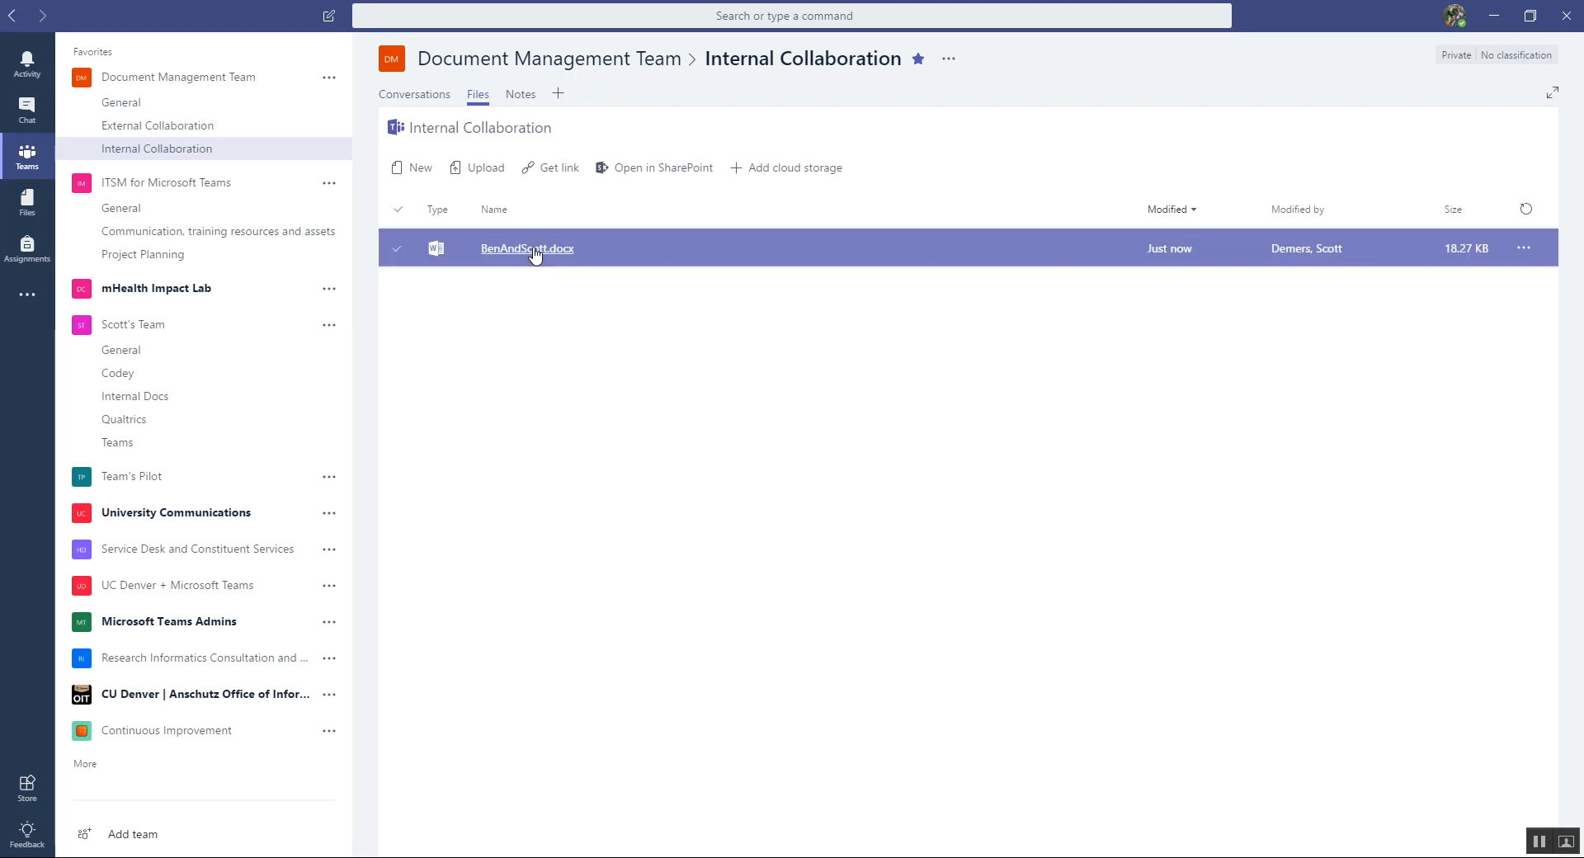
mouse_move(566, 749)
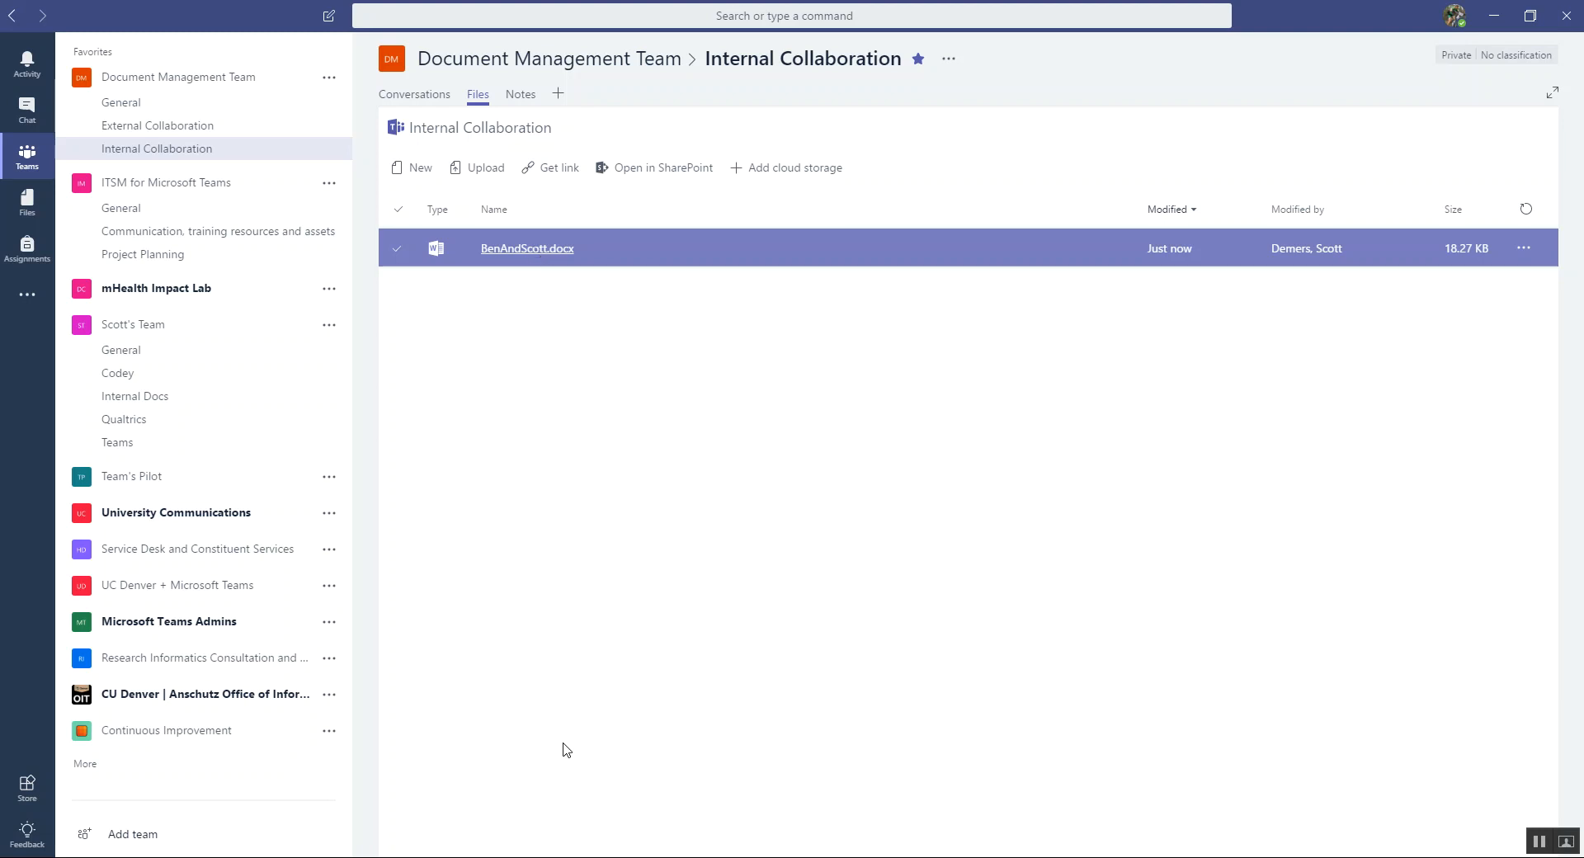
click(527, 248)
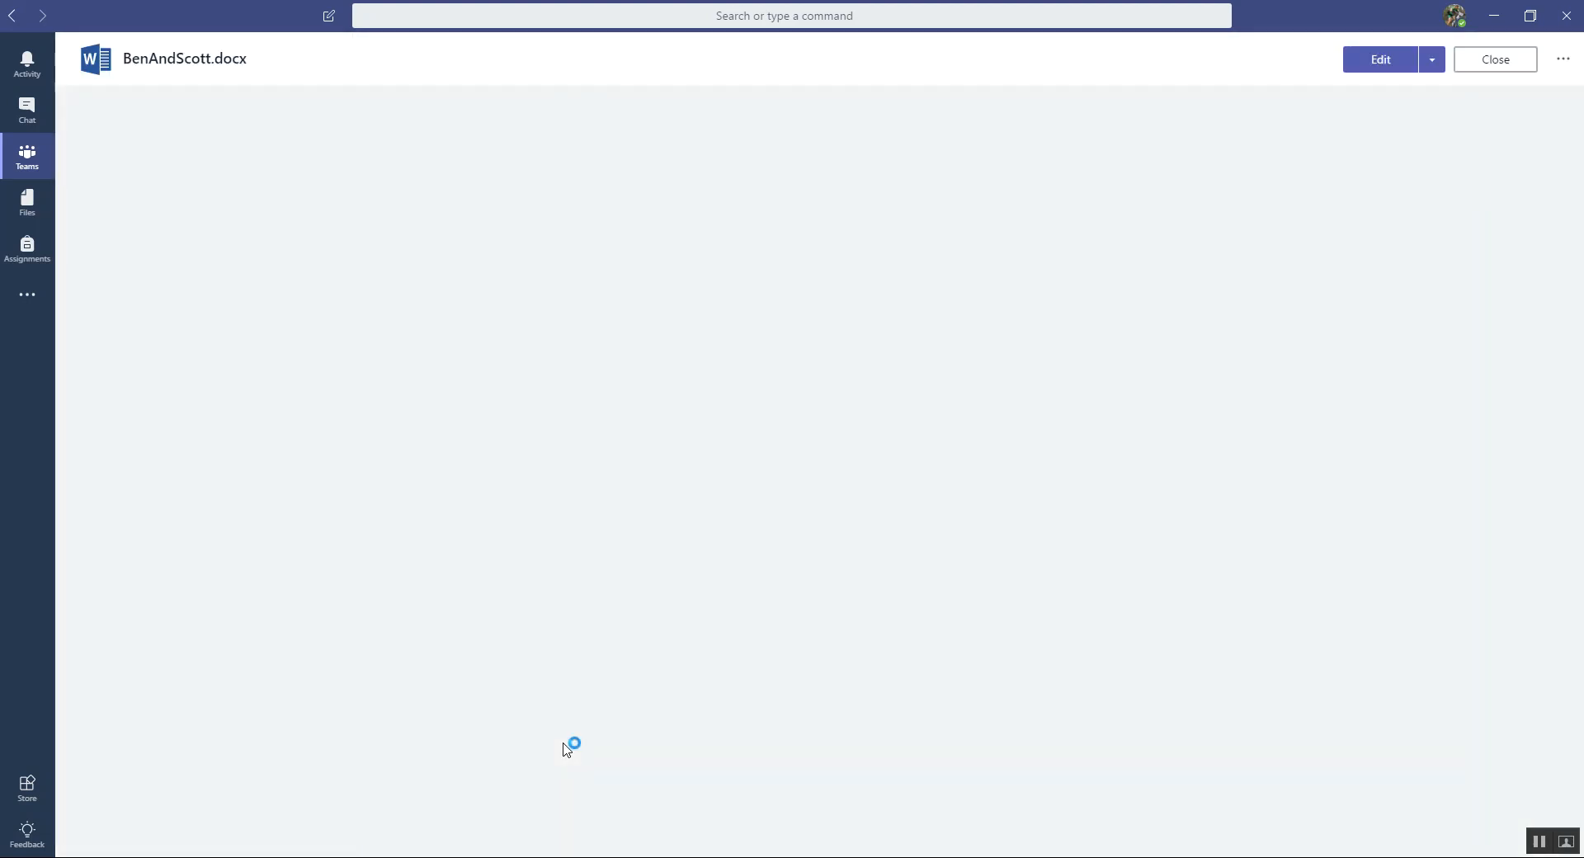
- Show the conversation panel beside BenAndScott.docx and start a reply there
click(1377, 58)
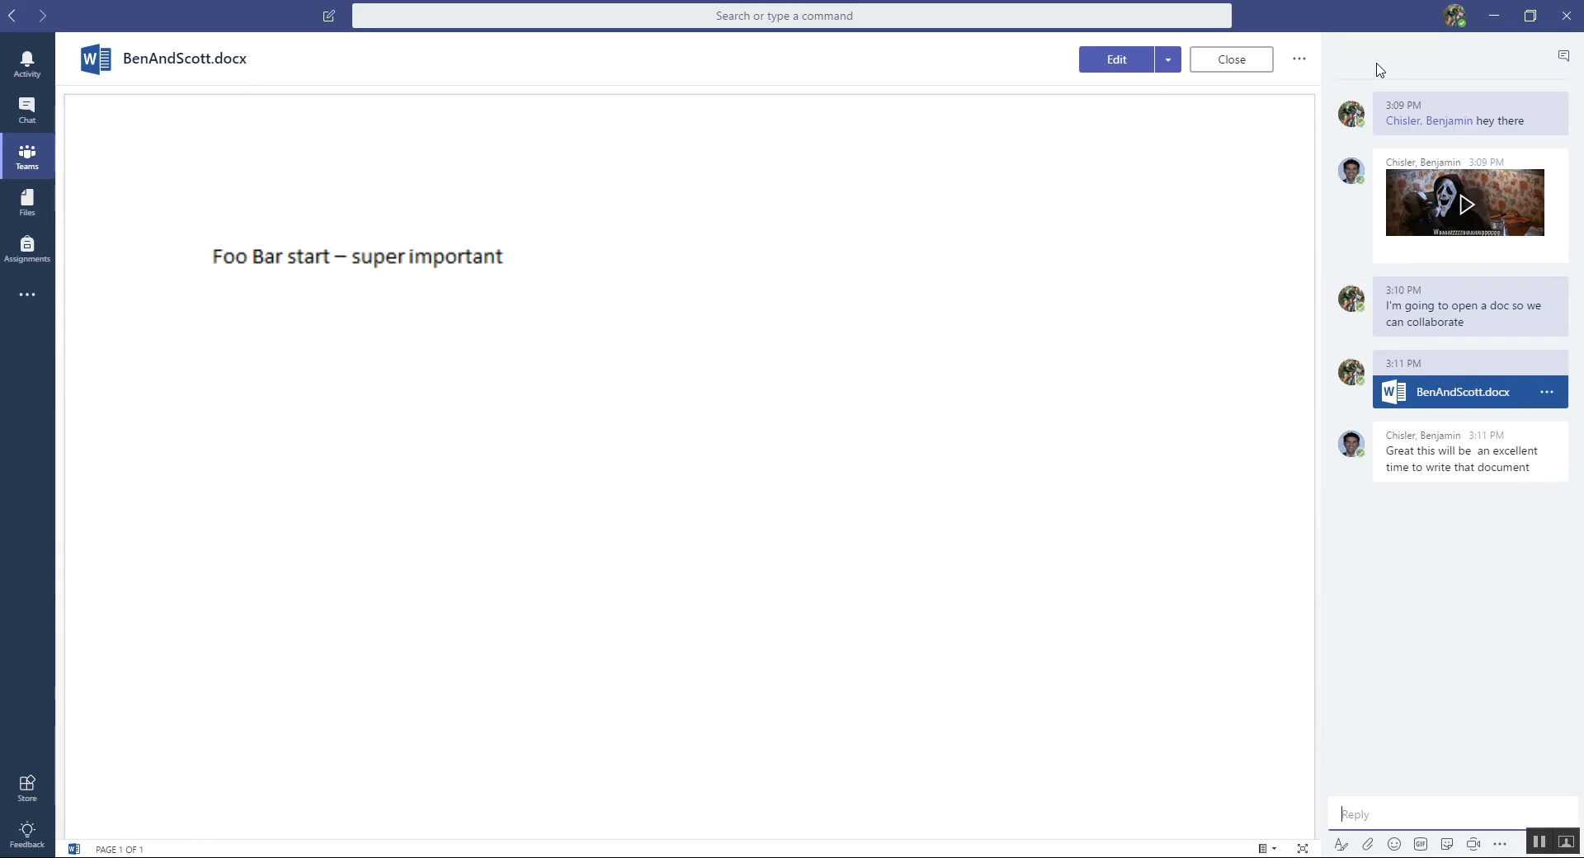
mouse_move(1389, 713)
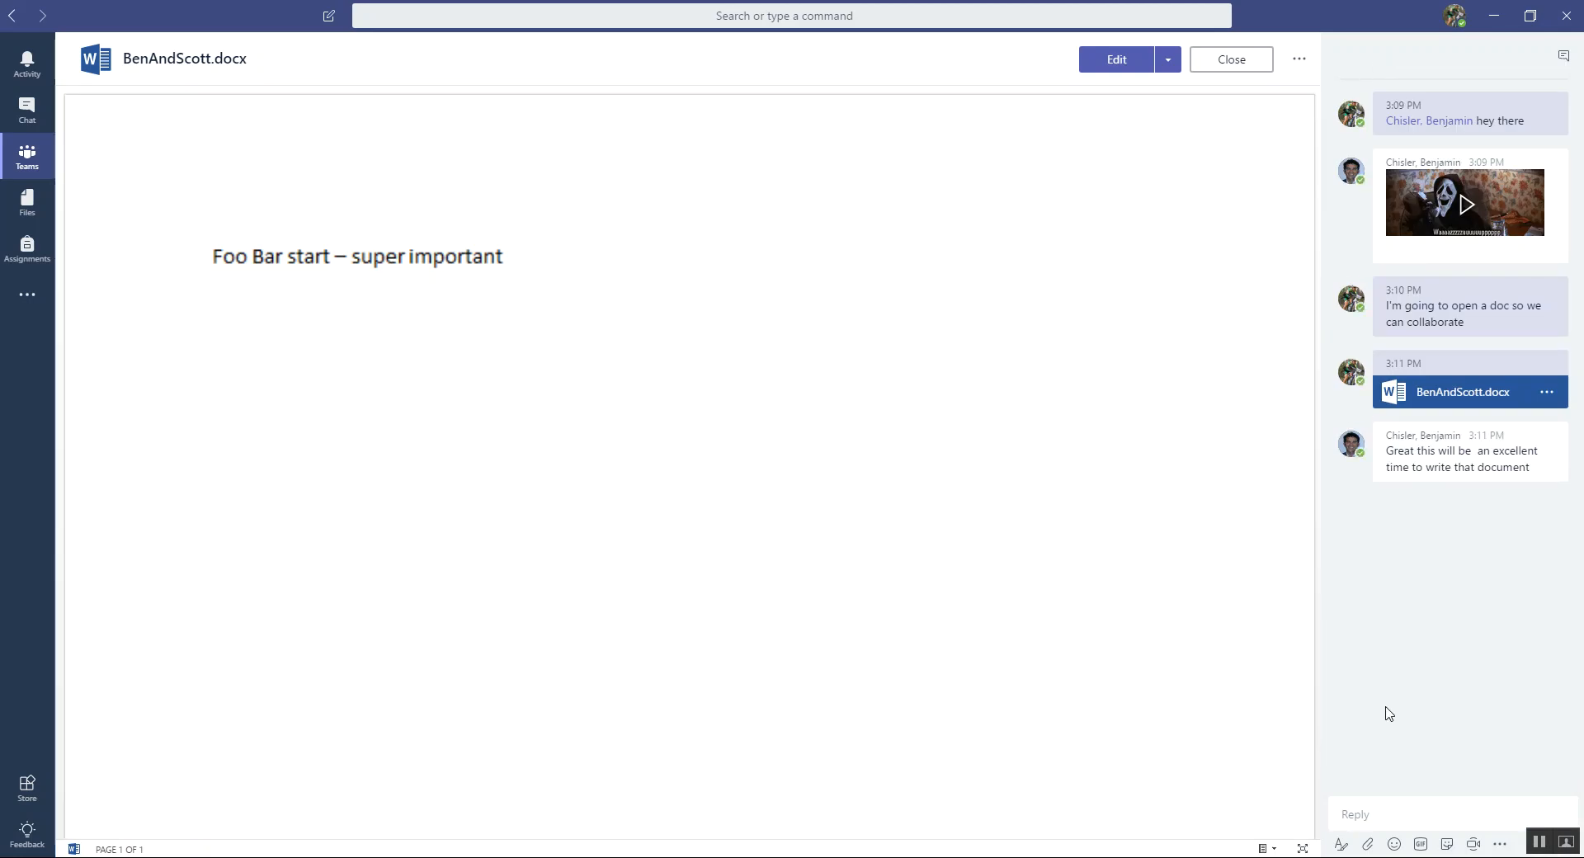
mouse_move(1543, 151)
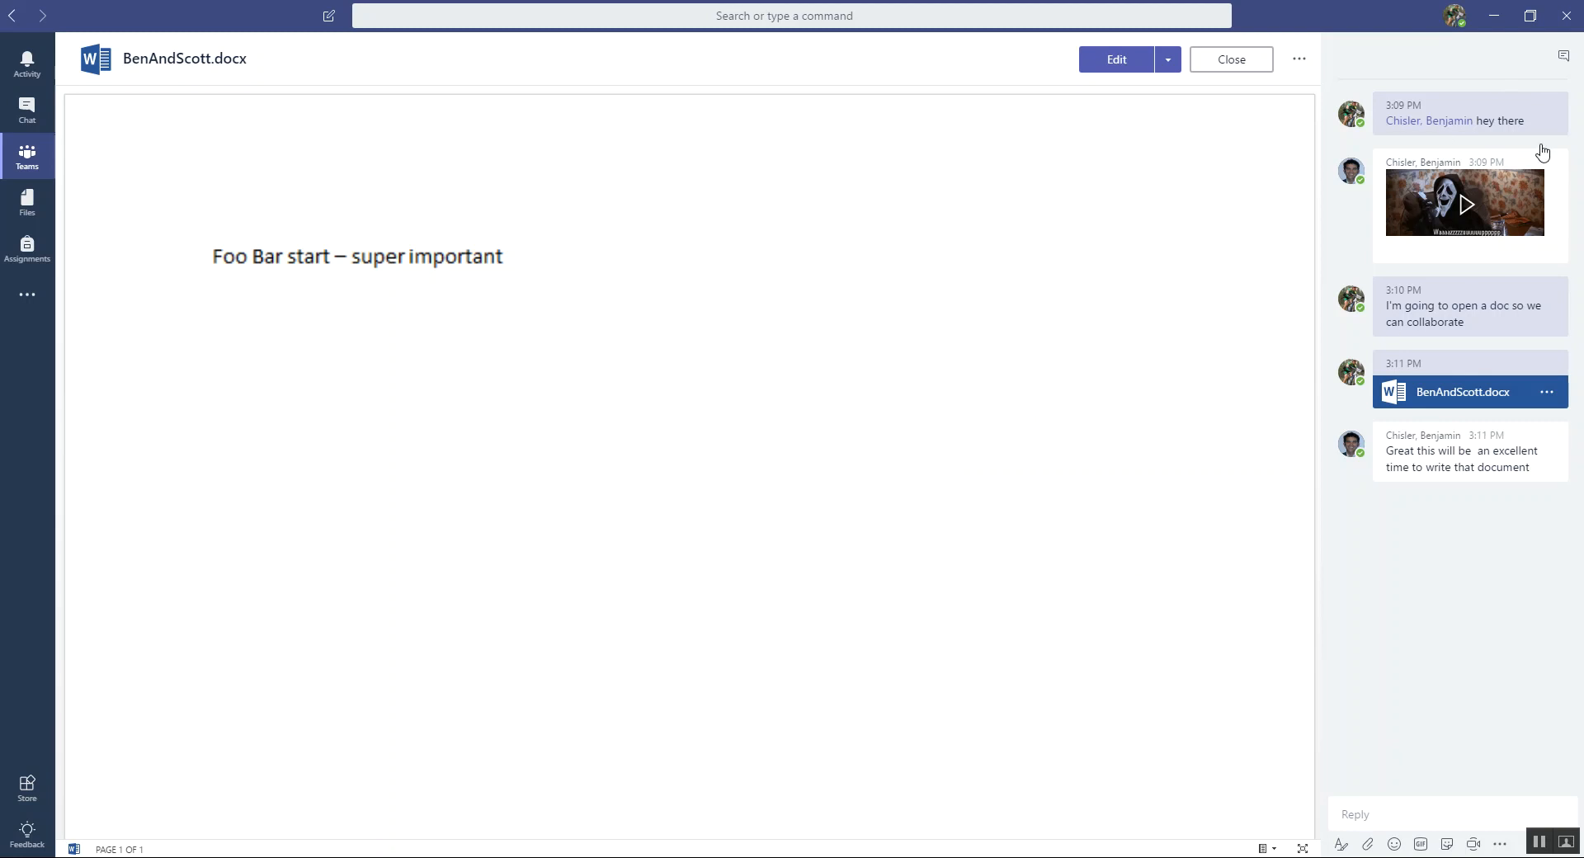
click(1400, 813)
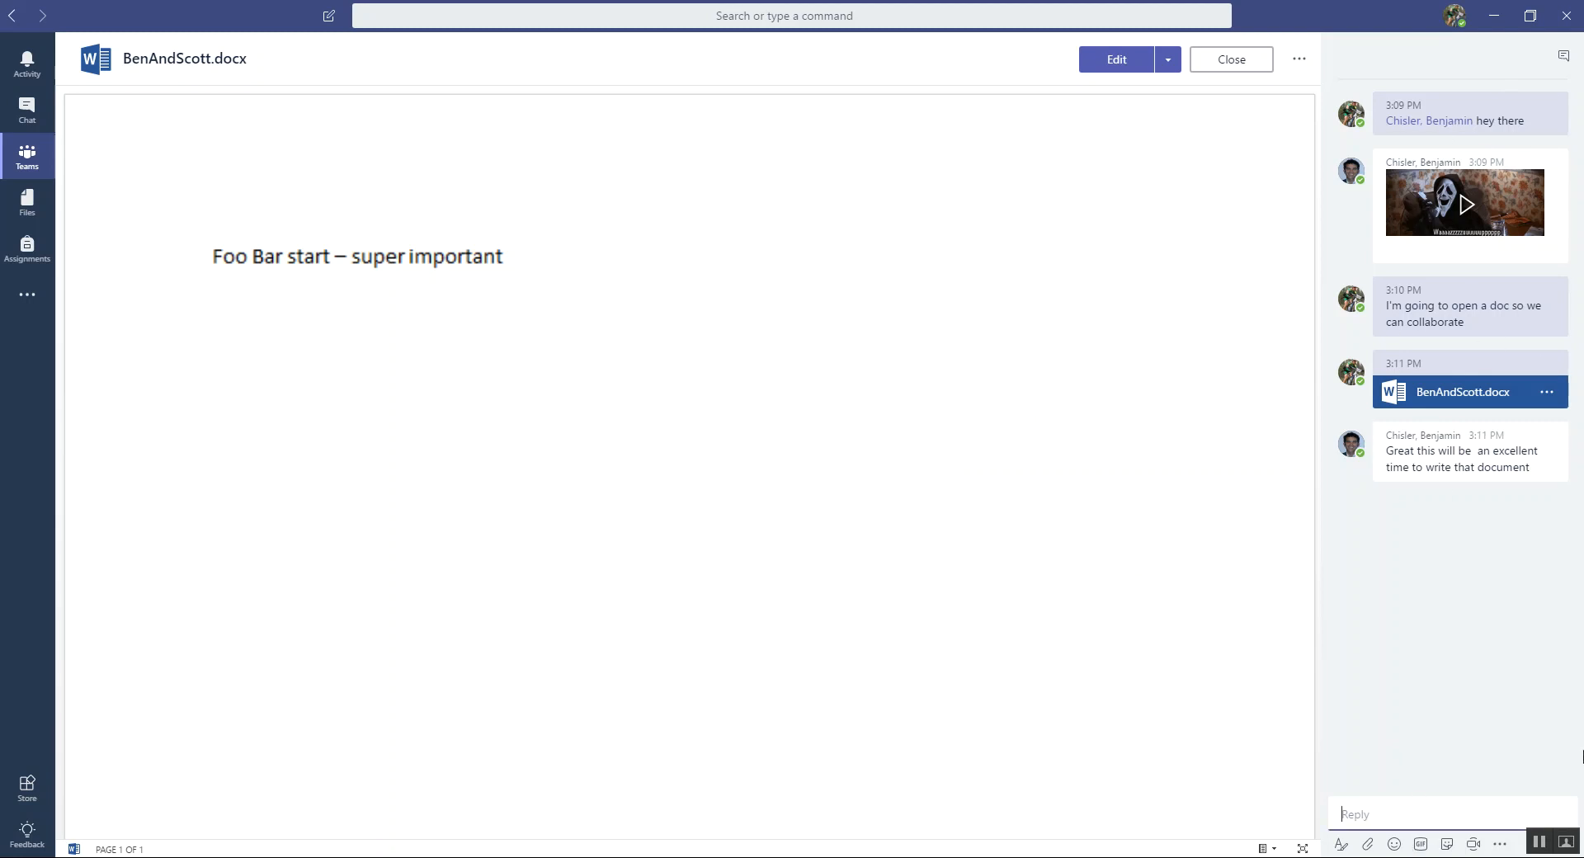
- Post the reply "OK i'm in the doc" in the side conversation
text(OK i)
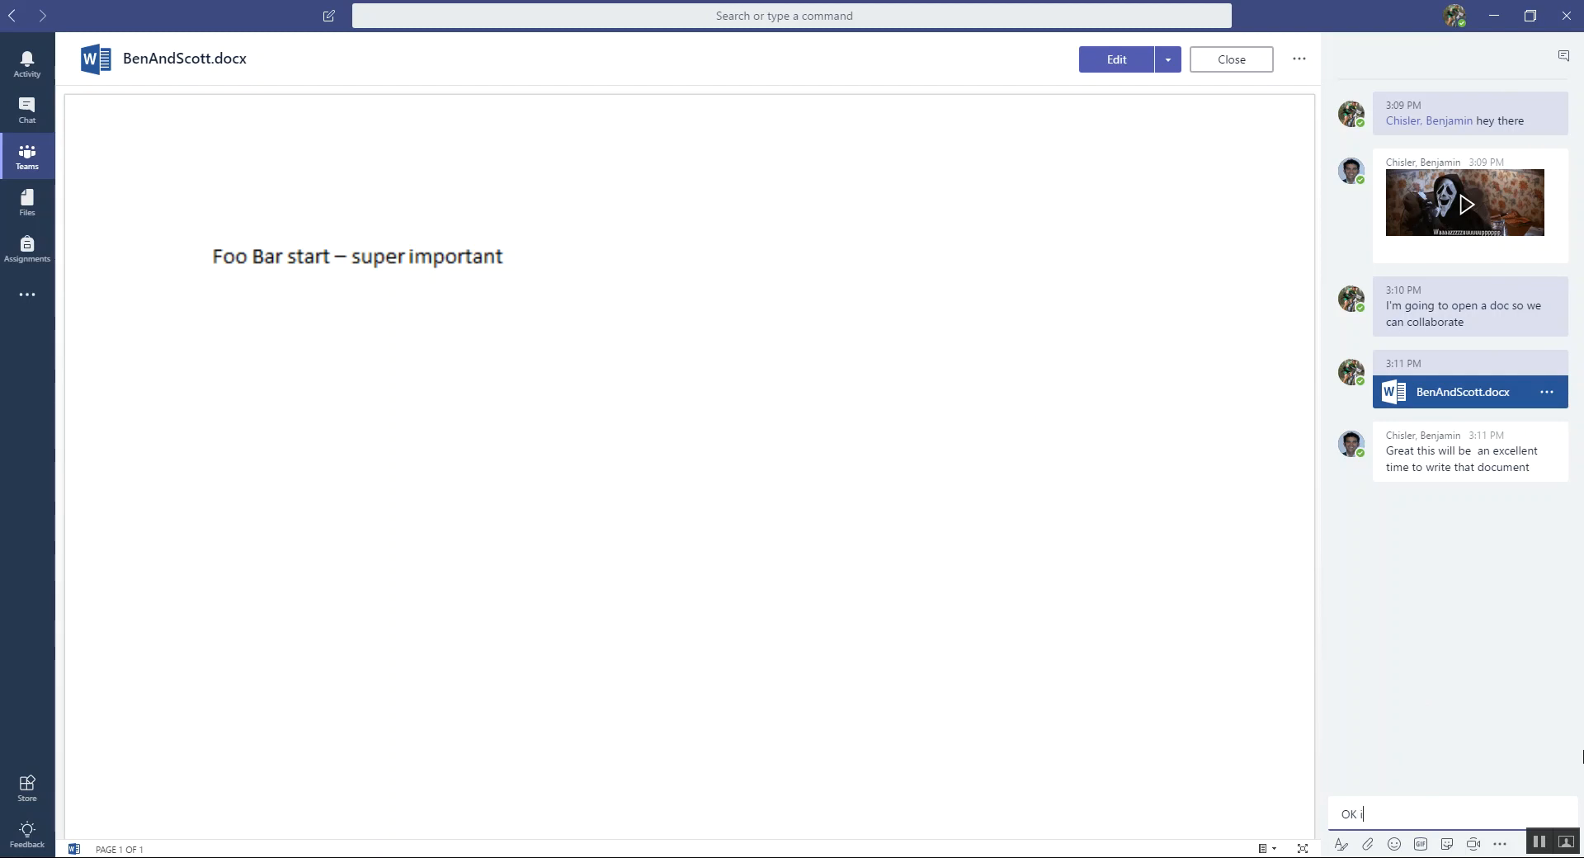
text('m in th)
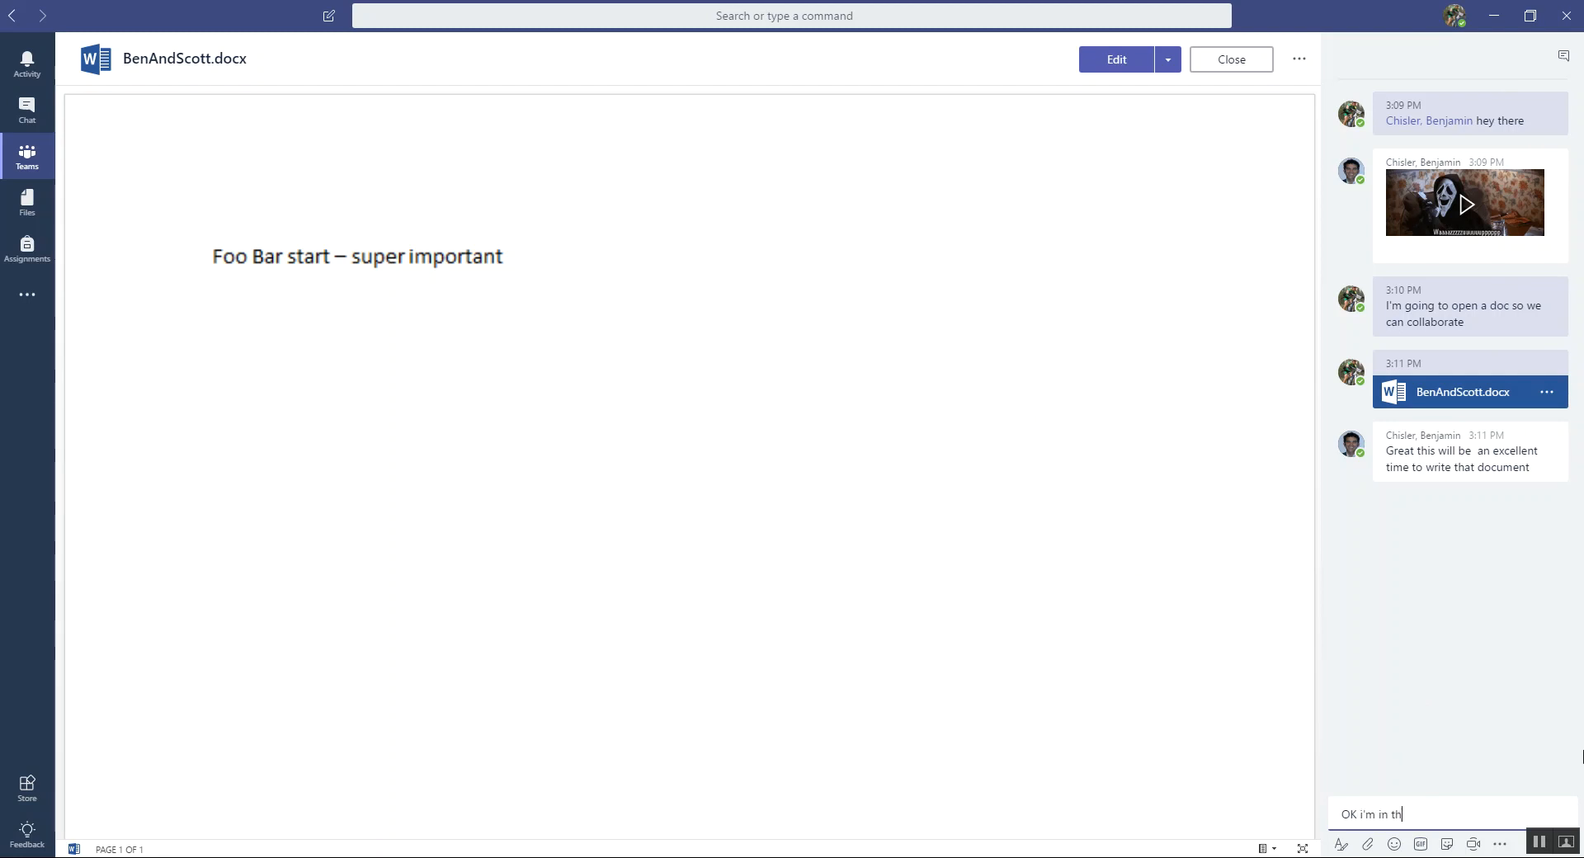
text(e doc)
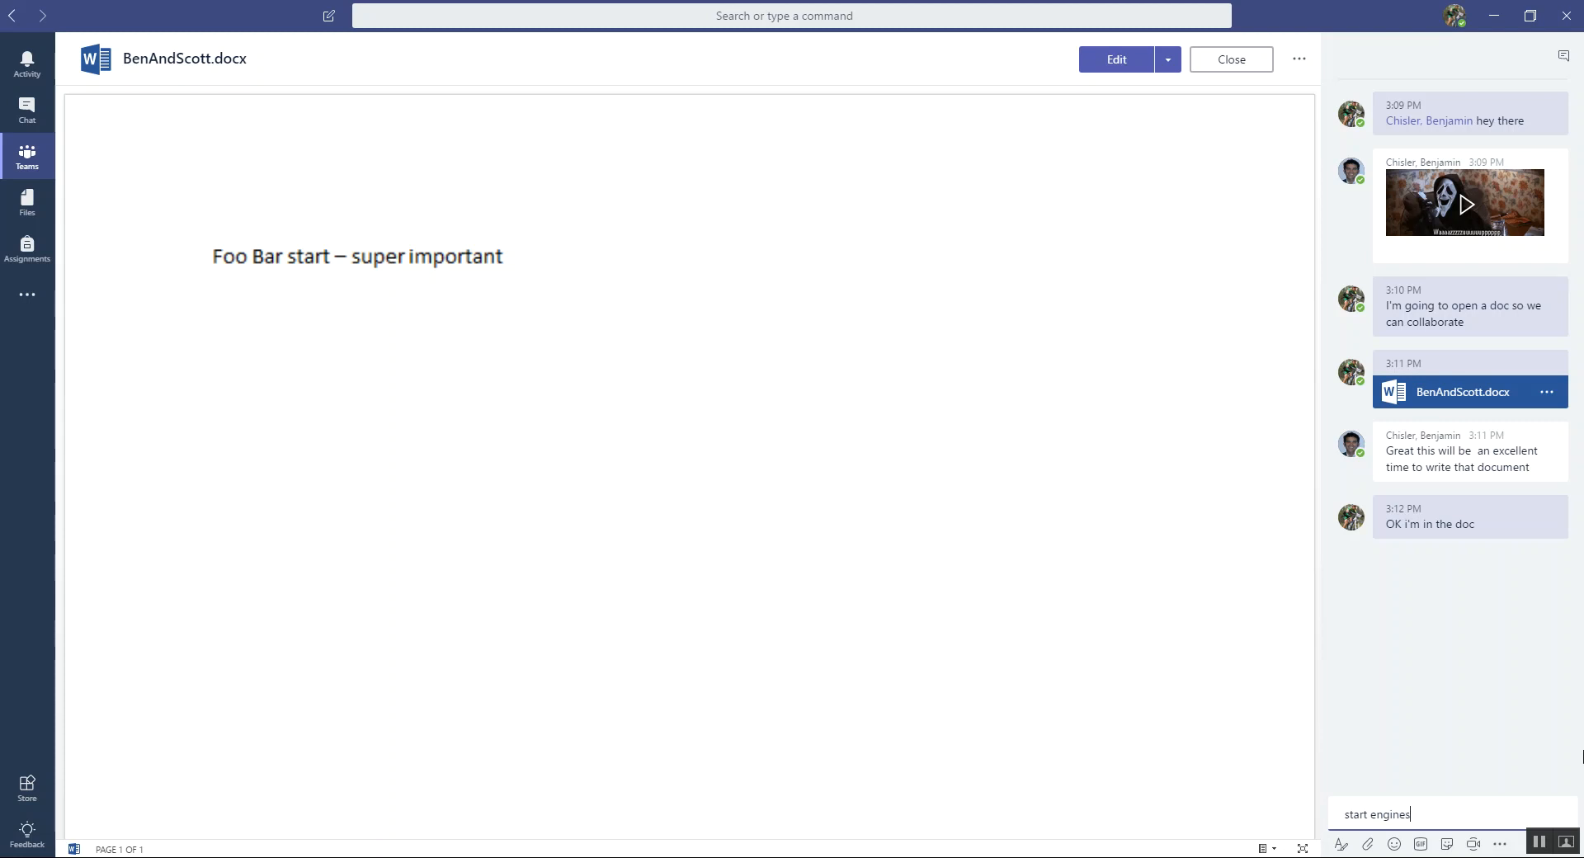
key(Return)
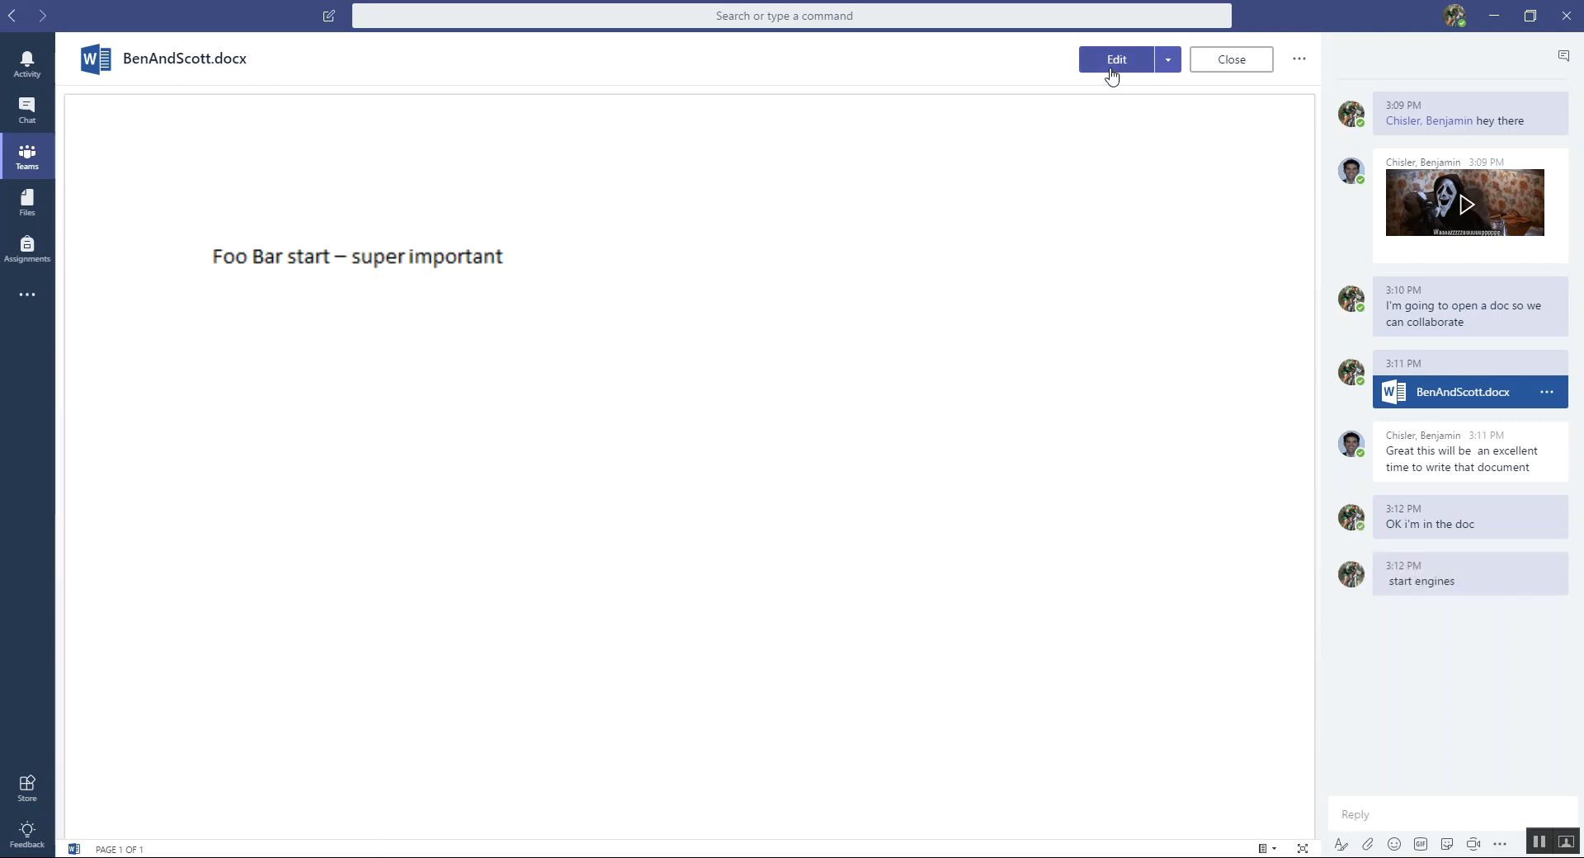
- Switch BenAndScott.docx into Word Online editing with the cursor on a new line below the text
click(1115, 58)
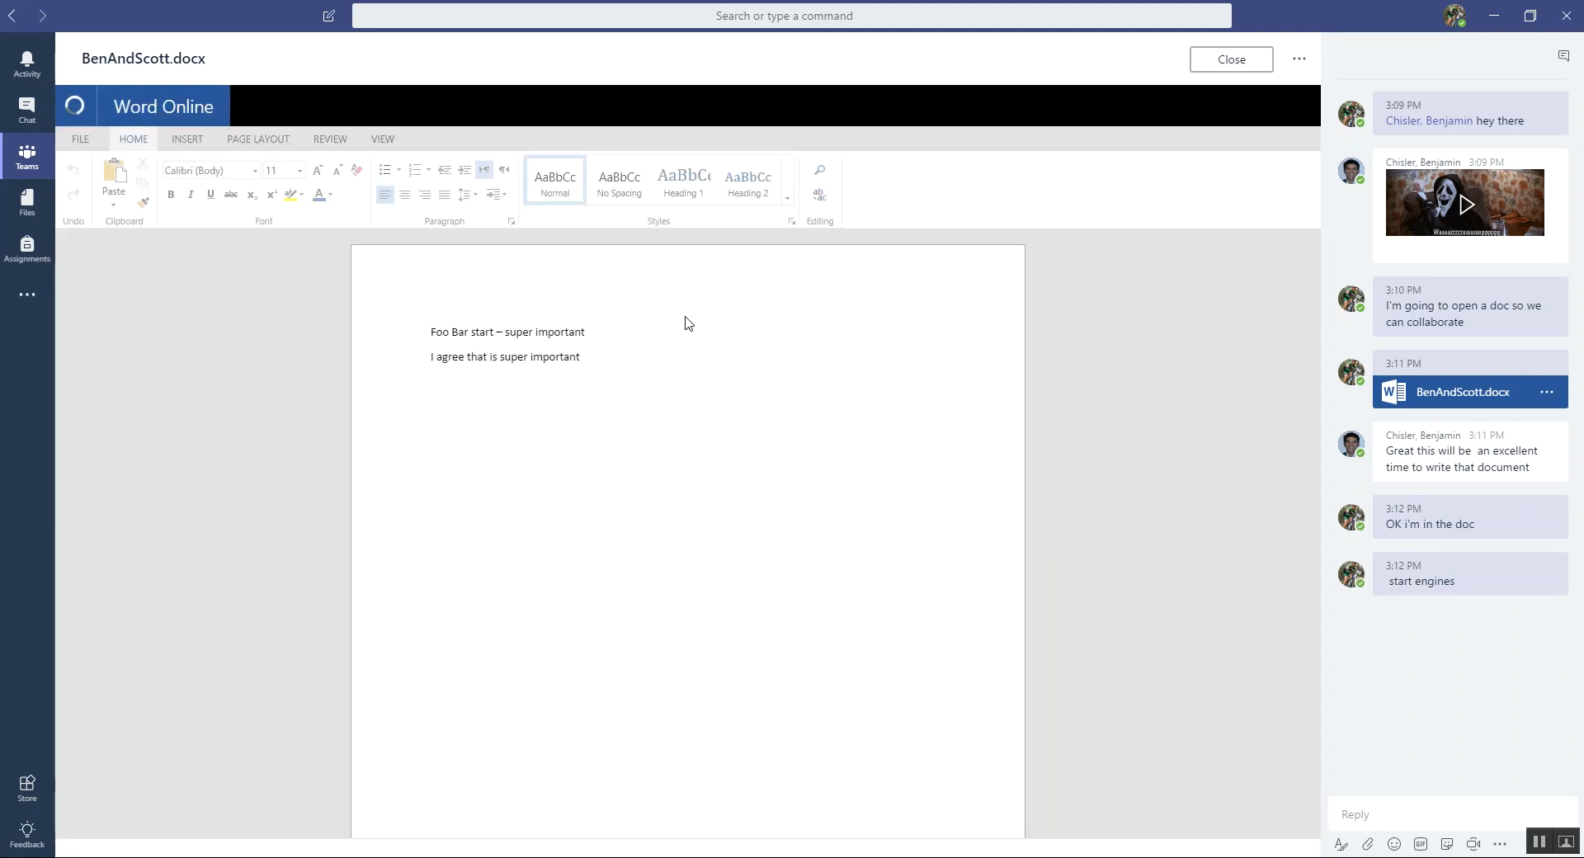
click(582, 355)
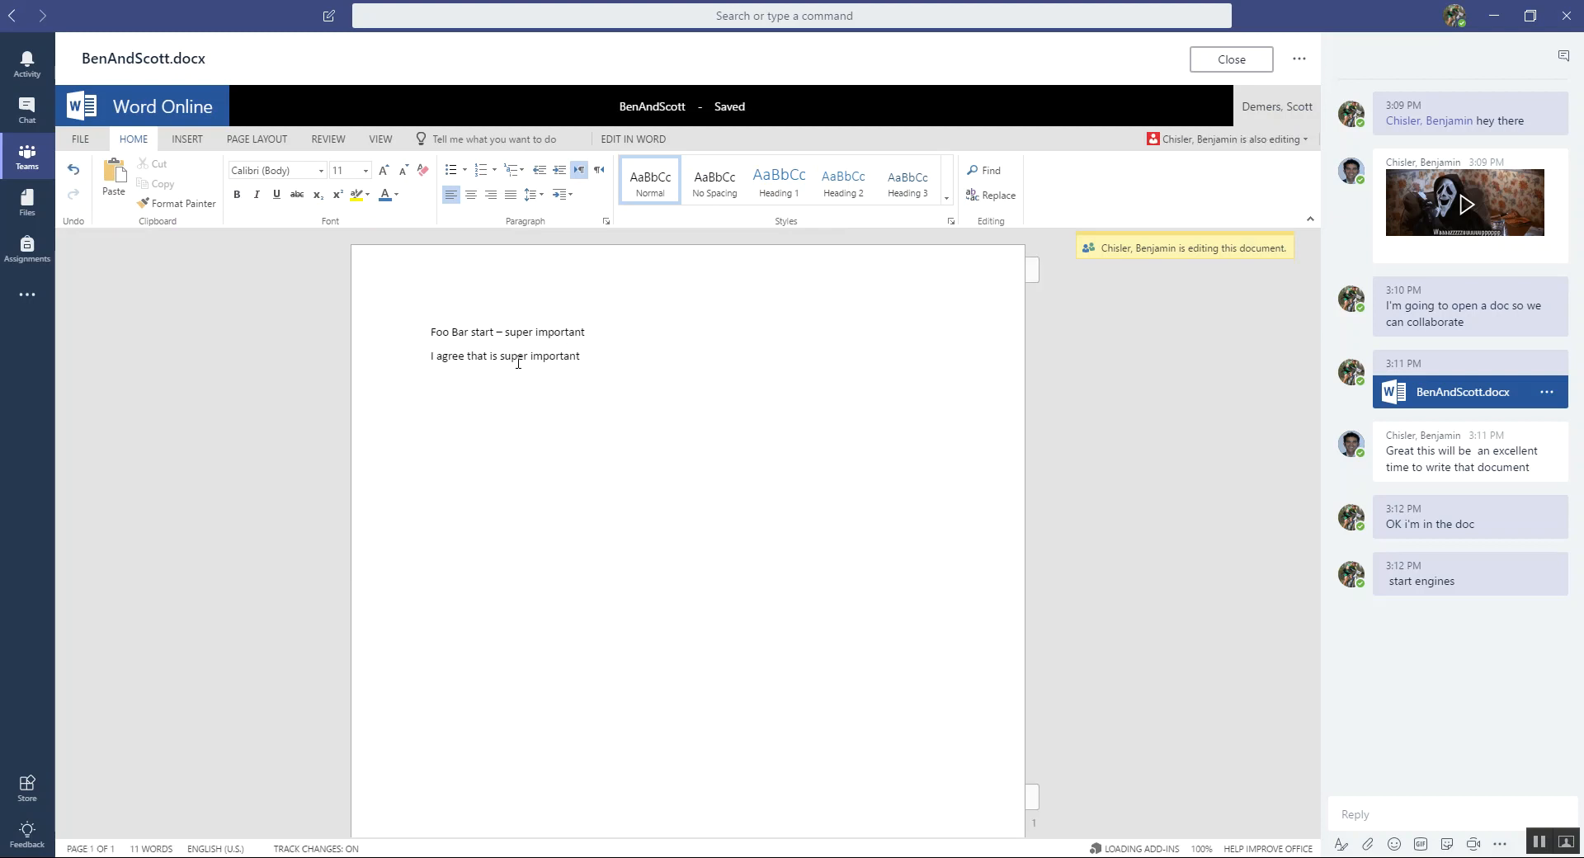
mouse_move(1149, 255)
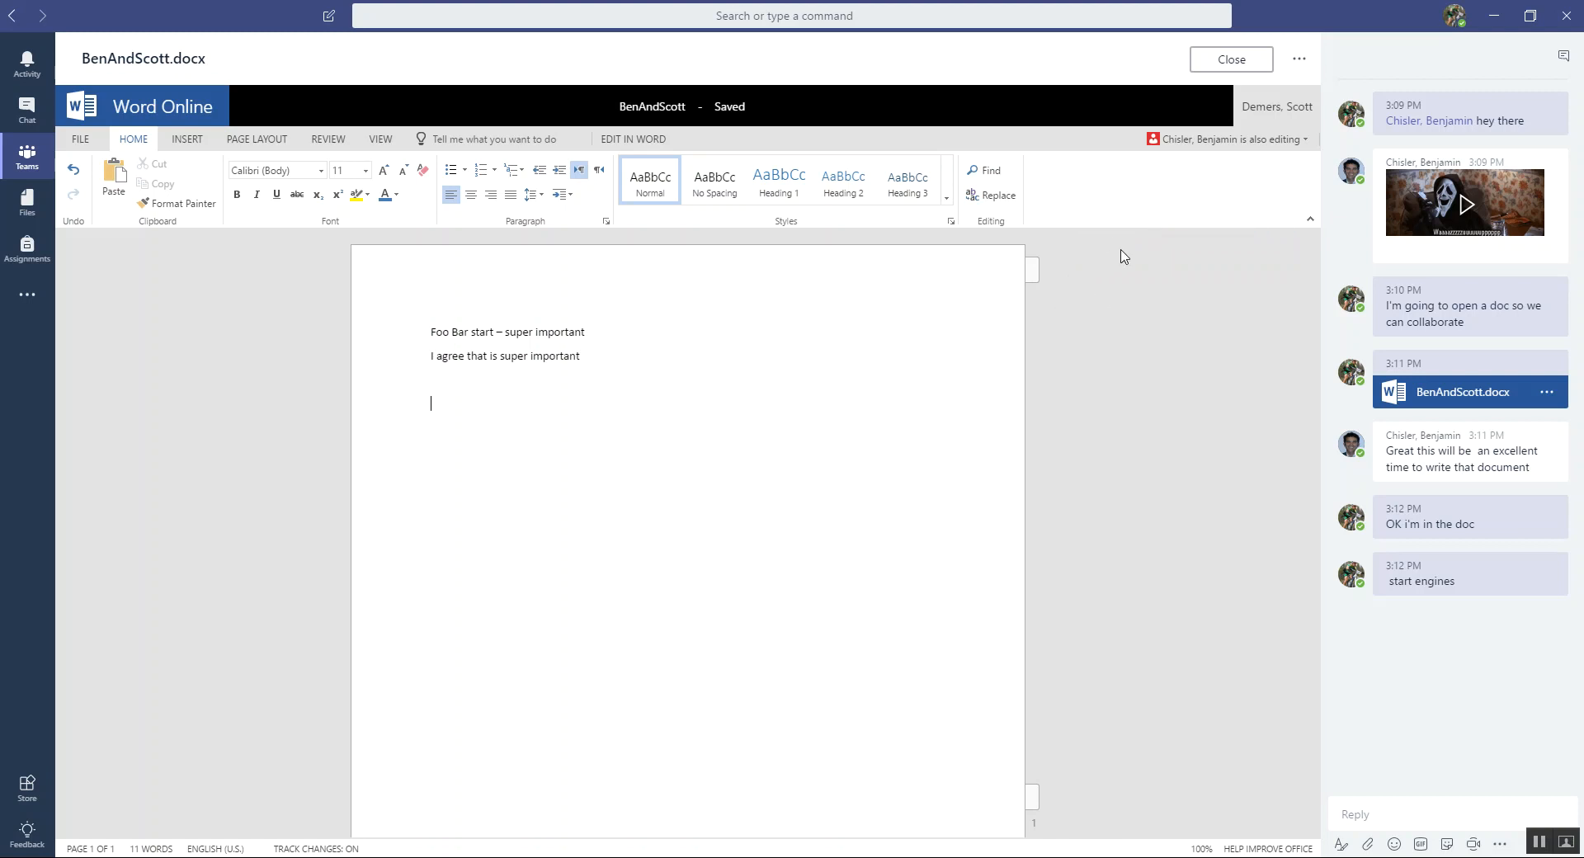
mouse_move(791, 374)
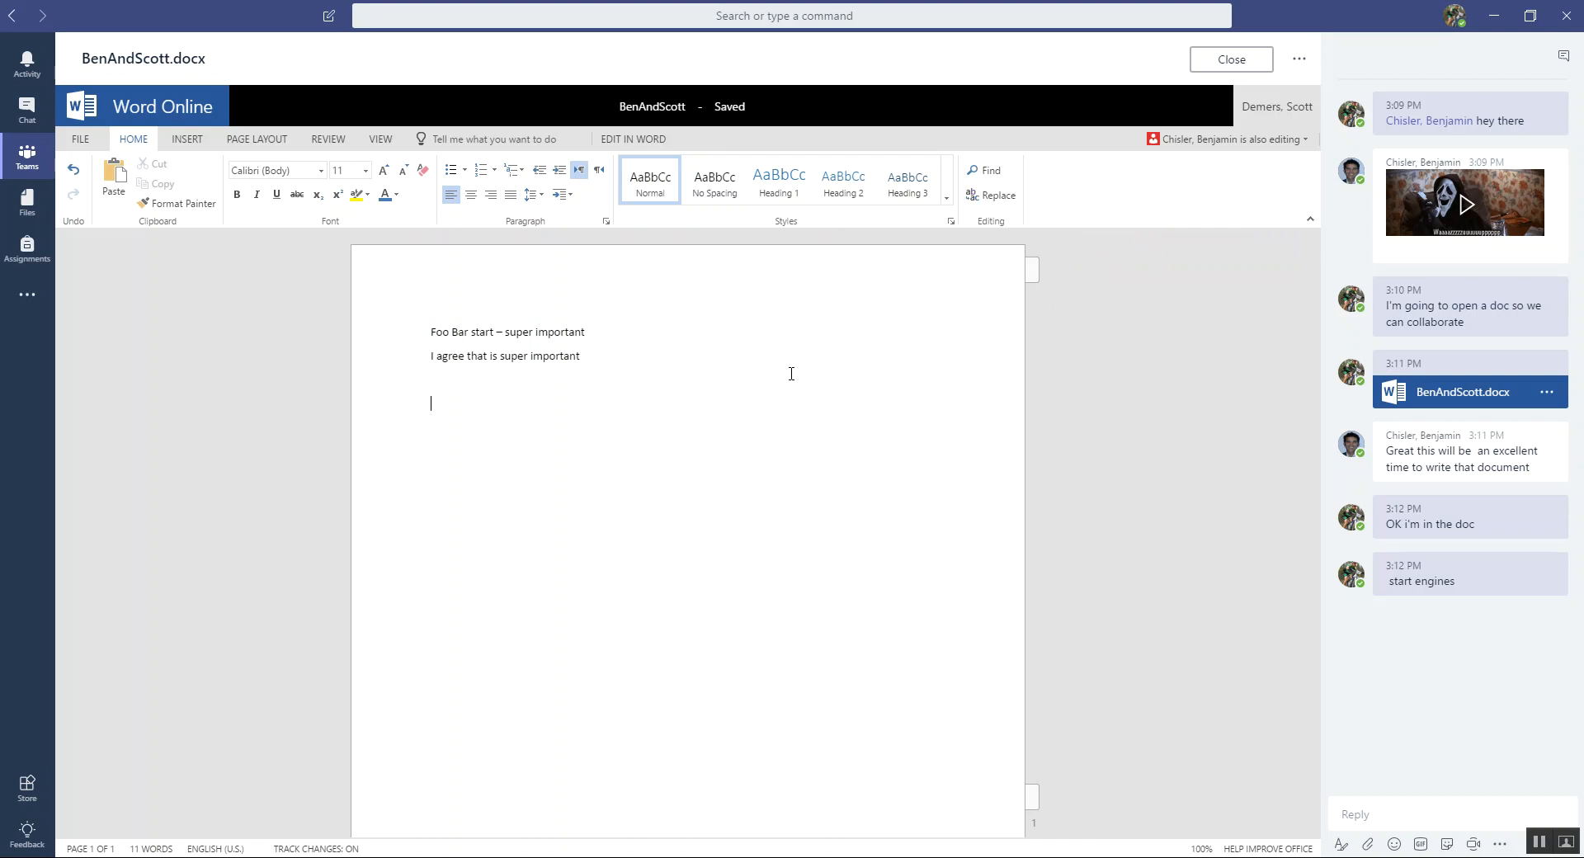
- Type the greeting "Hi there.. Hello Scott" on the new line
text(Hi the)
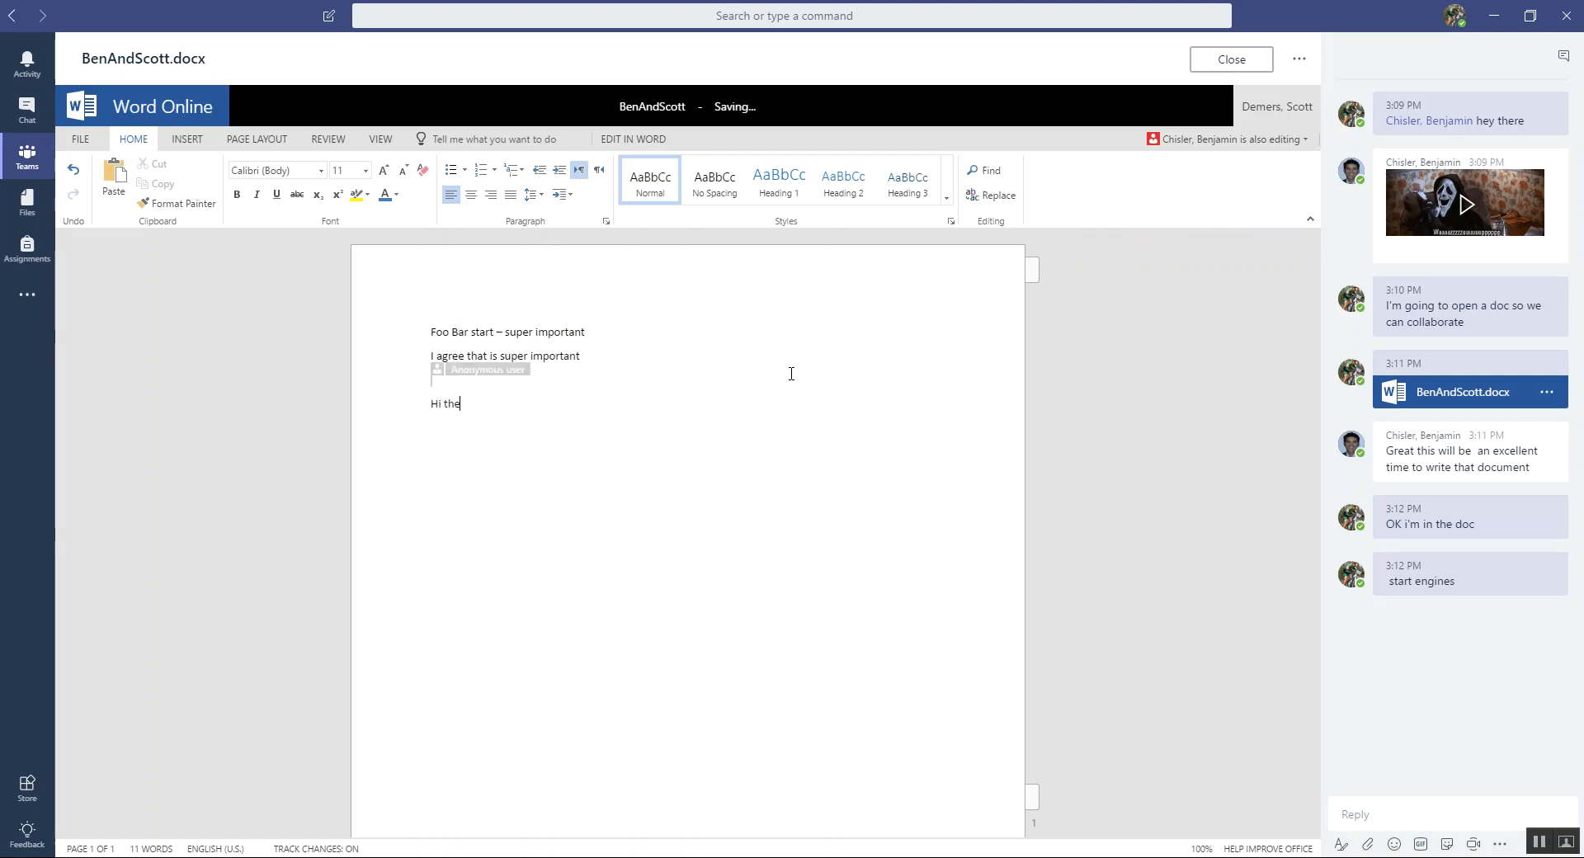
text(re)
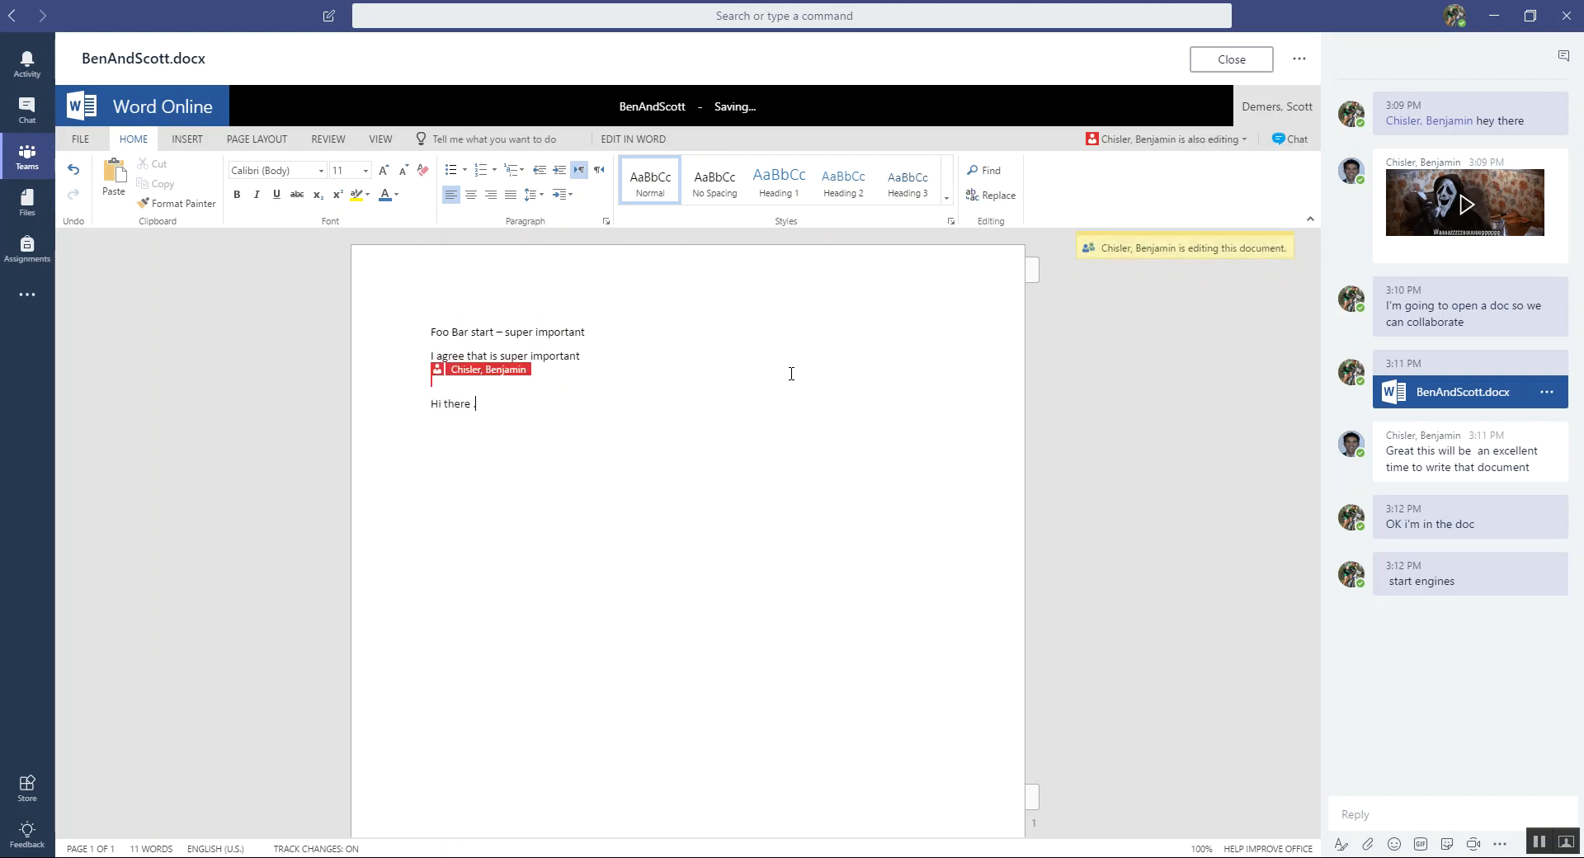
text(... More stuff)
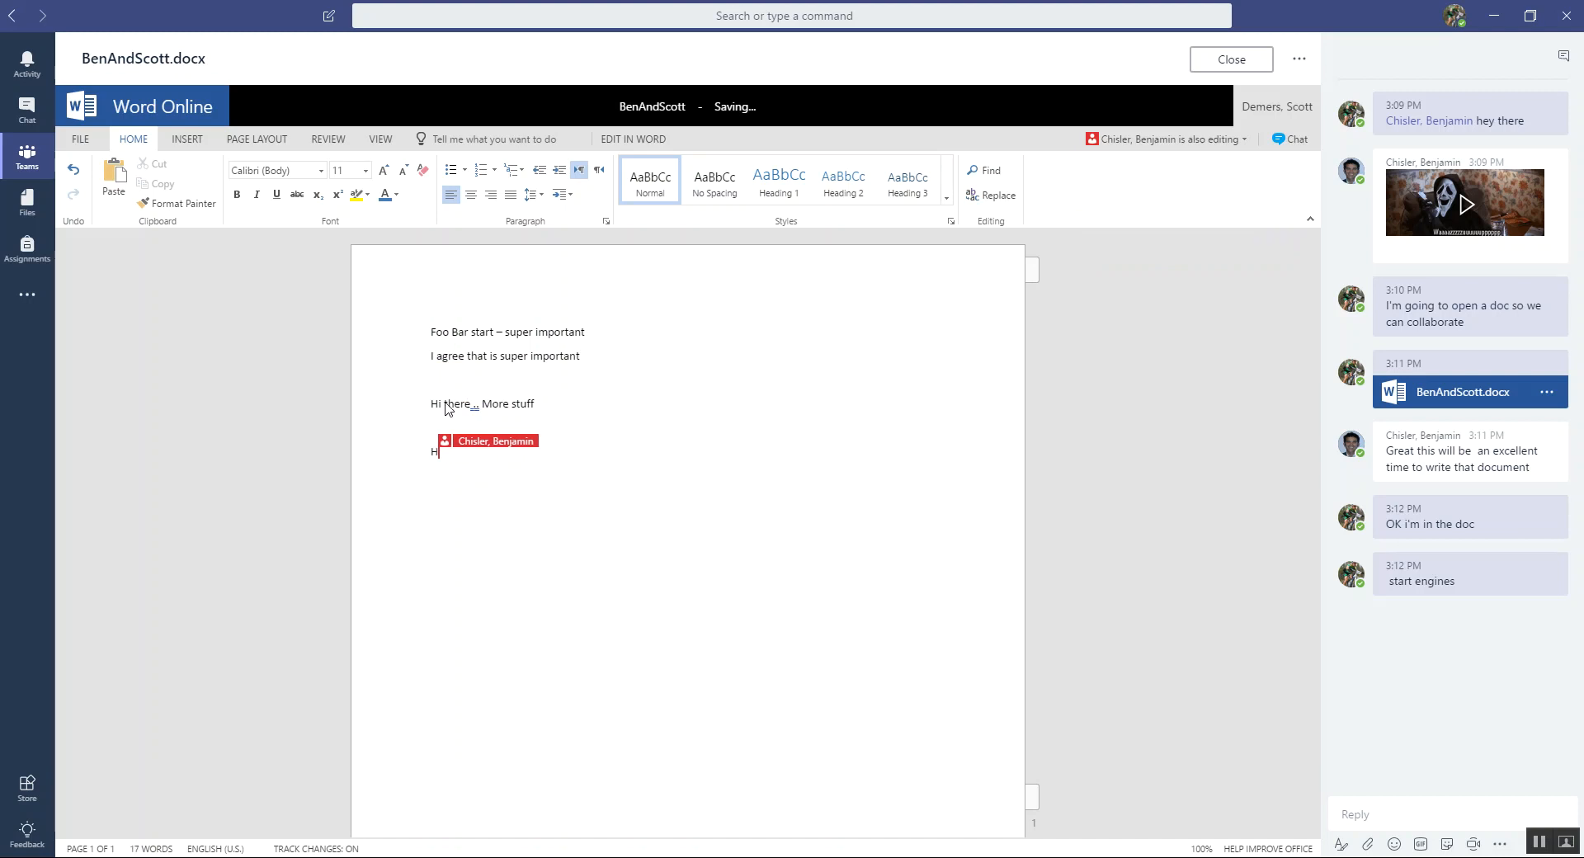
text(ello)
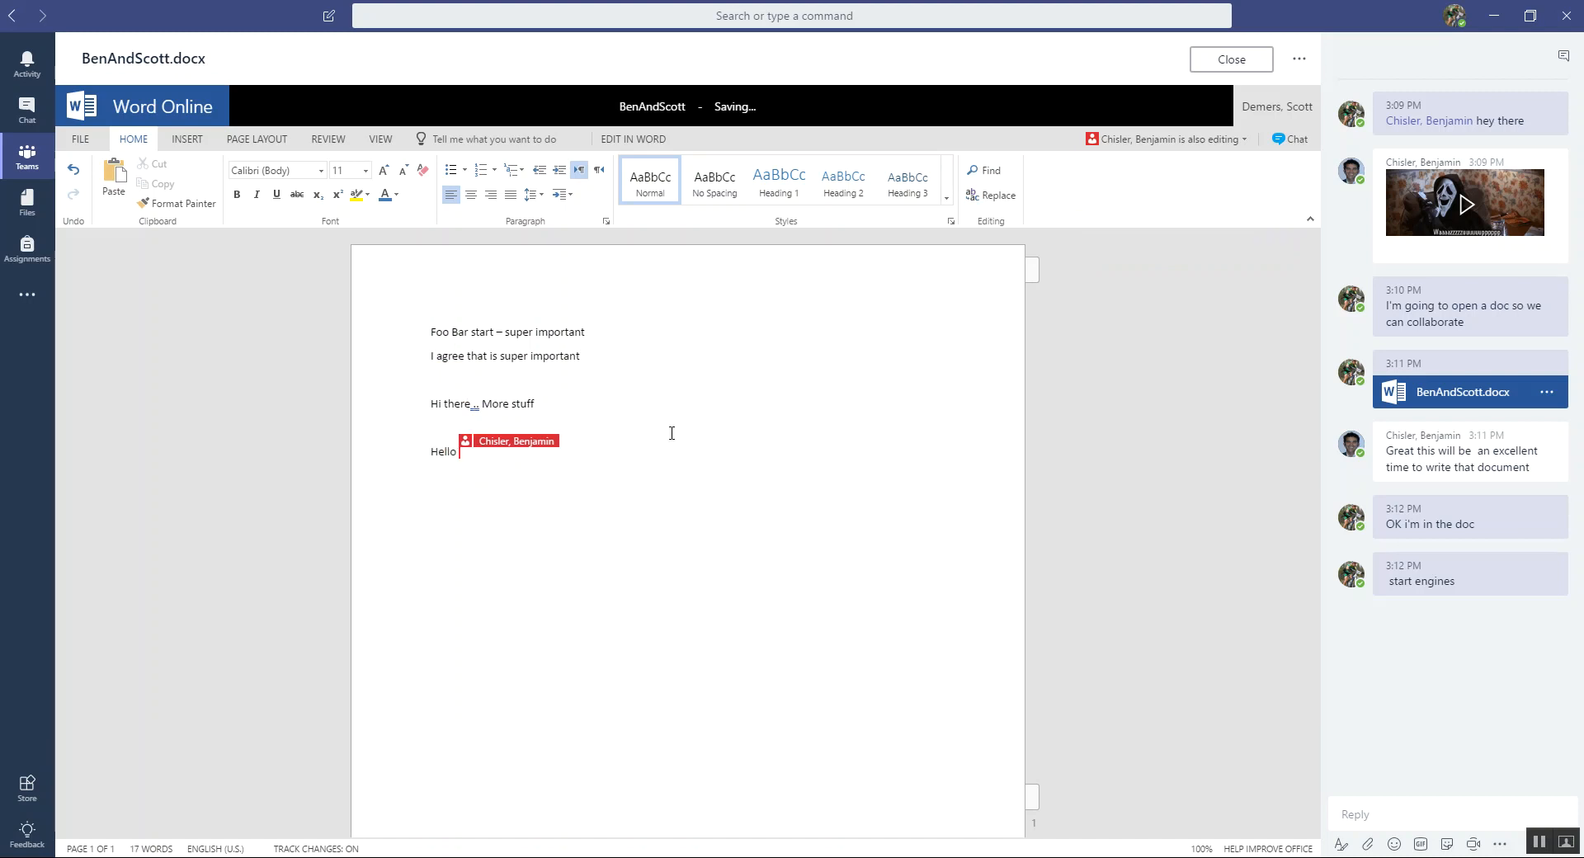
text(Sc)
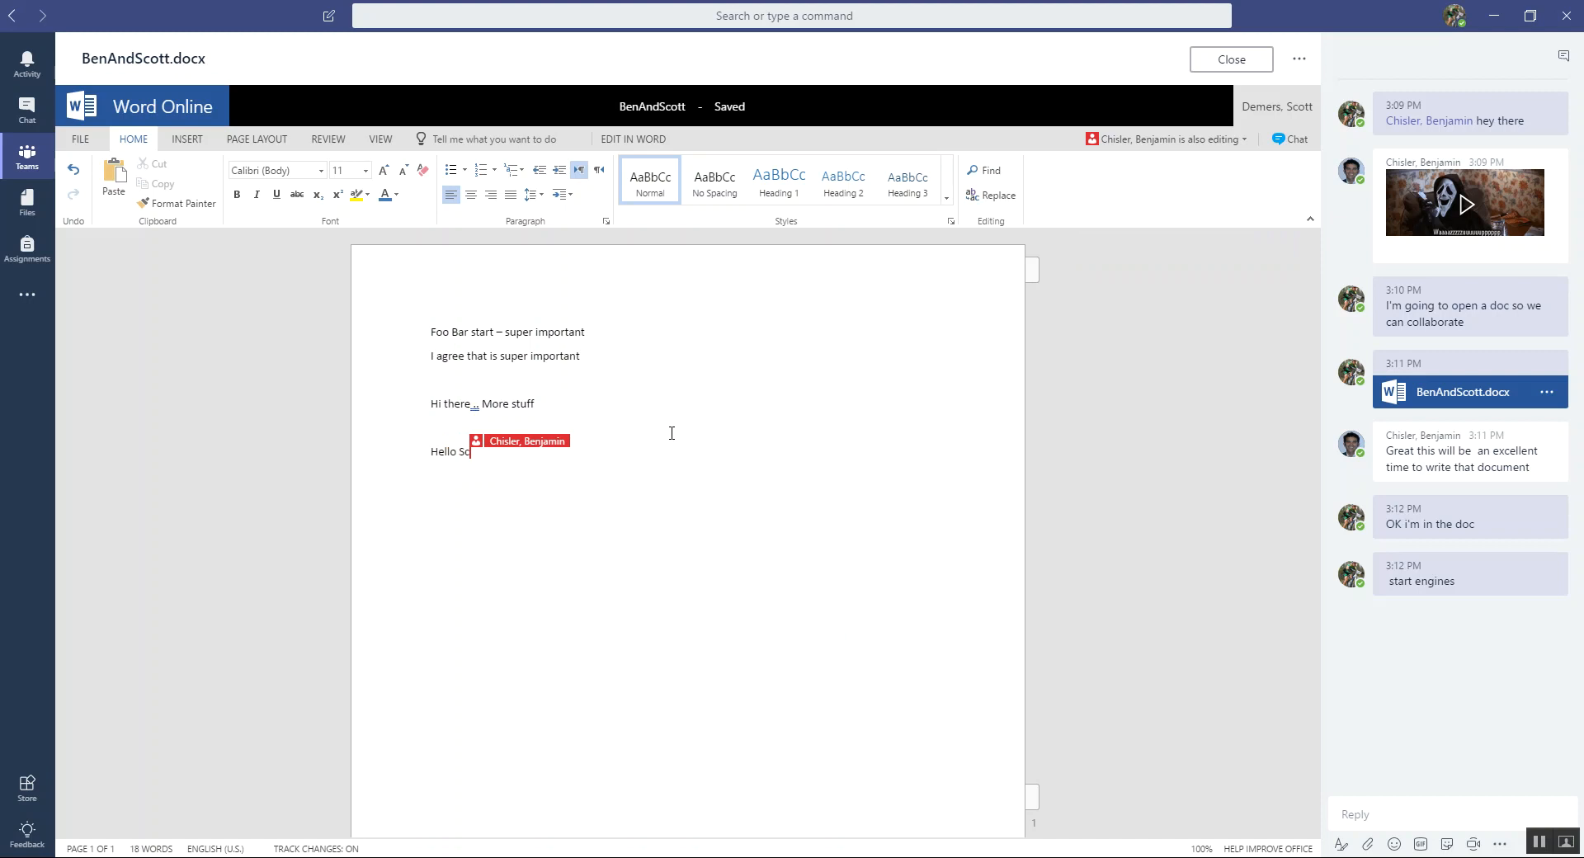
text(ott.)
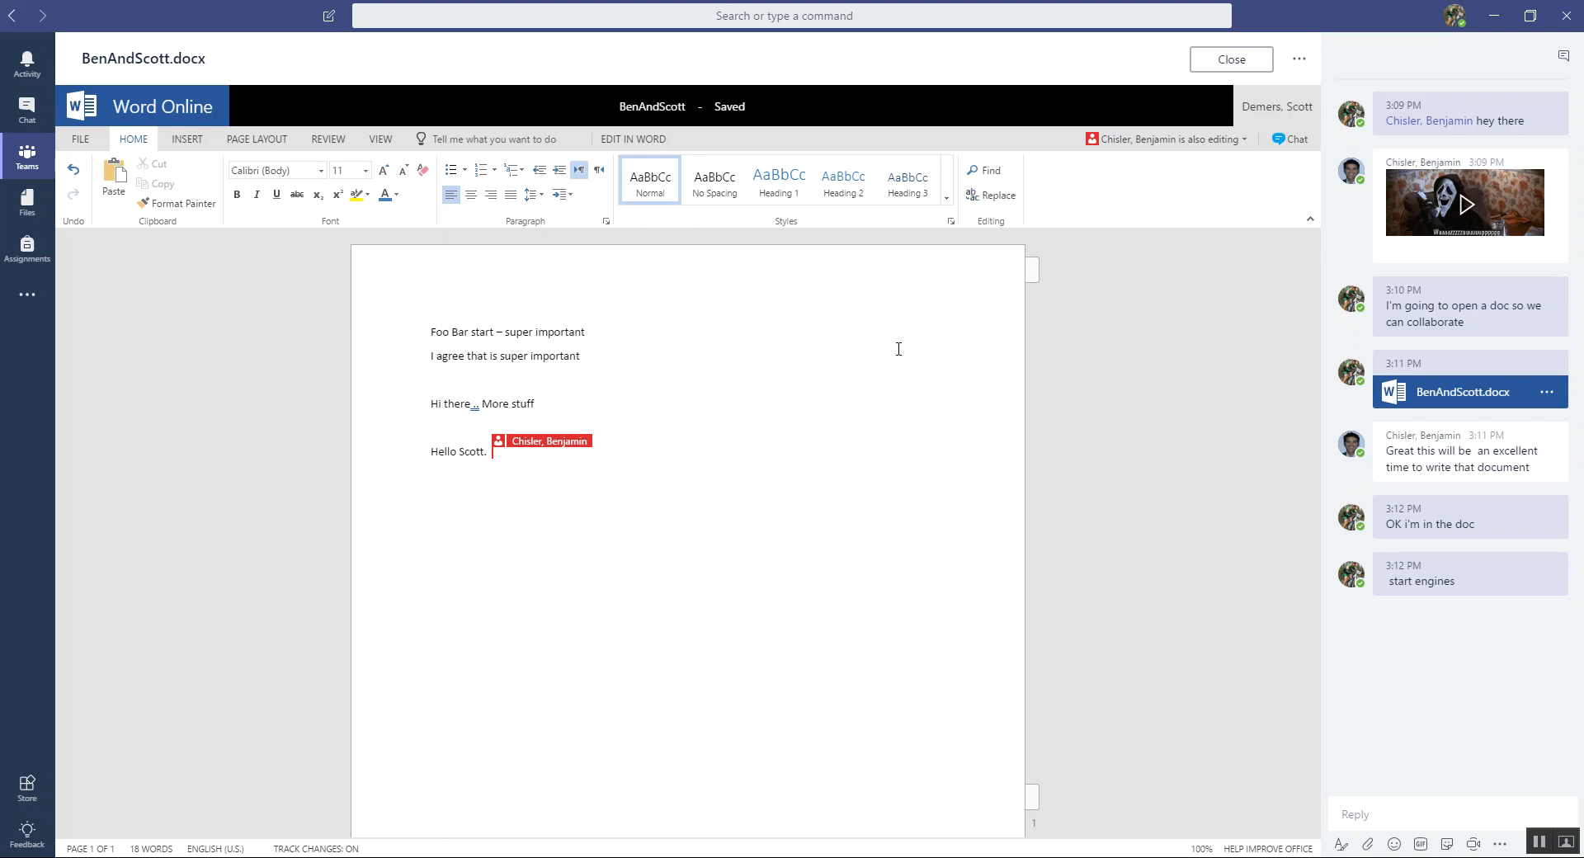
- Type "Good things happen when 2 people can type in the same doc at the same time!"
text(Good)
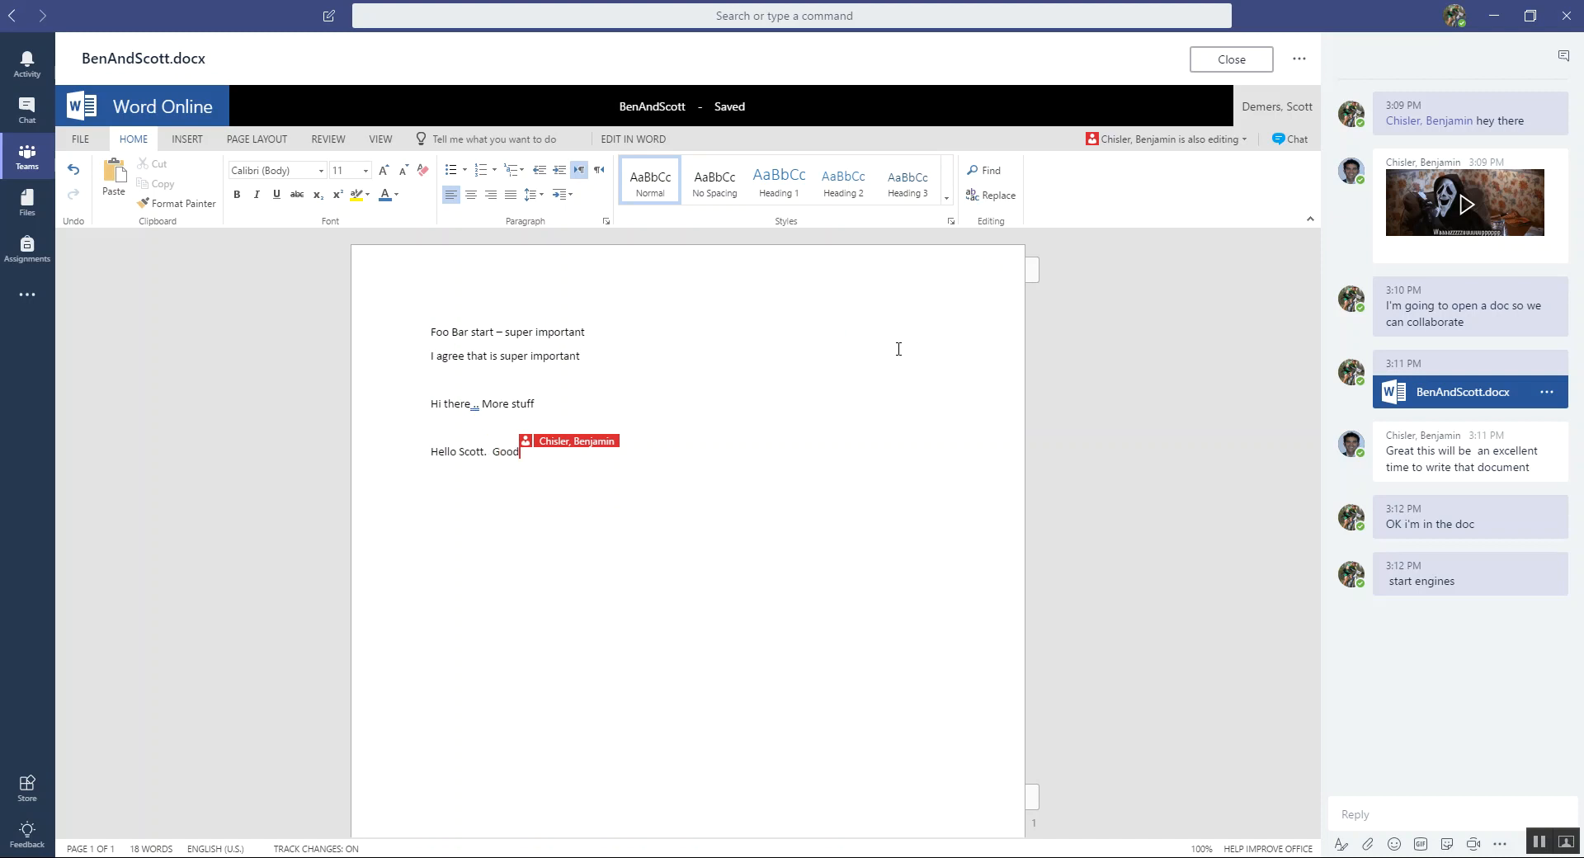
text(things)
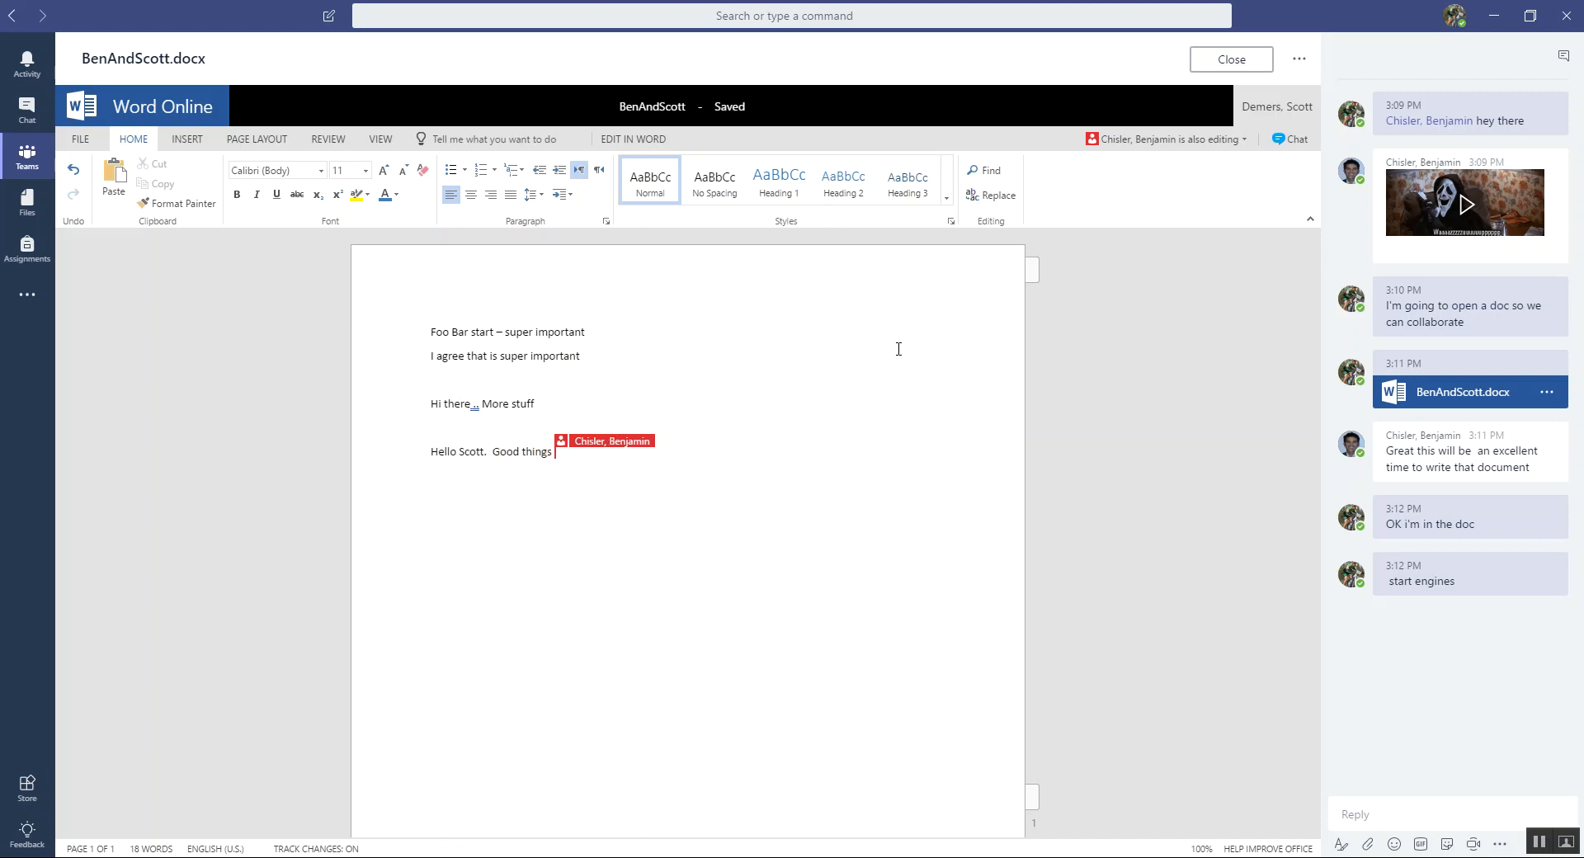
text(happen when)
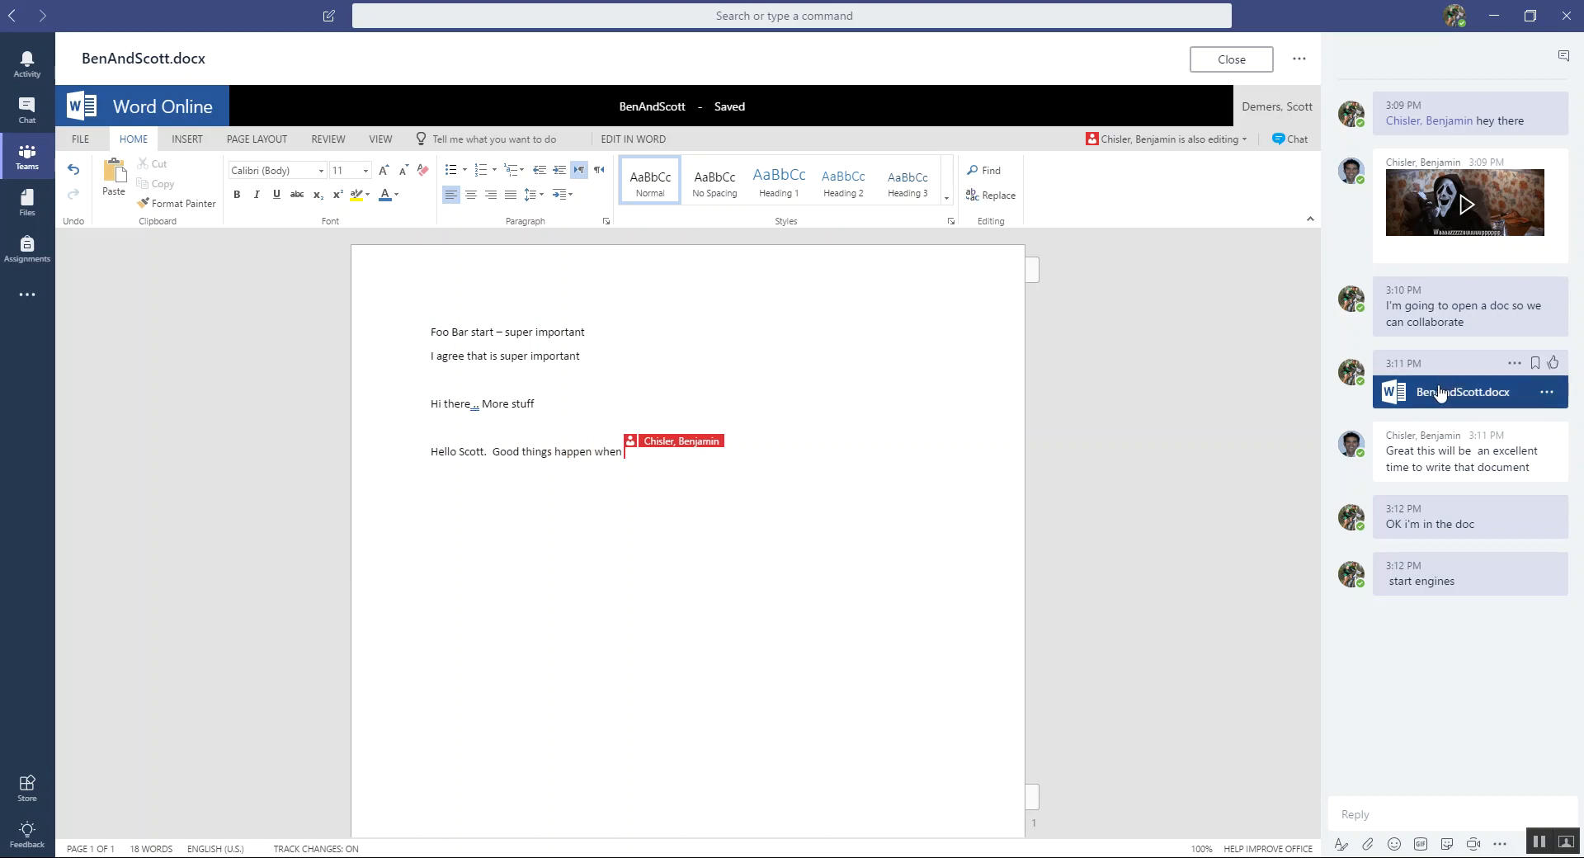
text(2 peopl)
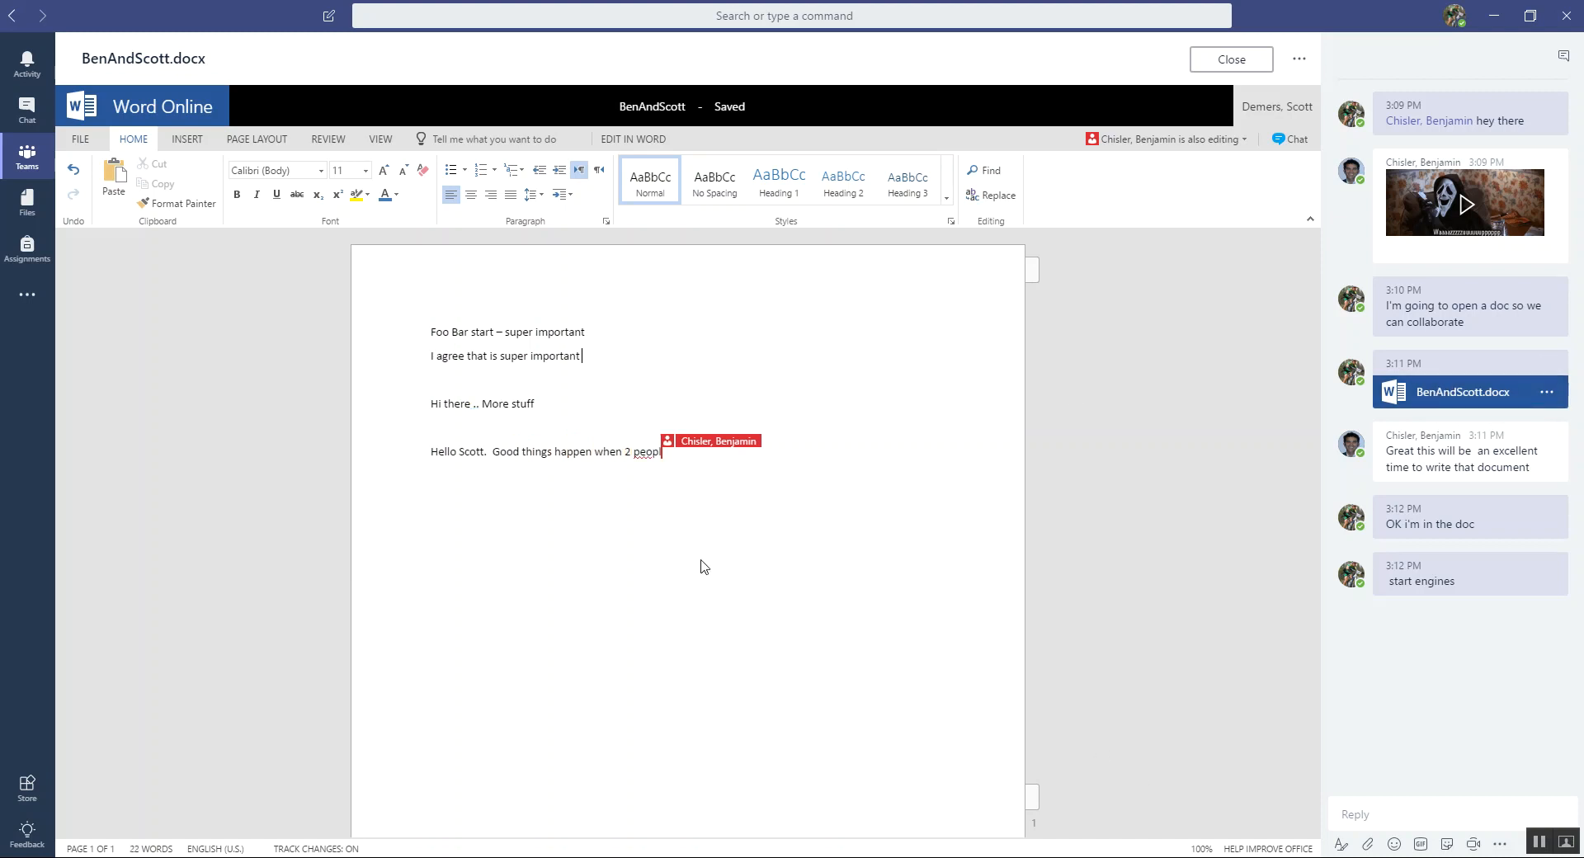
text(ple can)
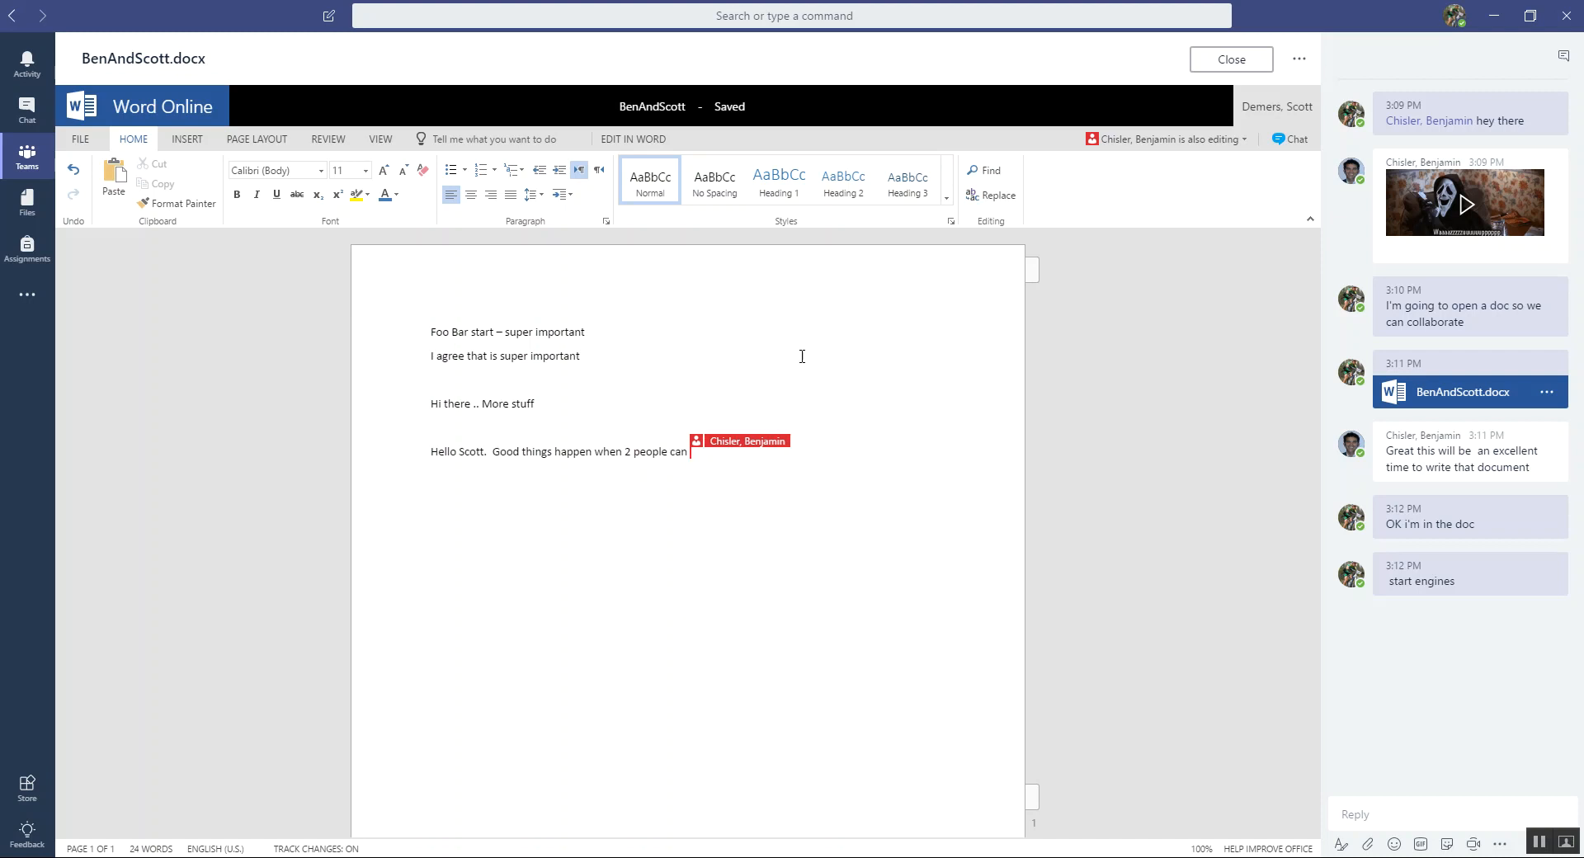
text(type)
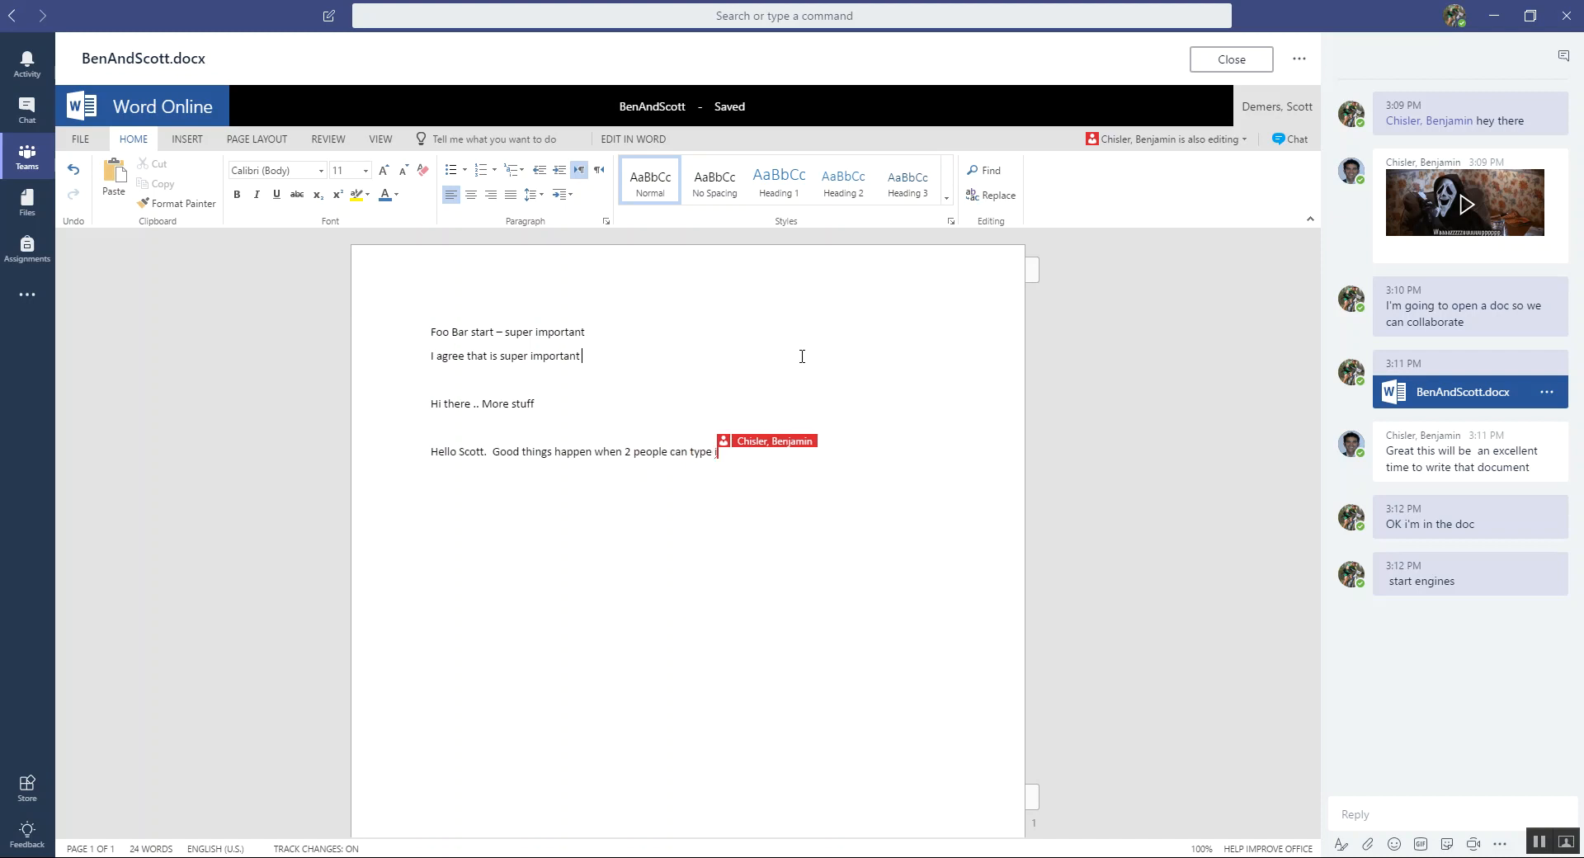
text(in the)
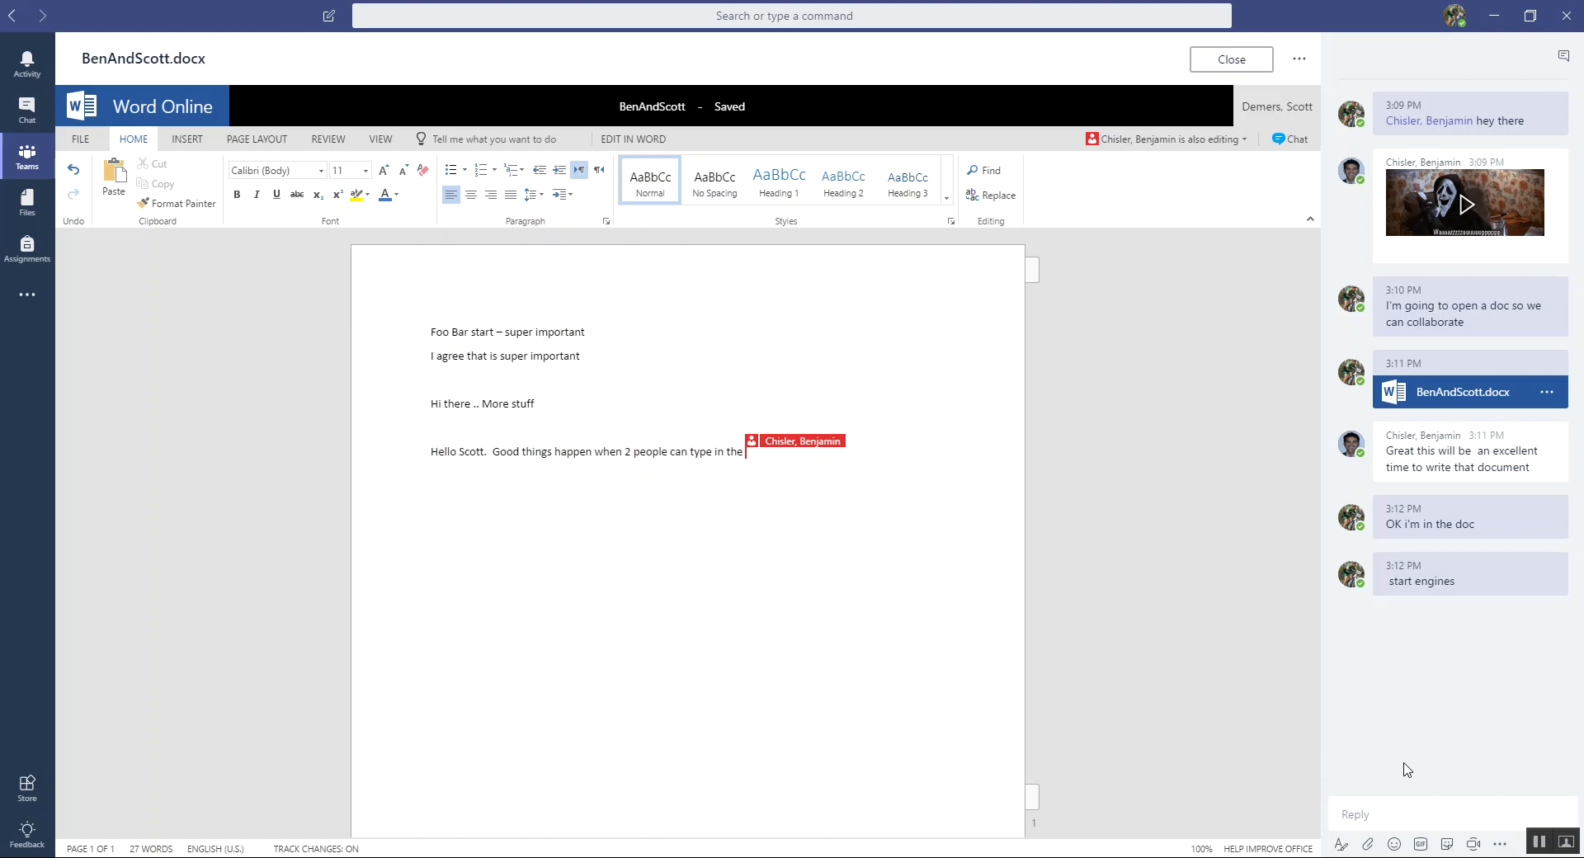
text(same doc at the sa)
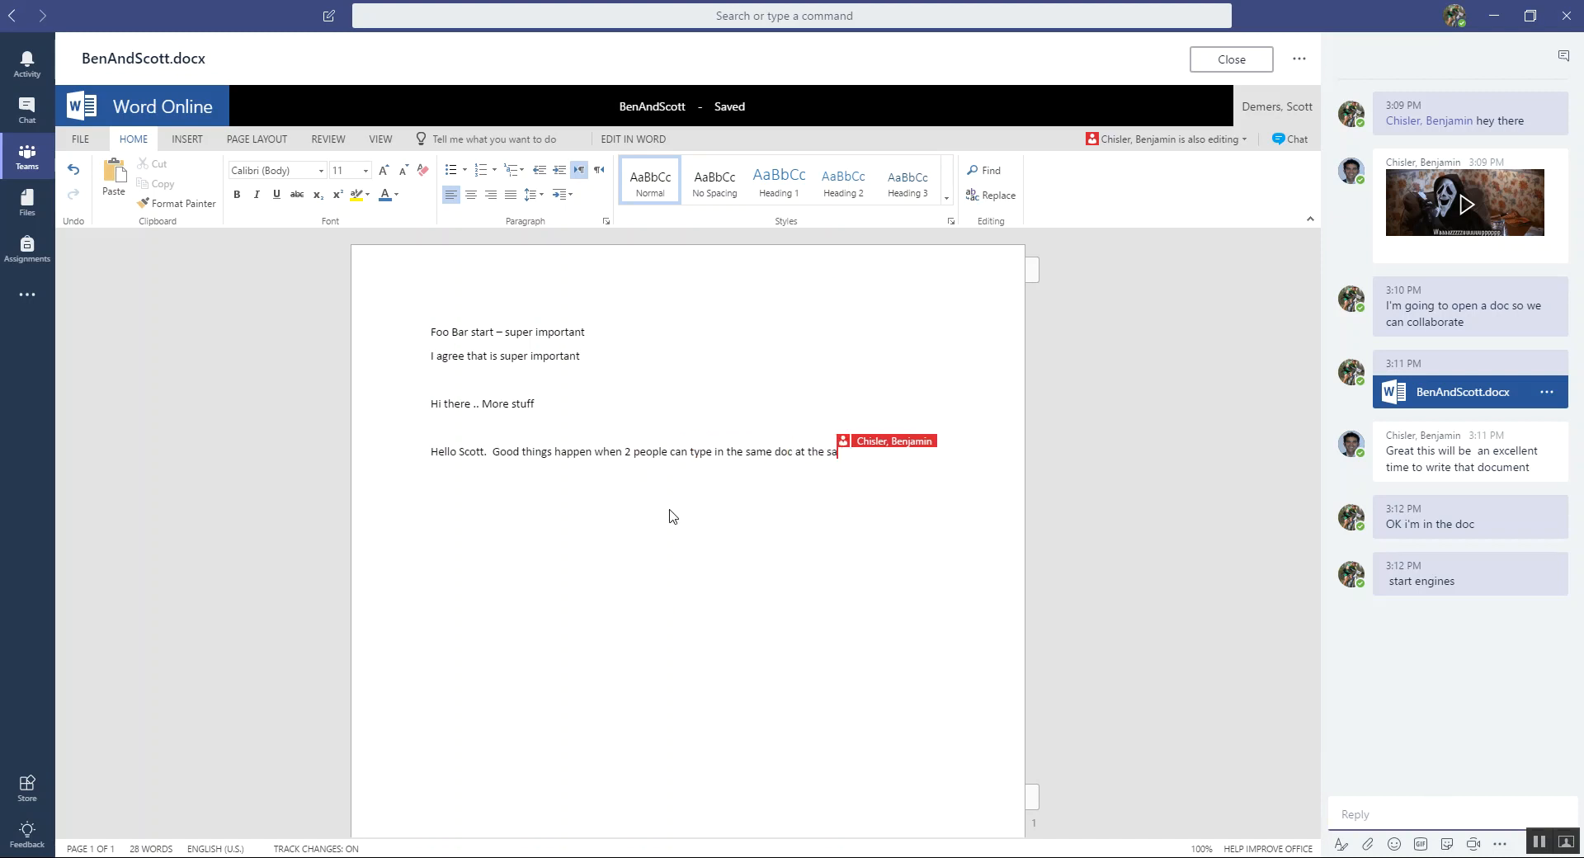
text(me time!)
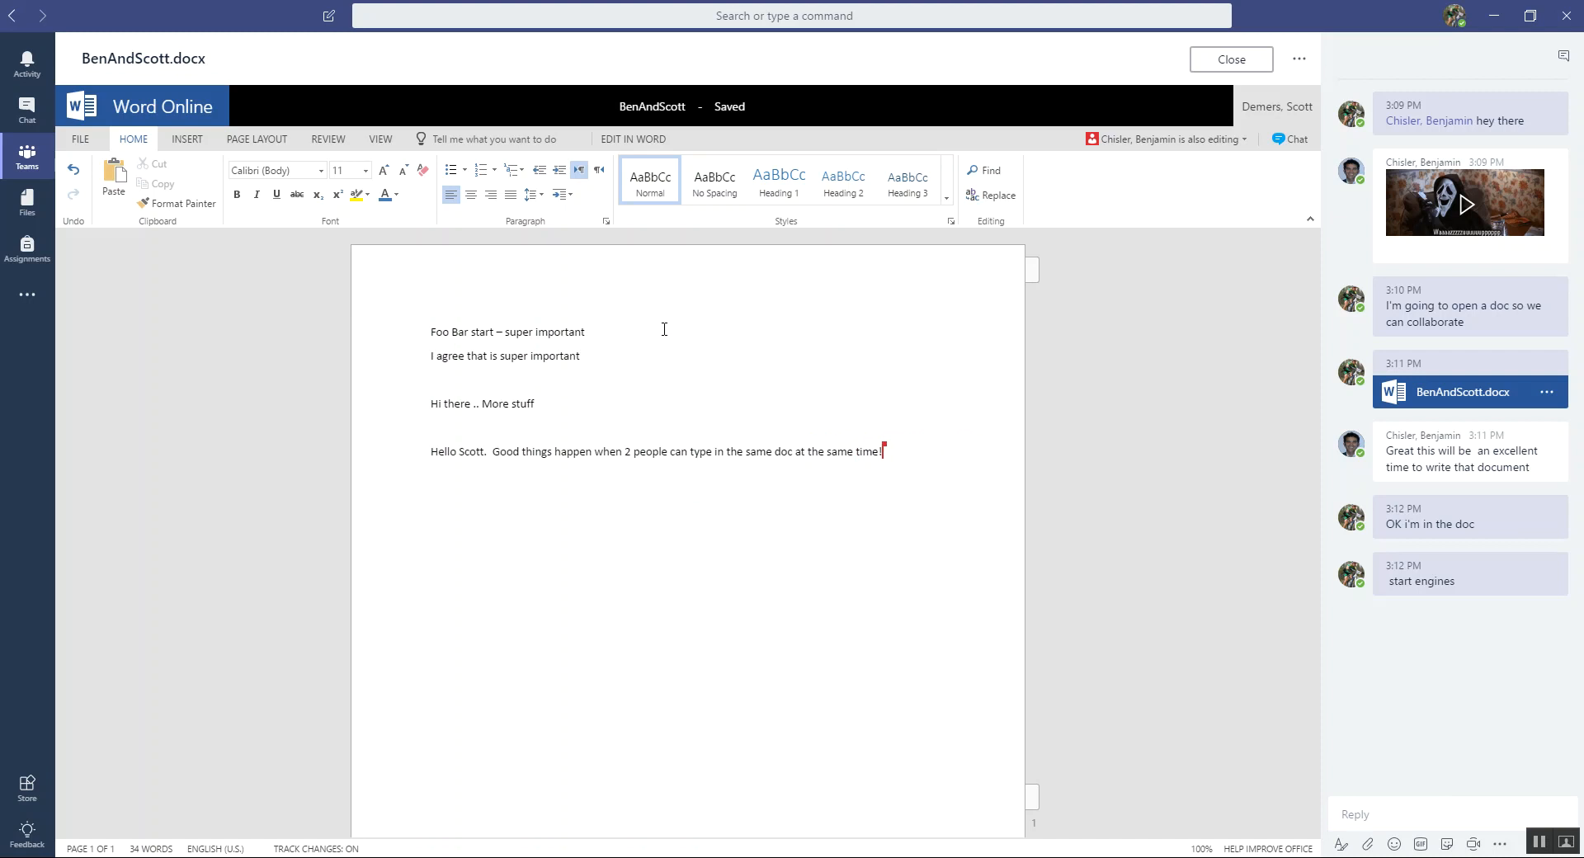
click(581, 355)
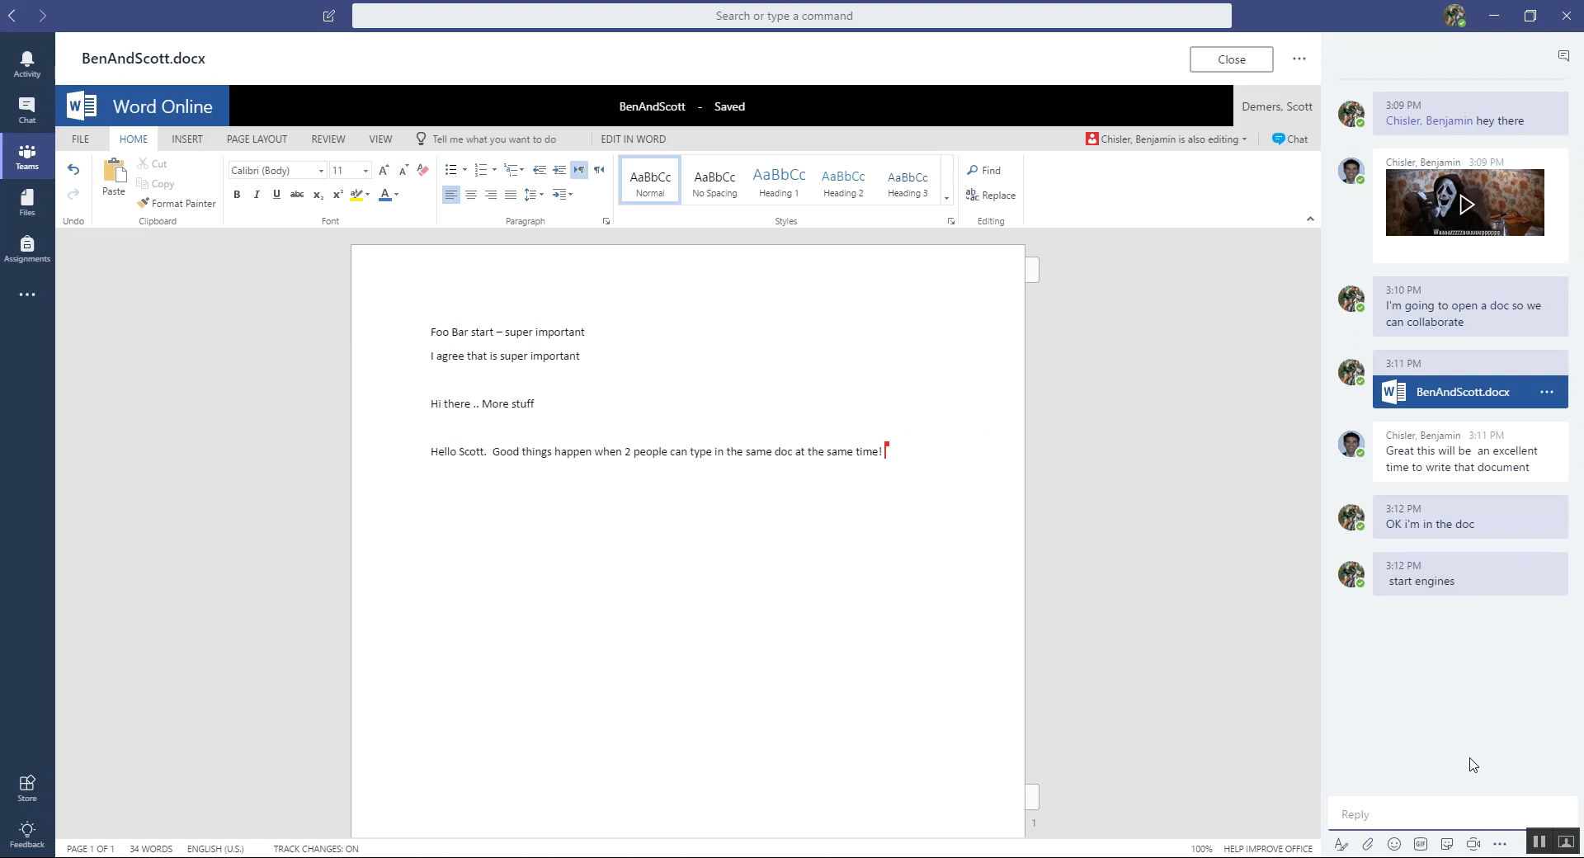
mouse_move(1169, 140)
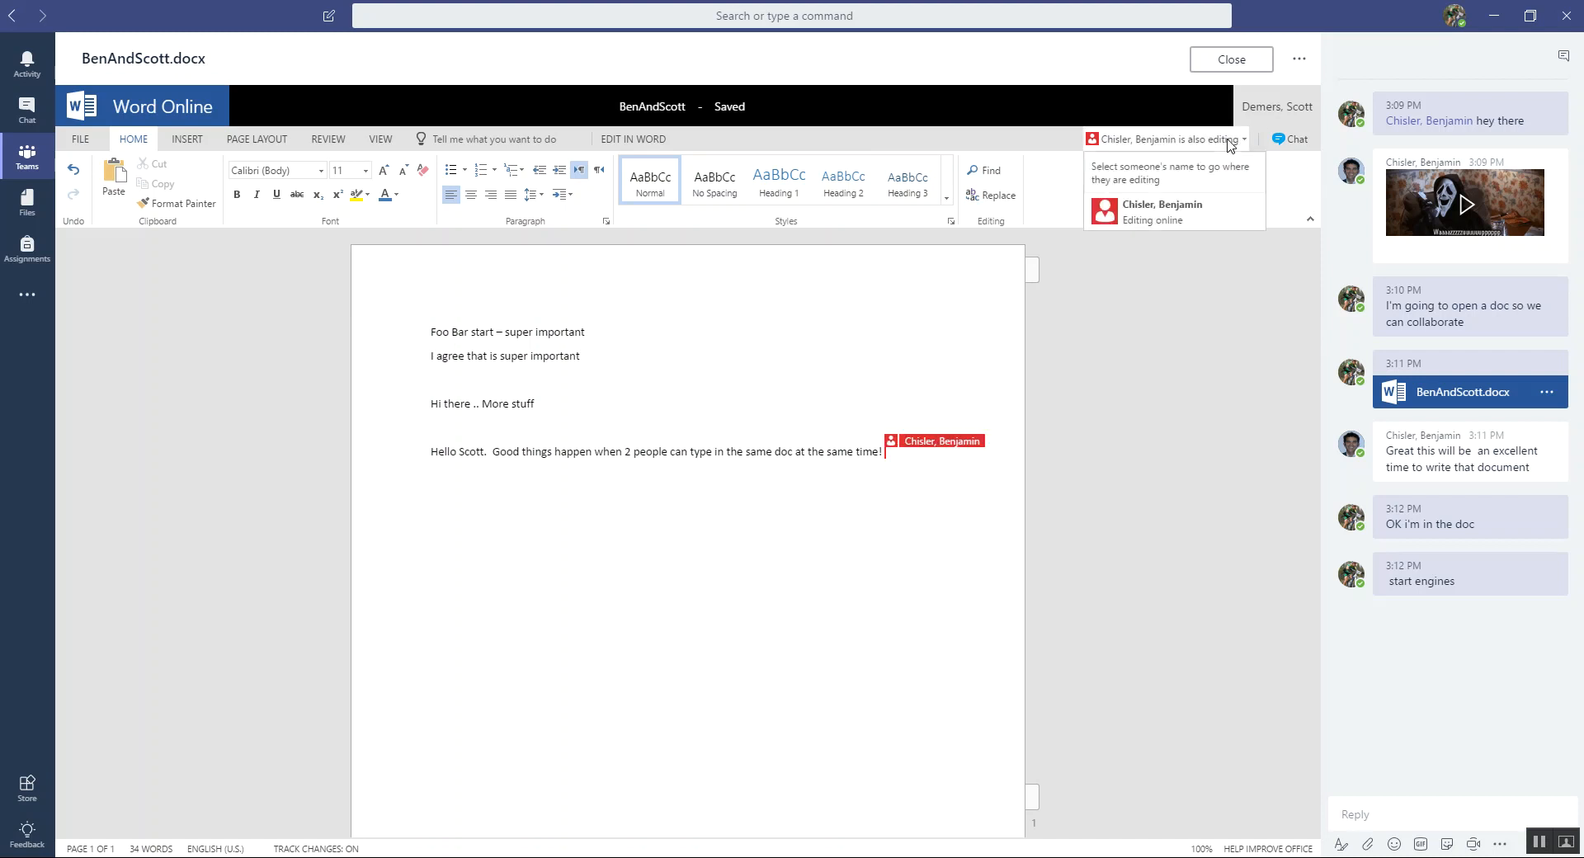
mouse_move(1201, 212)
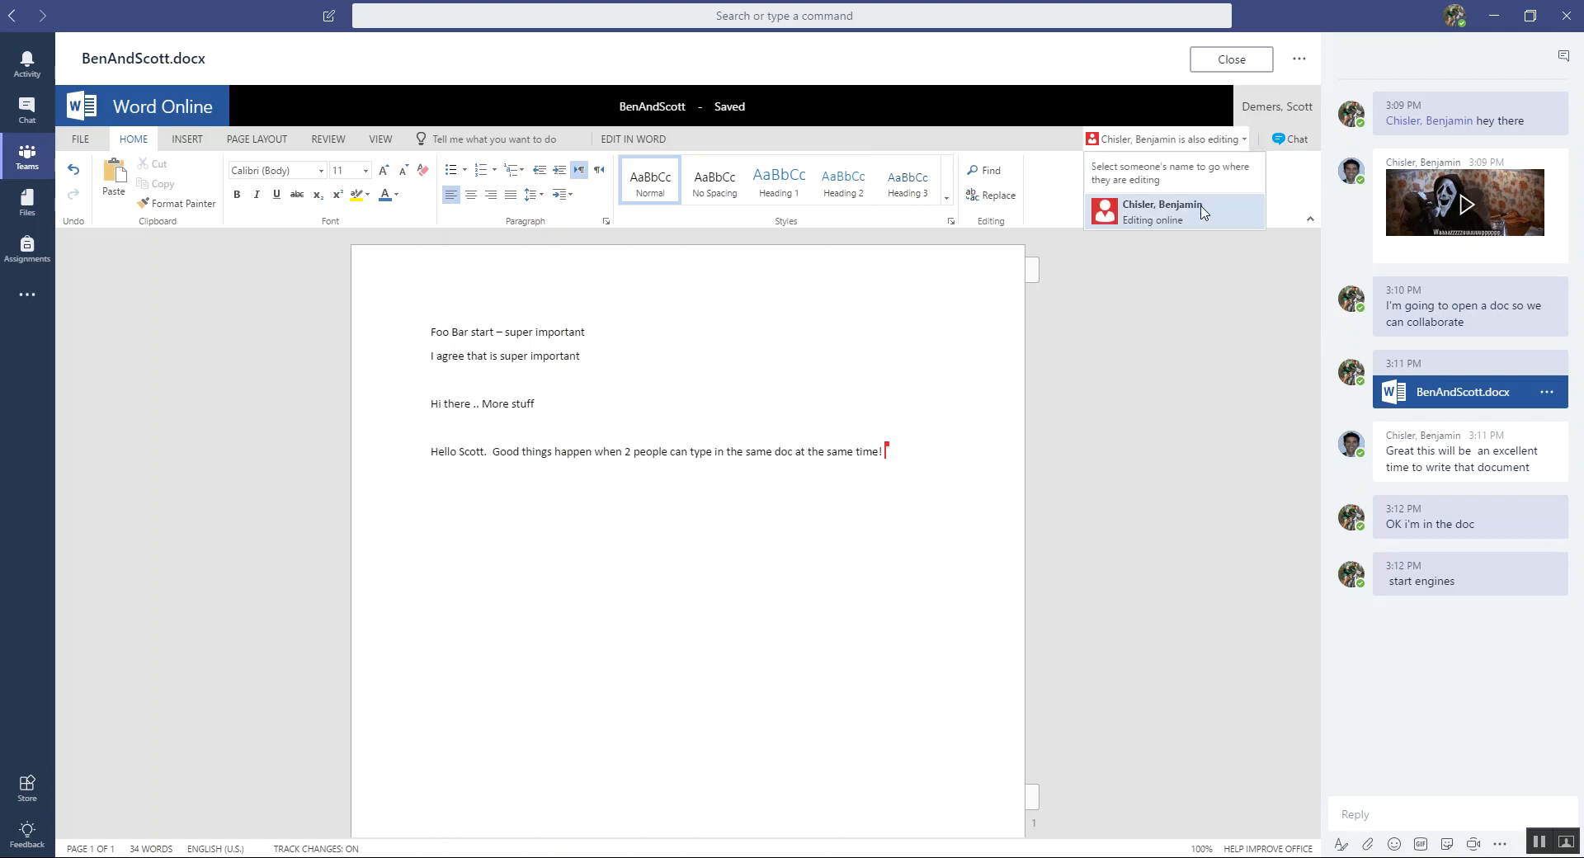
mouse_move(1061, 439)
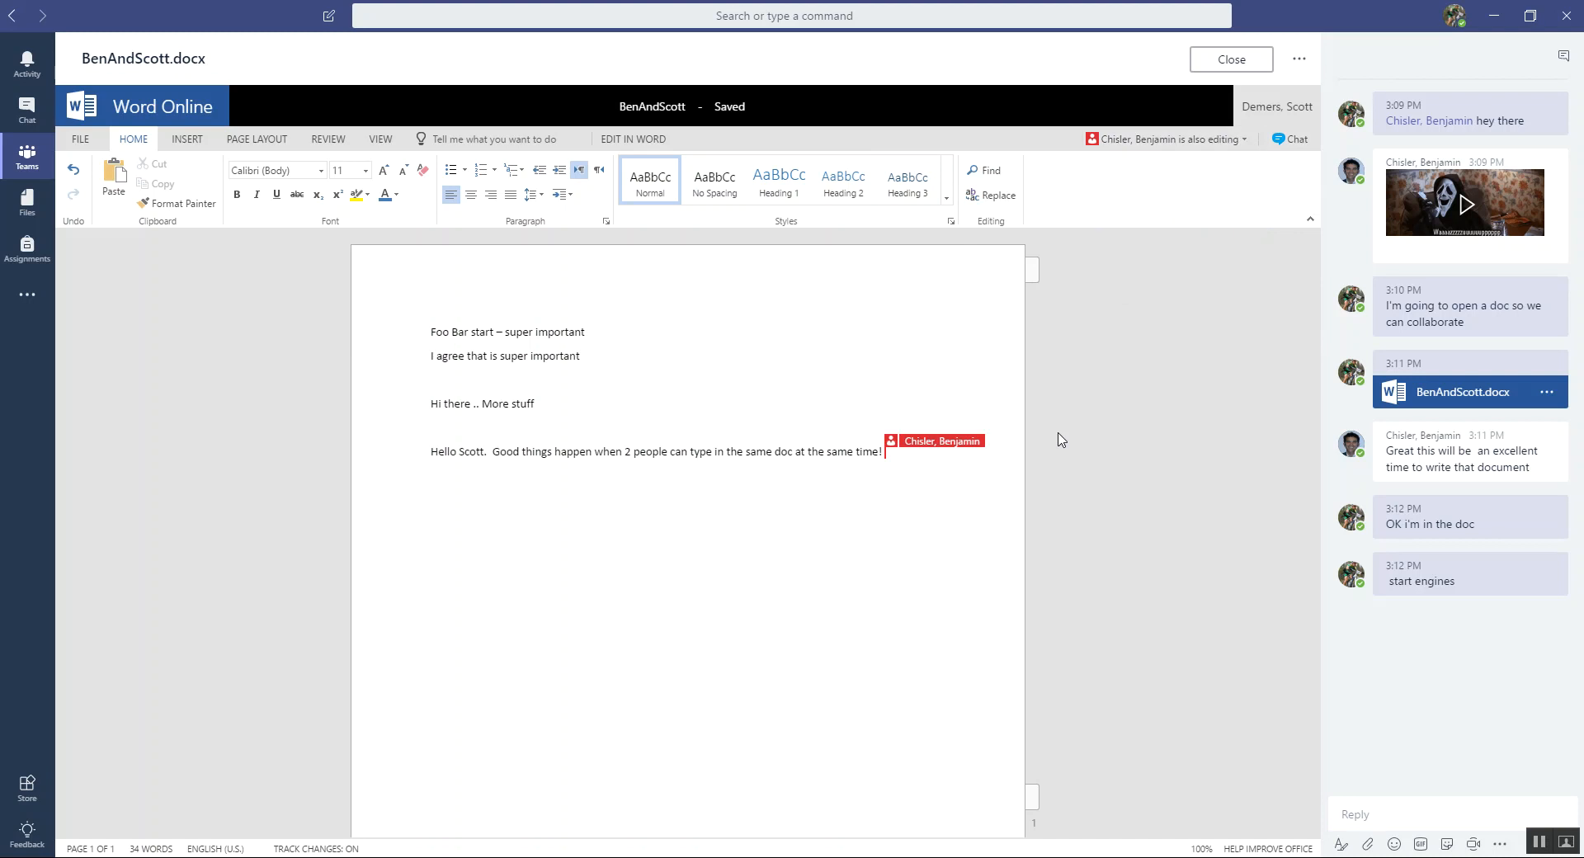
mouse_move(681, 602)
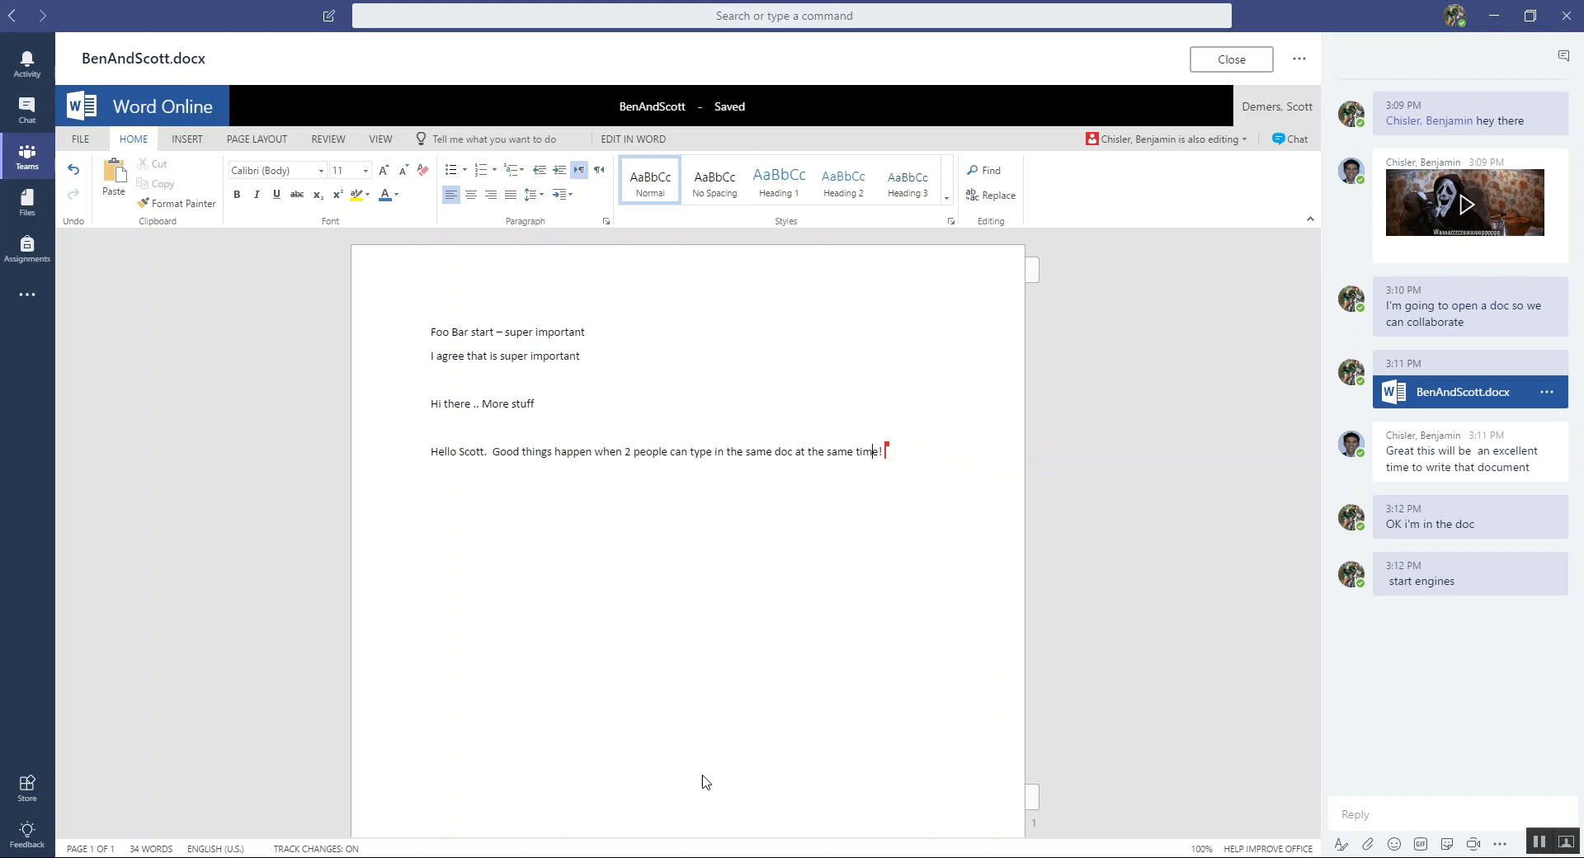
mouse_move(1190, 152)
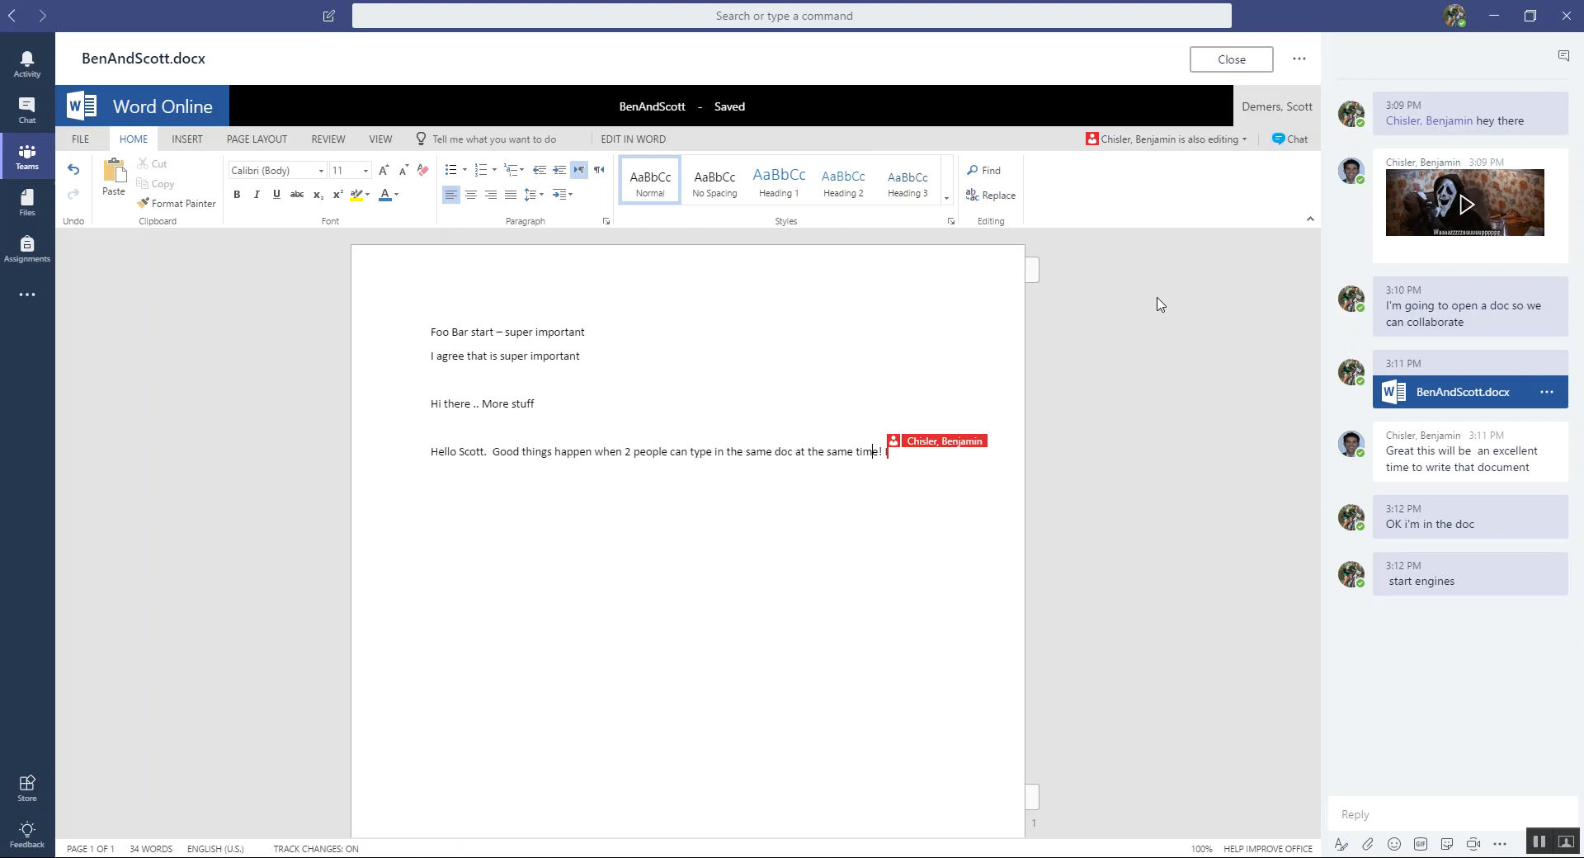
- Open Word Online's co-author Chat pane to talk with Benjamin
click(1040, 139)
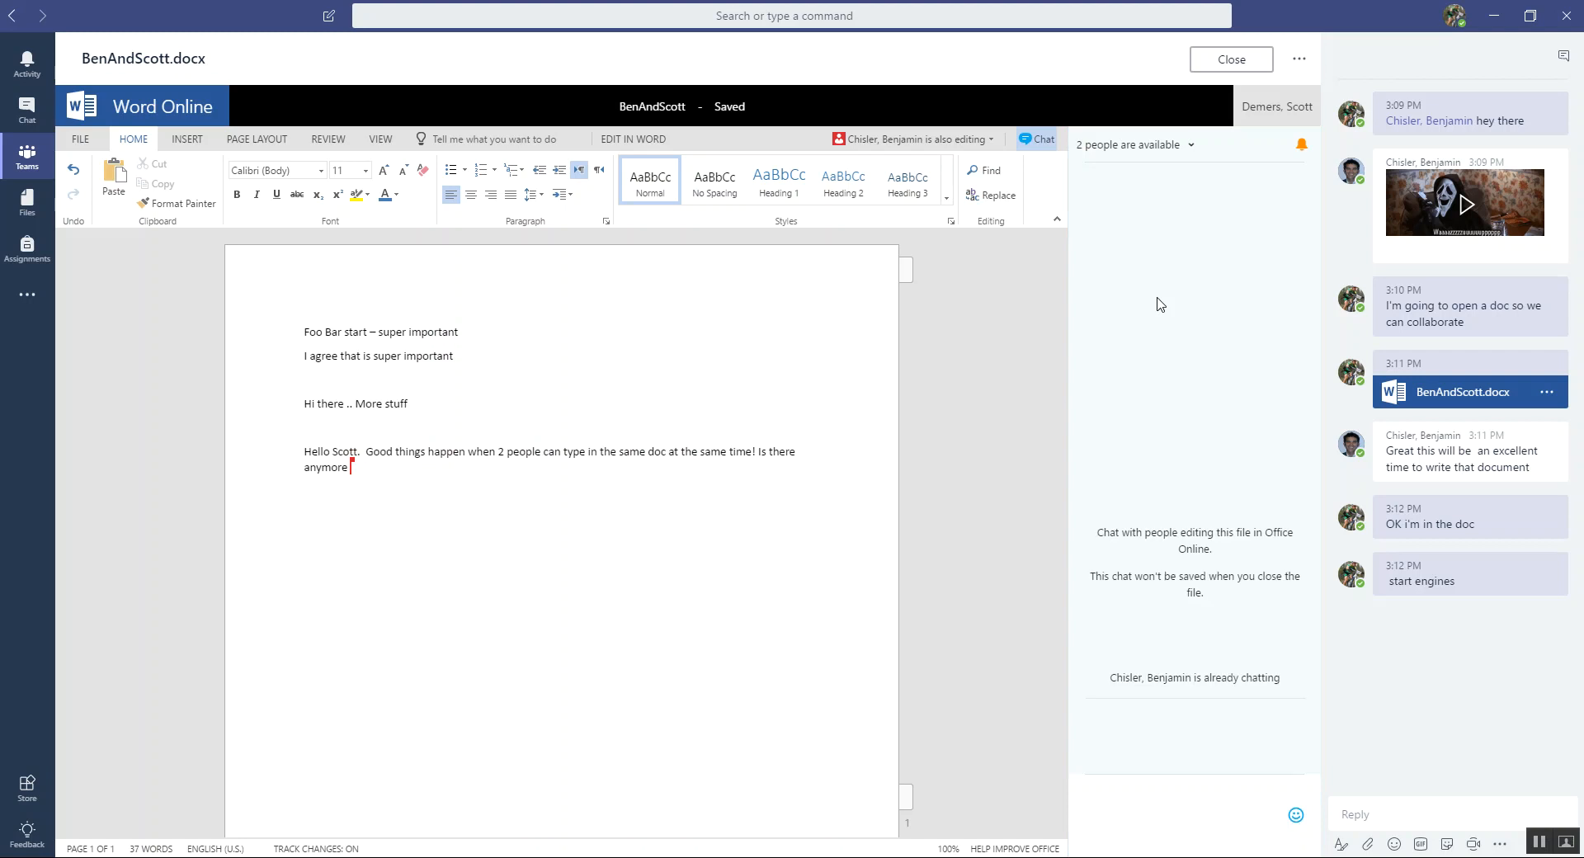
mouse_move(1021, 400)
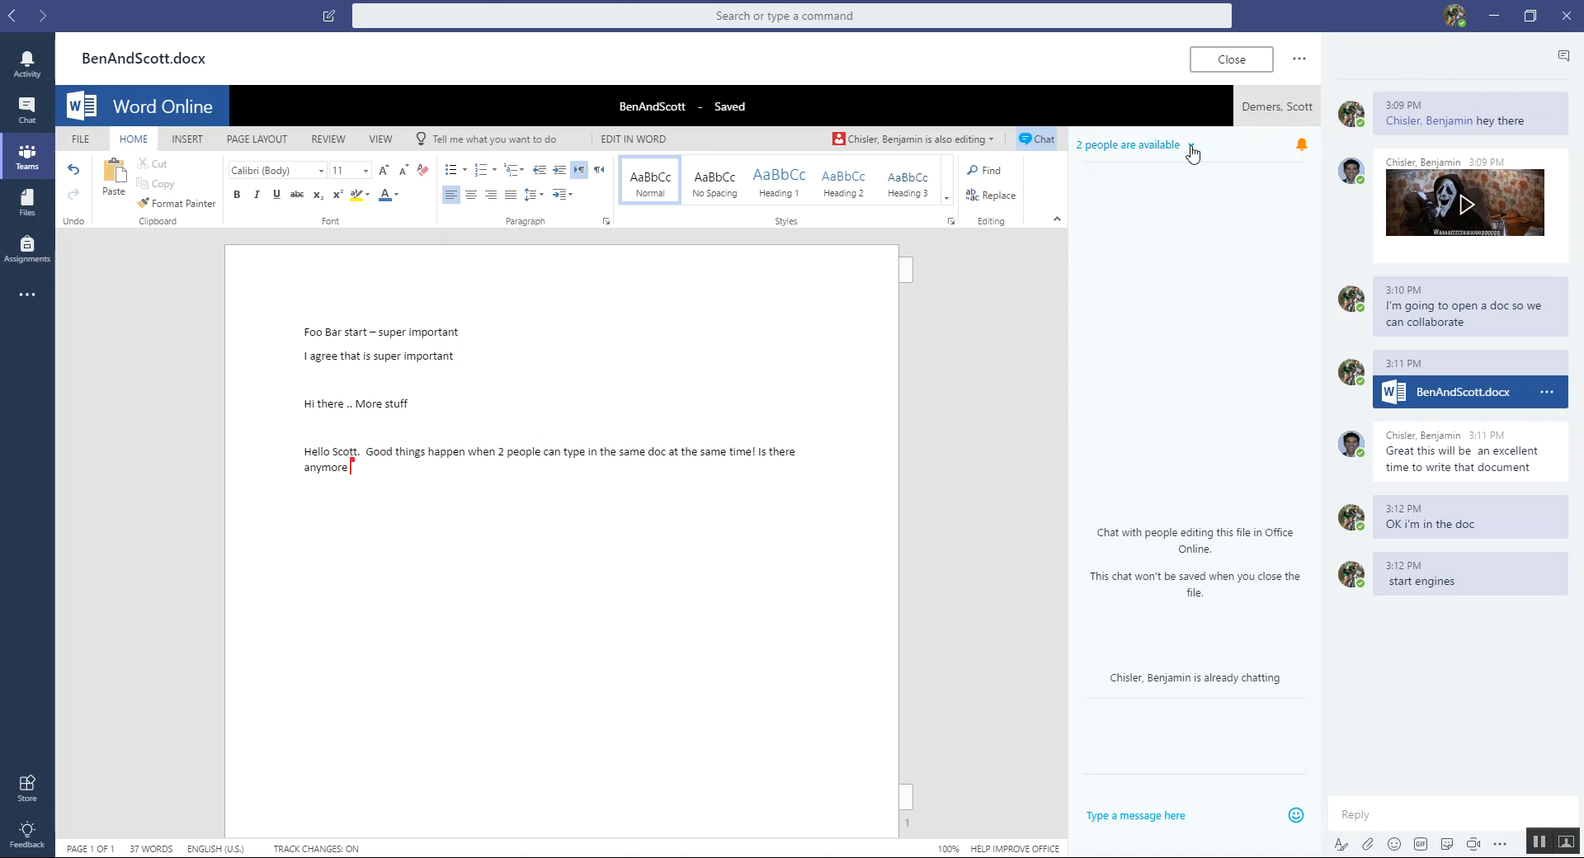
click(1128, 144)
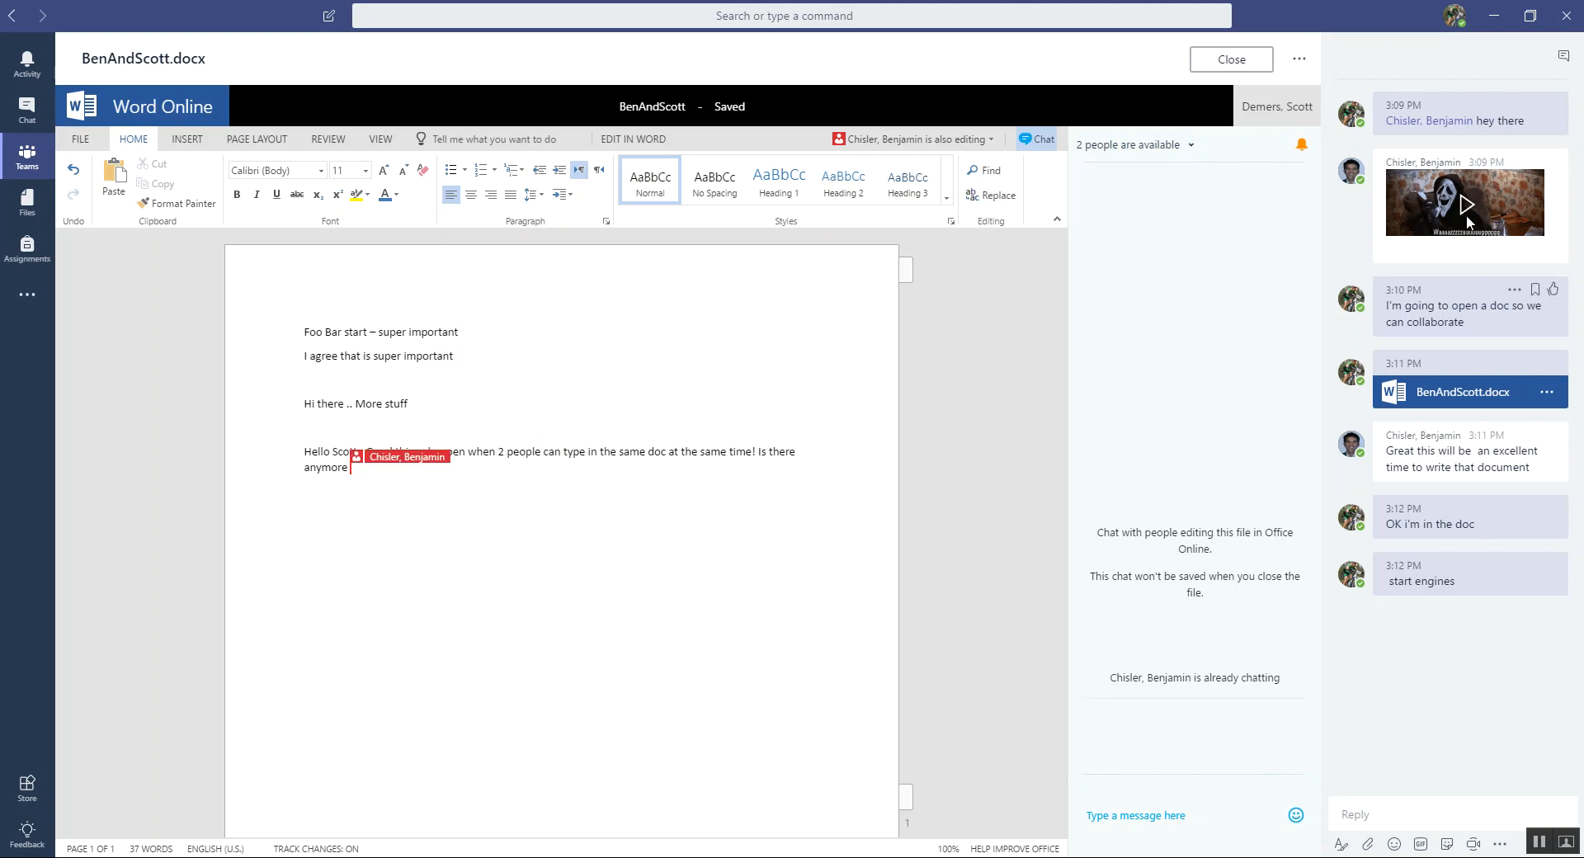
mouse_move(1030, 336)
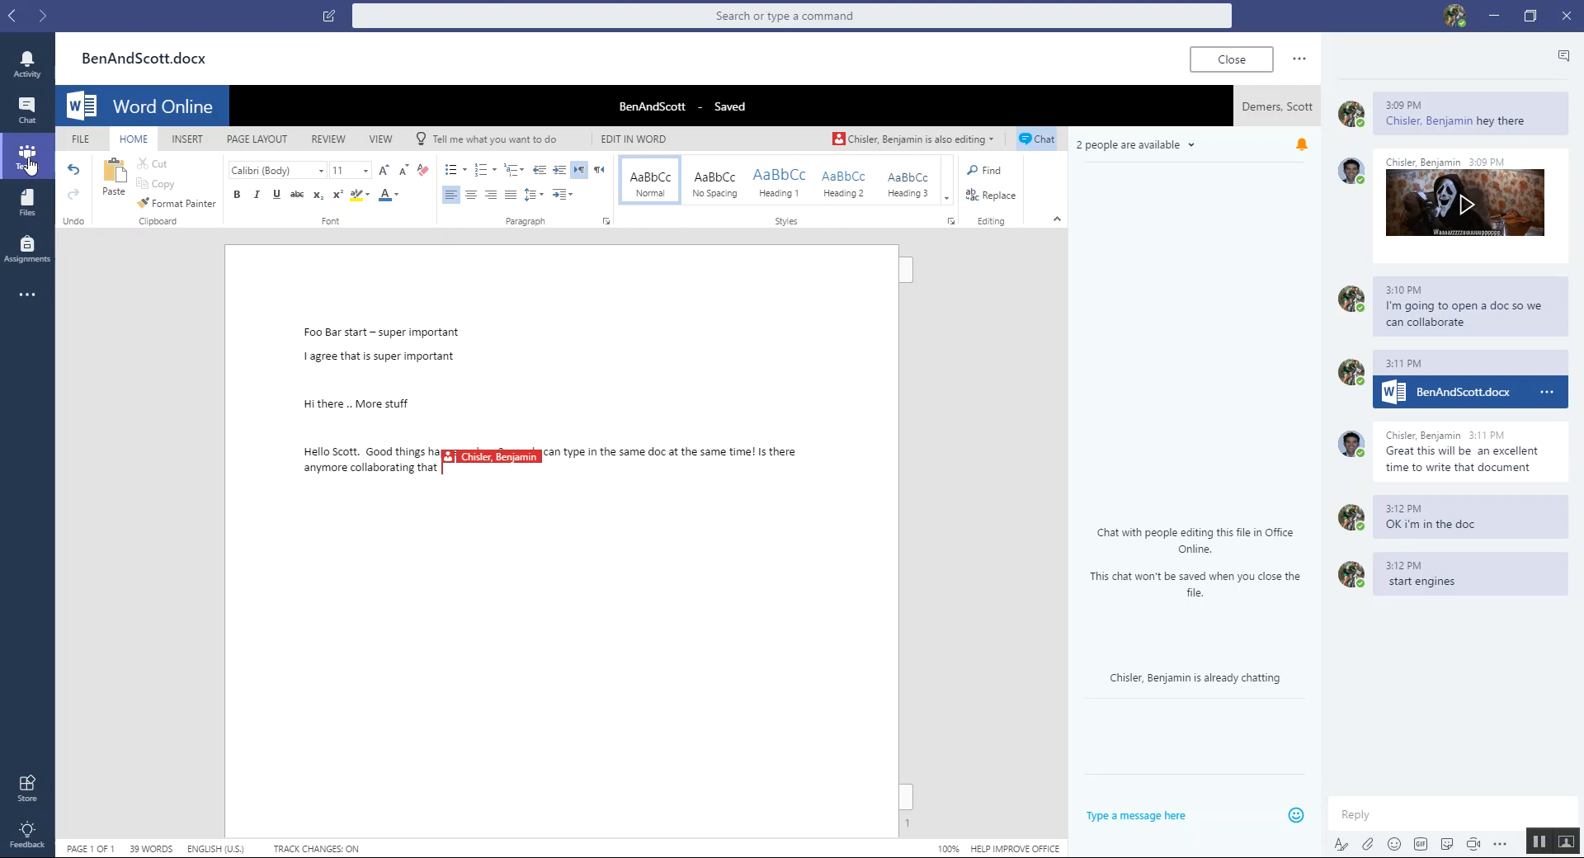
- Return to the Internal Collaboration channel and reopen the BenAndScott.docx attachment
click(26, 157)
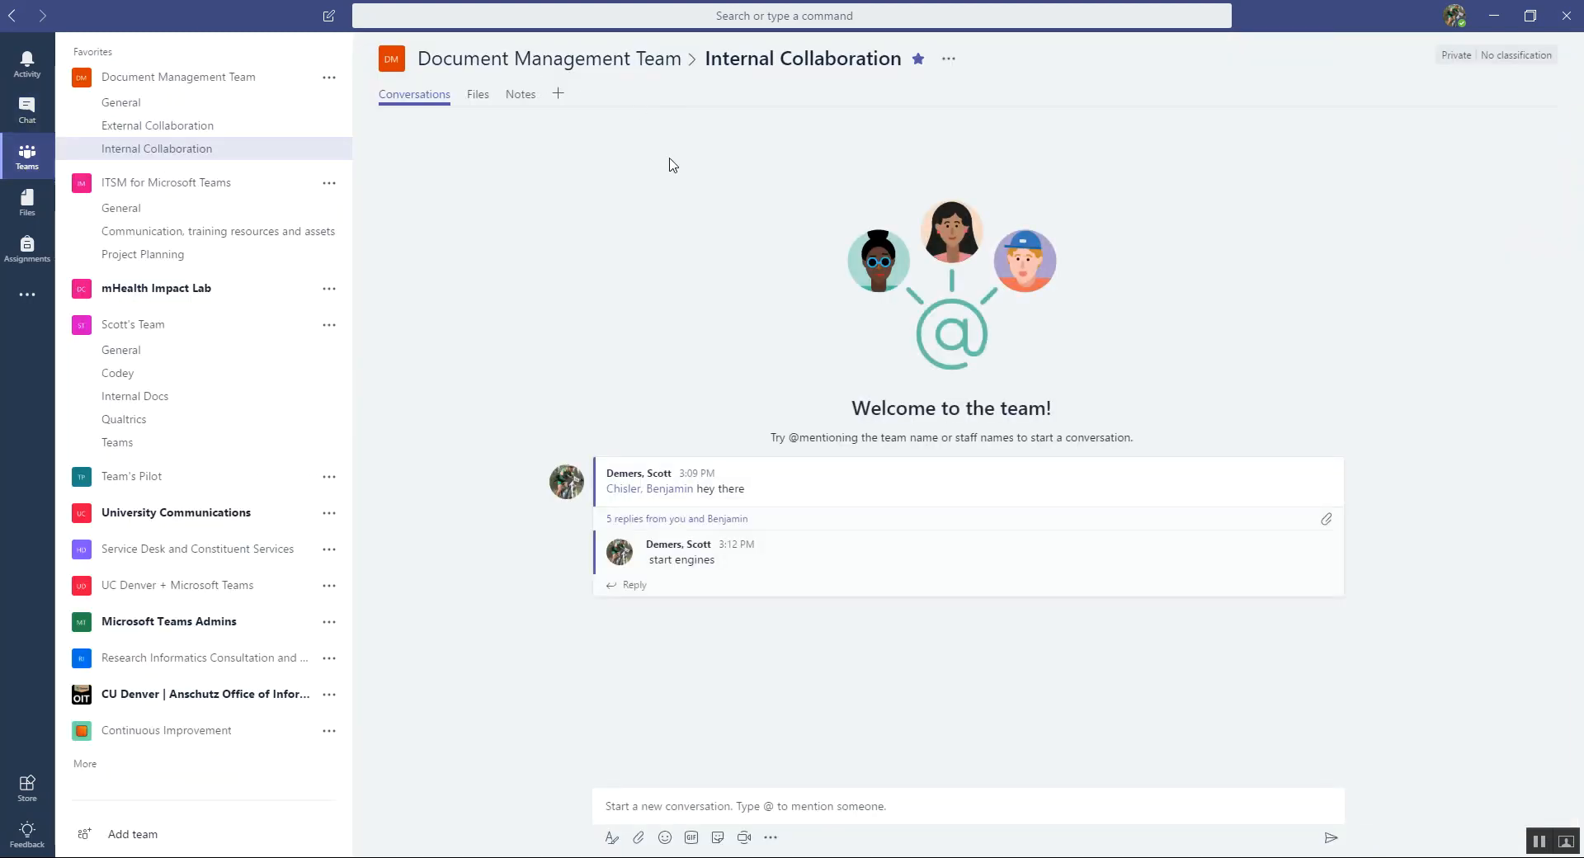
mouse_move(799, 562)
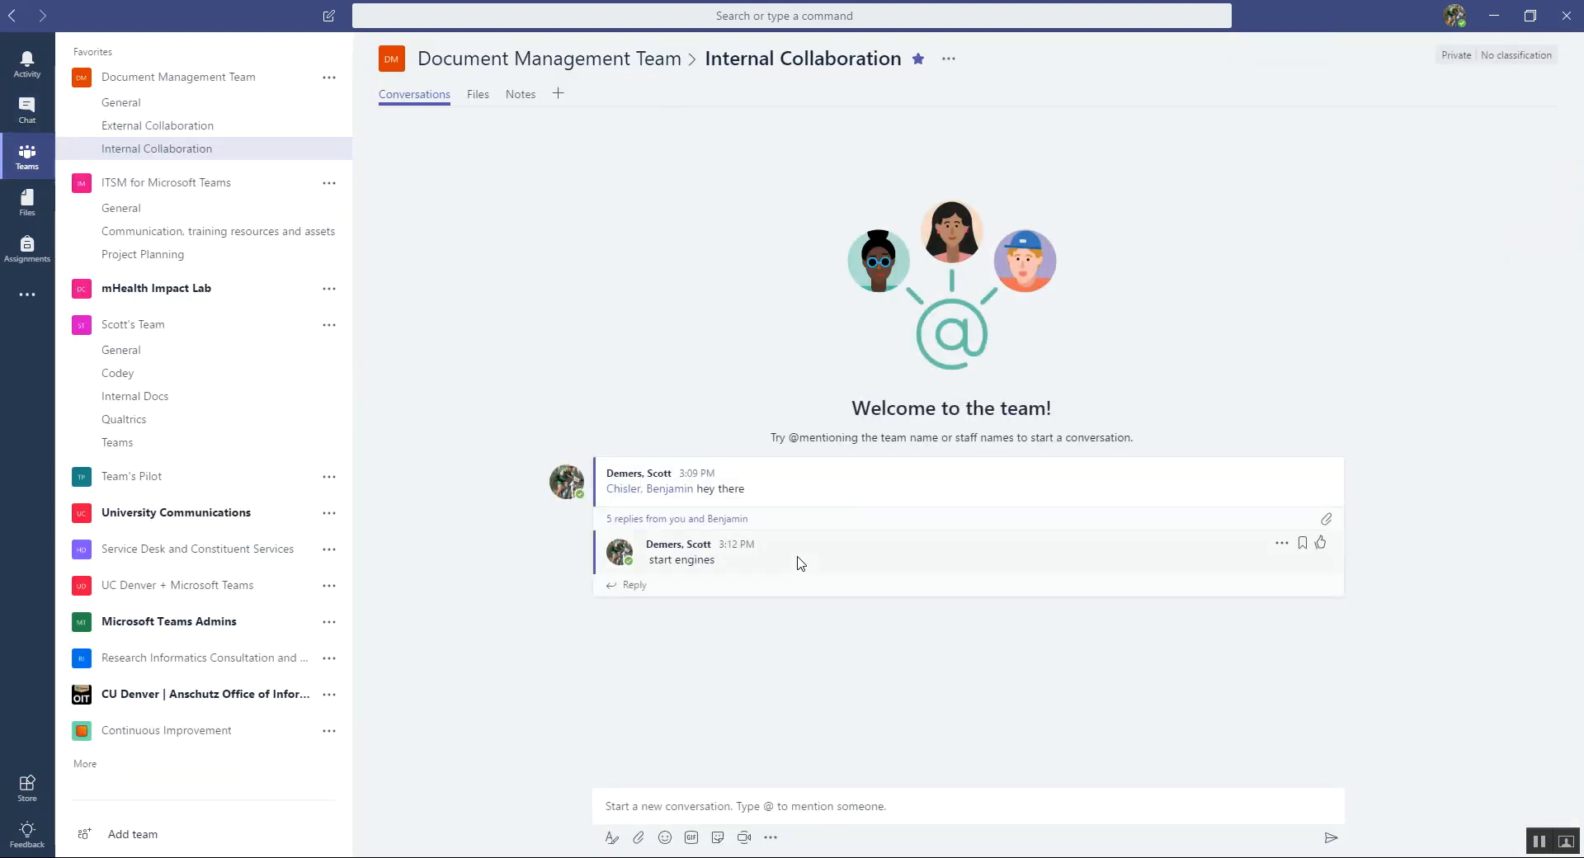
mouse_move(1232, 634)
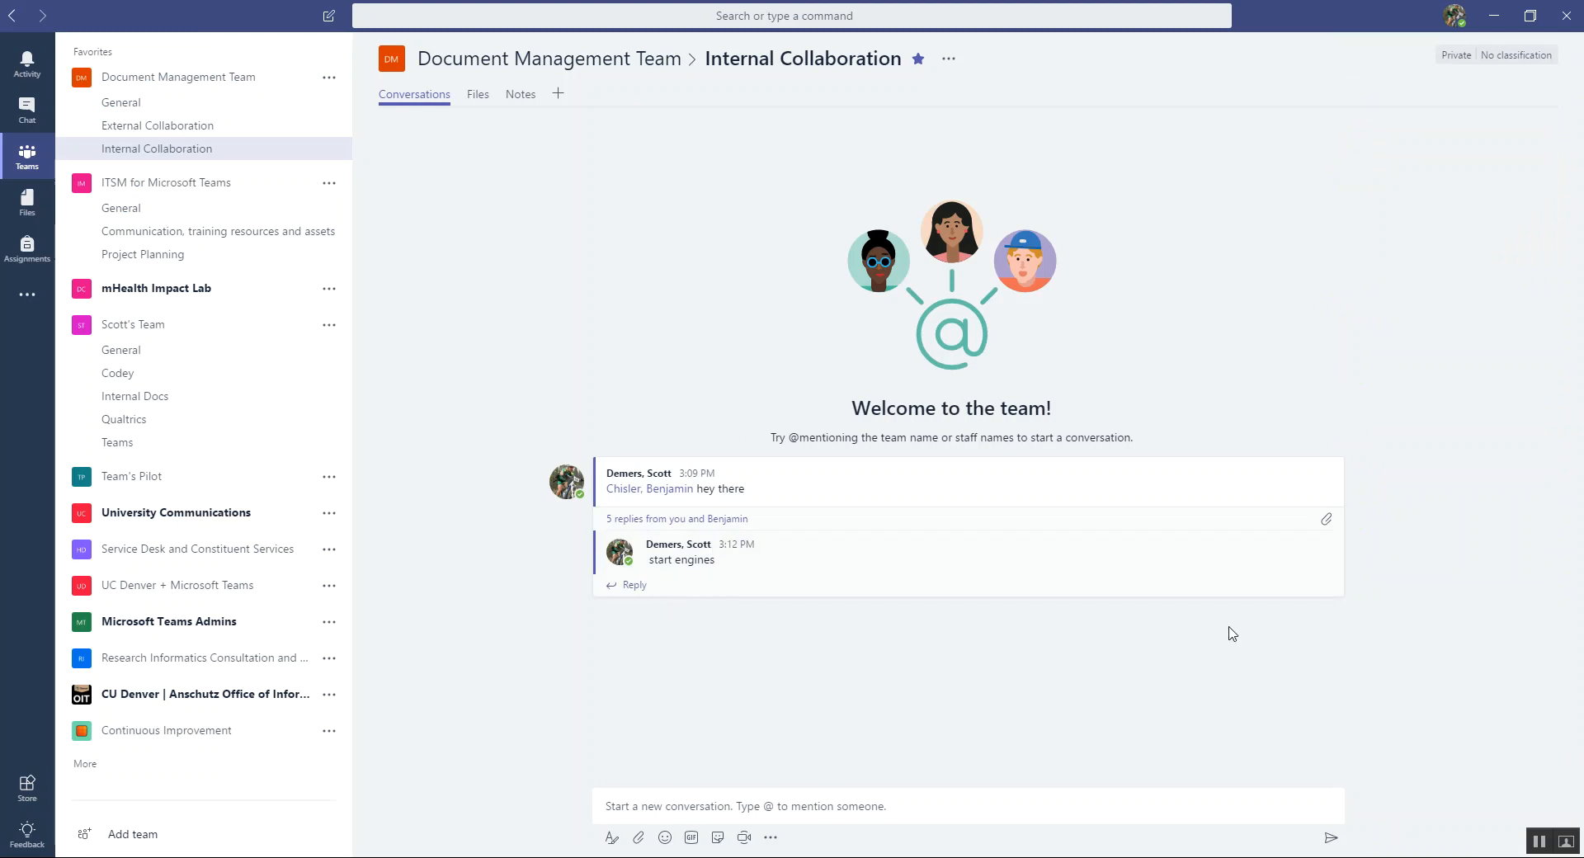
mouse_move(752, 764)
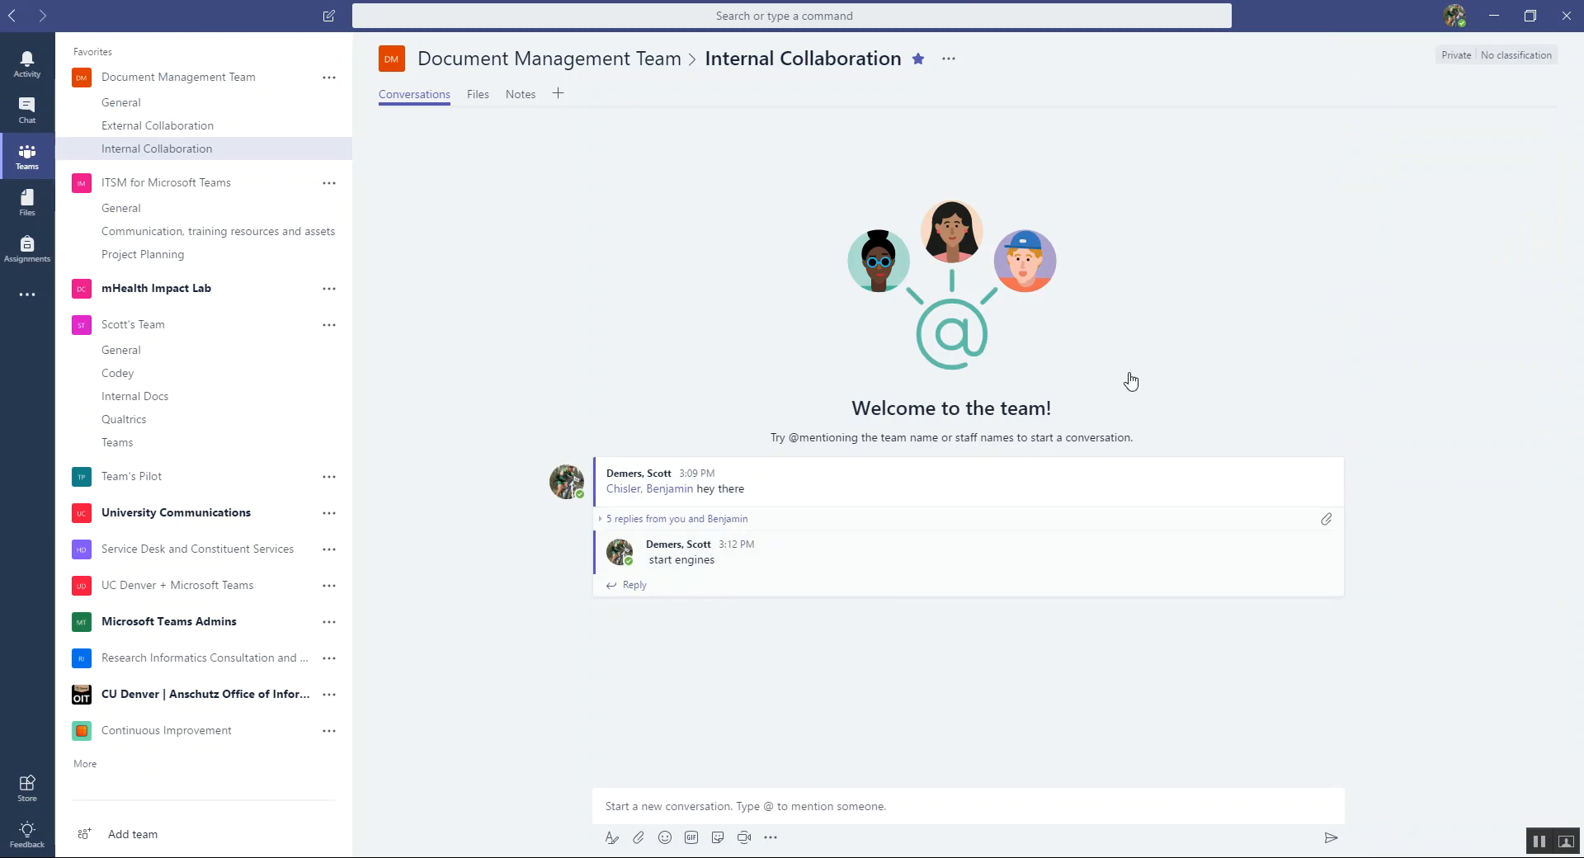
click(679, 518)
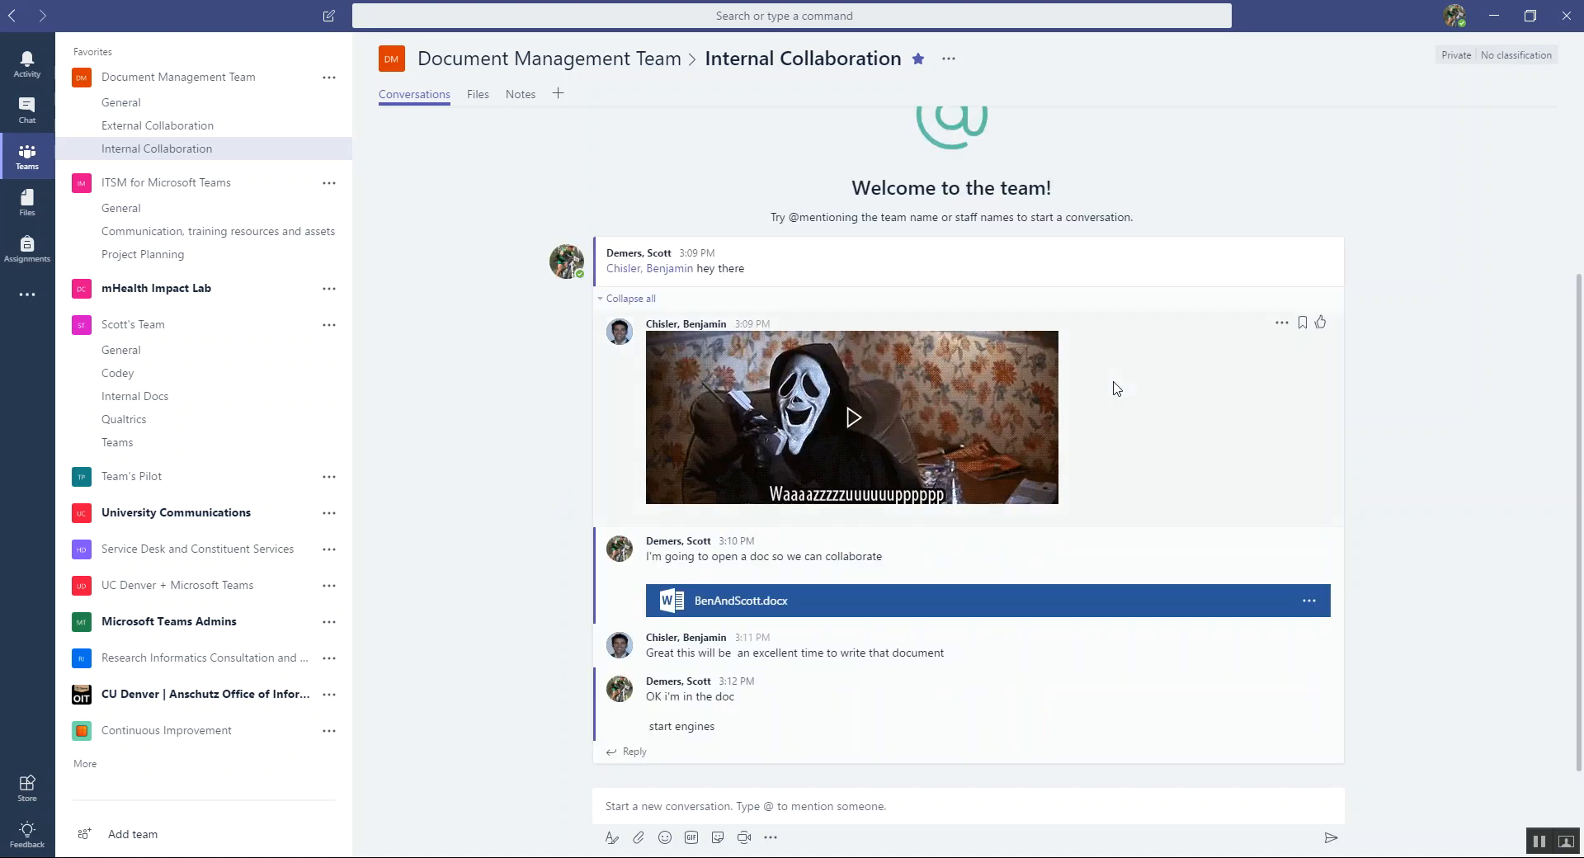
scroll(up, 3)
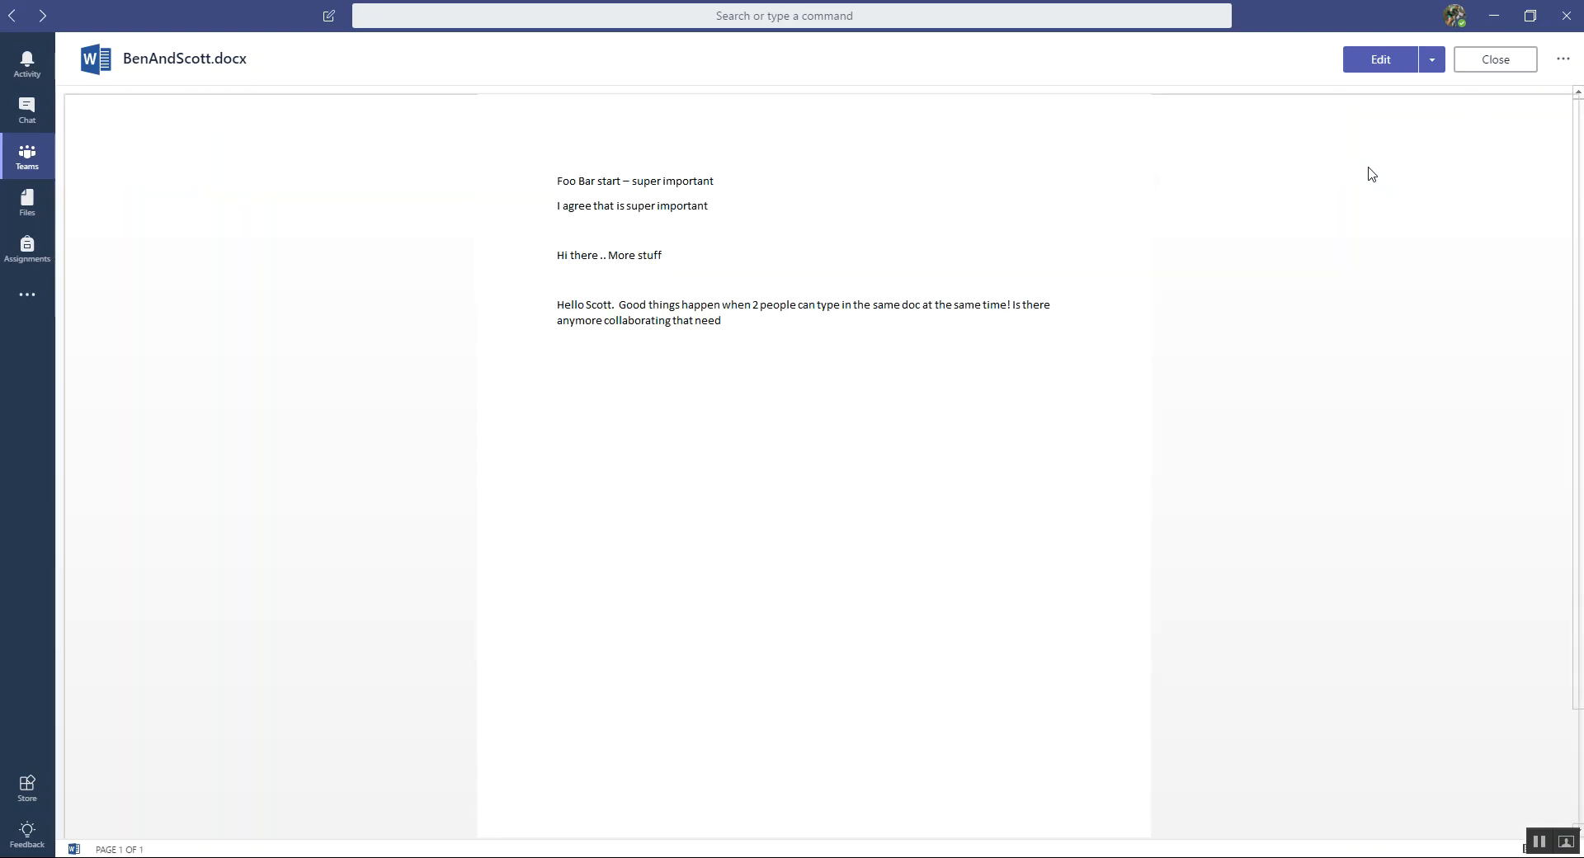
- Show the channel conversation beside BenAndScott.docx and reopen it for editing in Word Online
click(1561, 56)
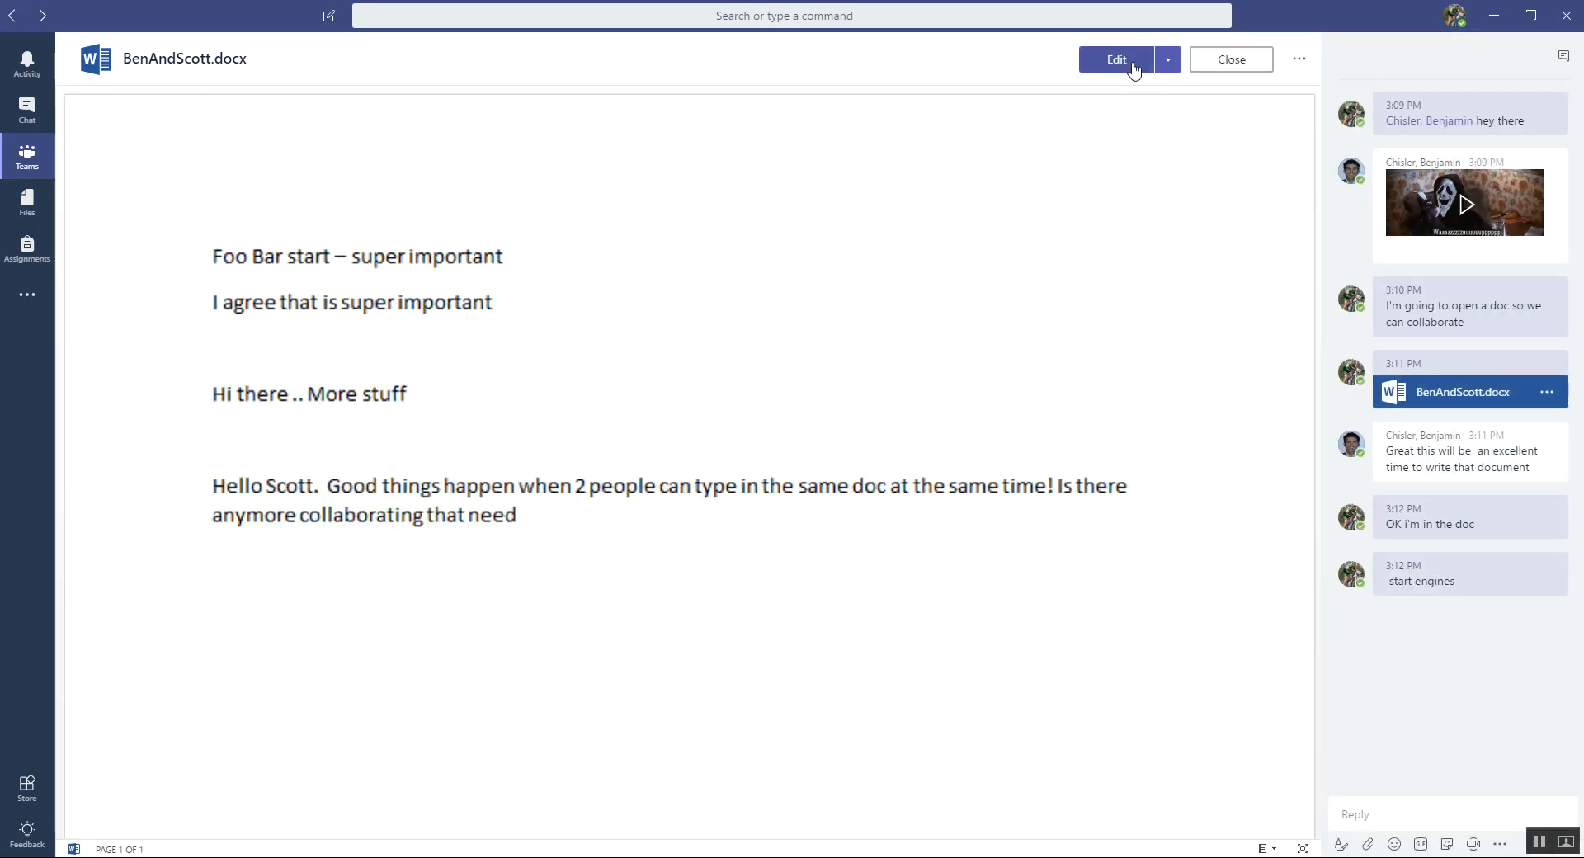
click(1115, 58)
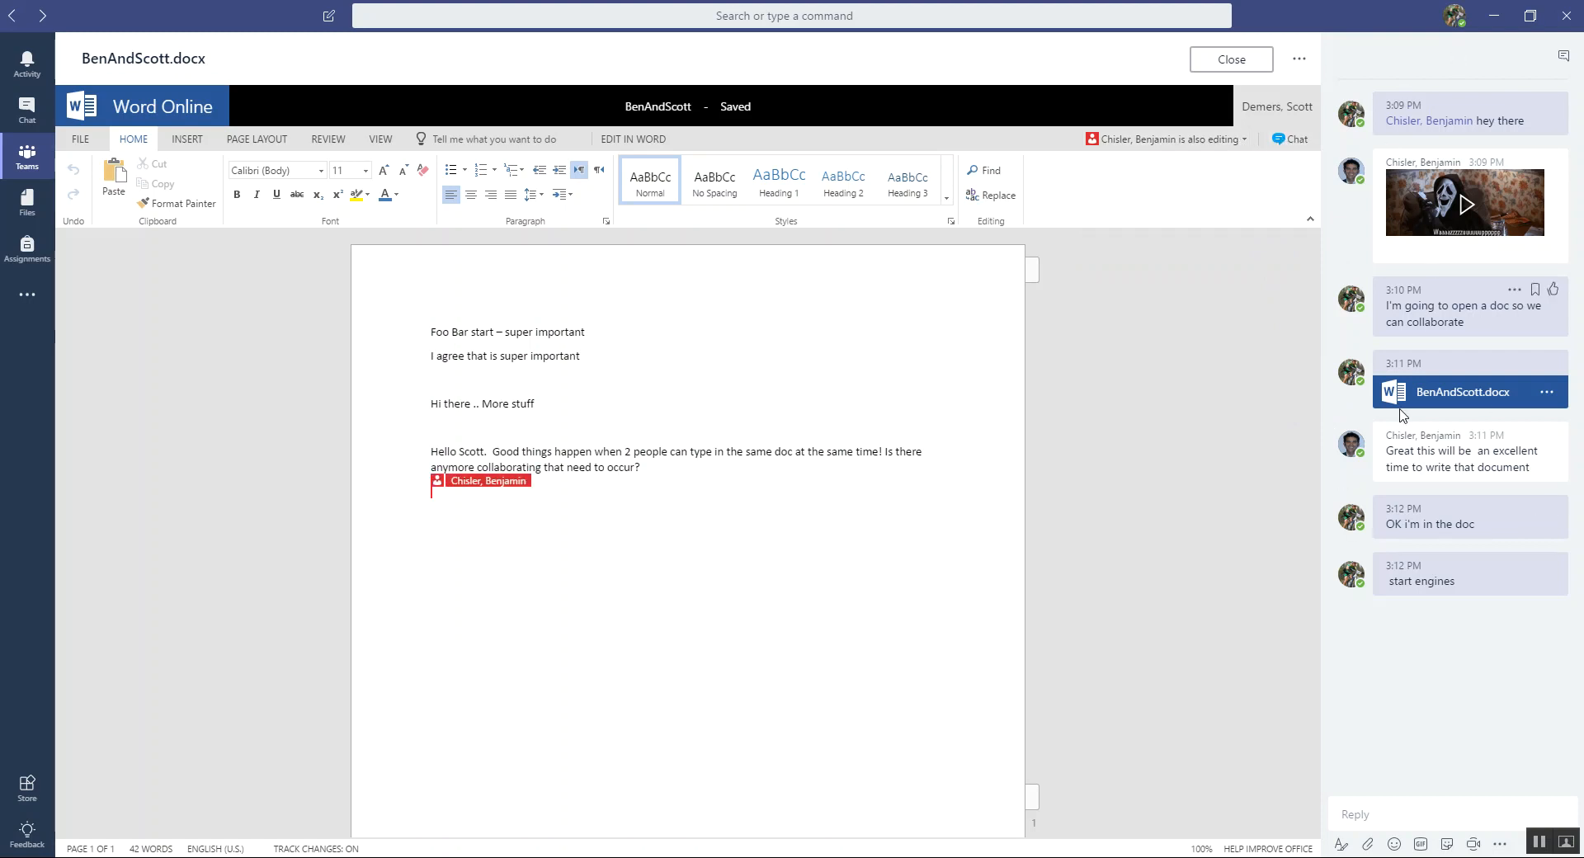
mouse_move(1423, 458)
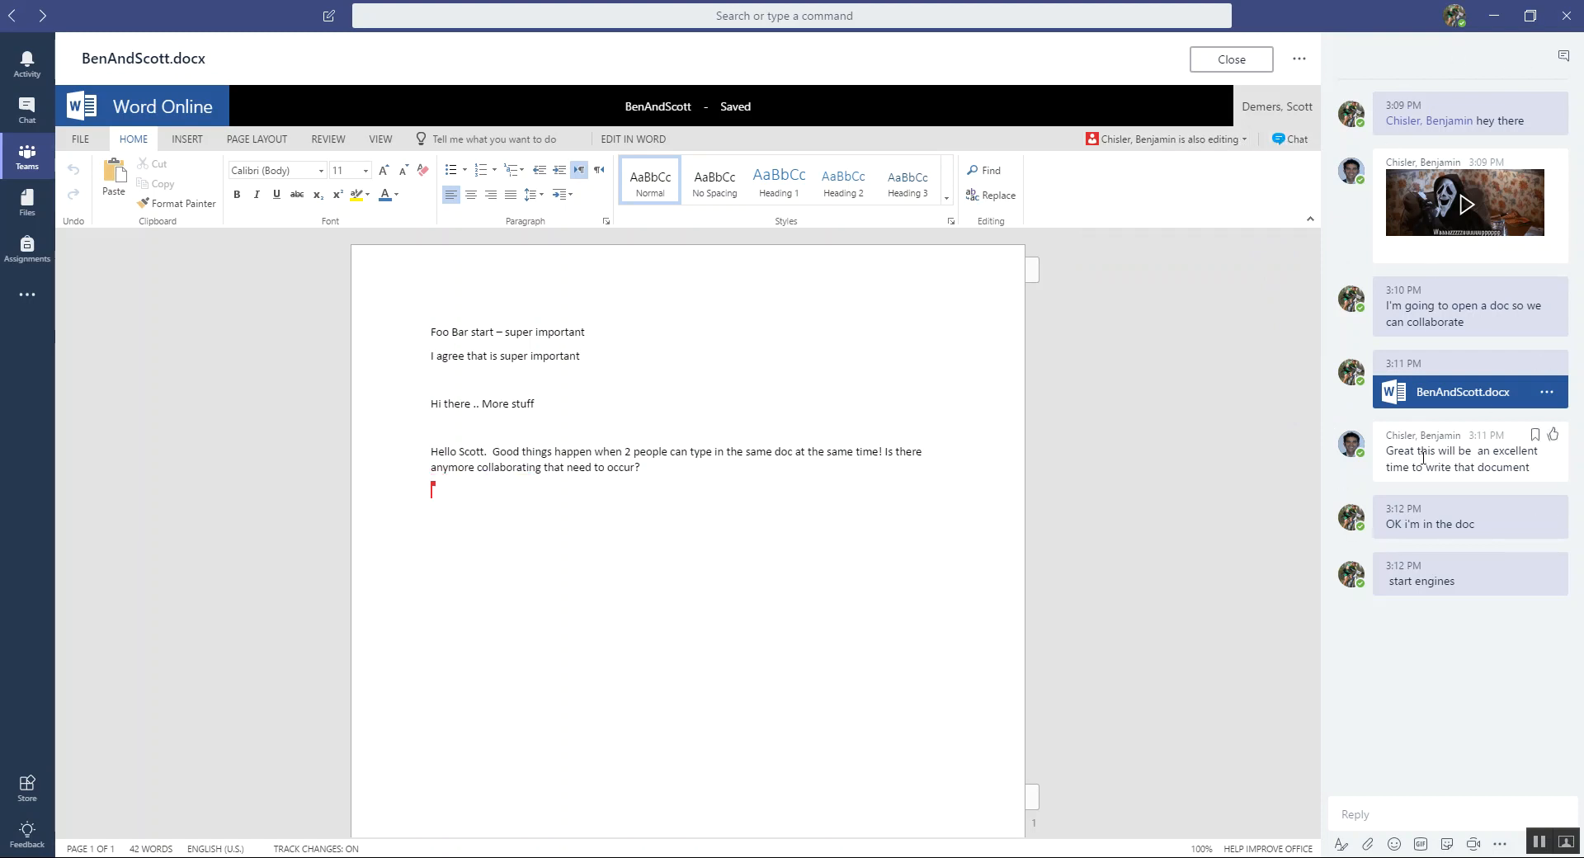
mouse_move(971, 393)
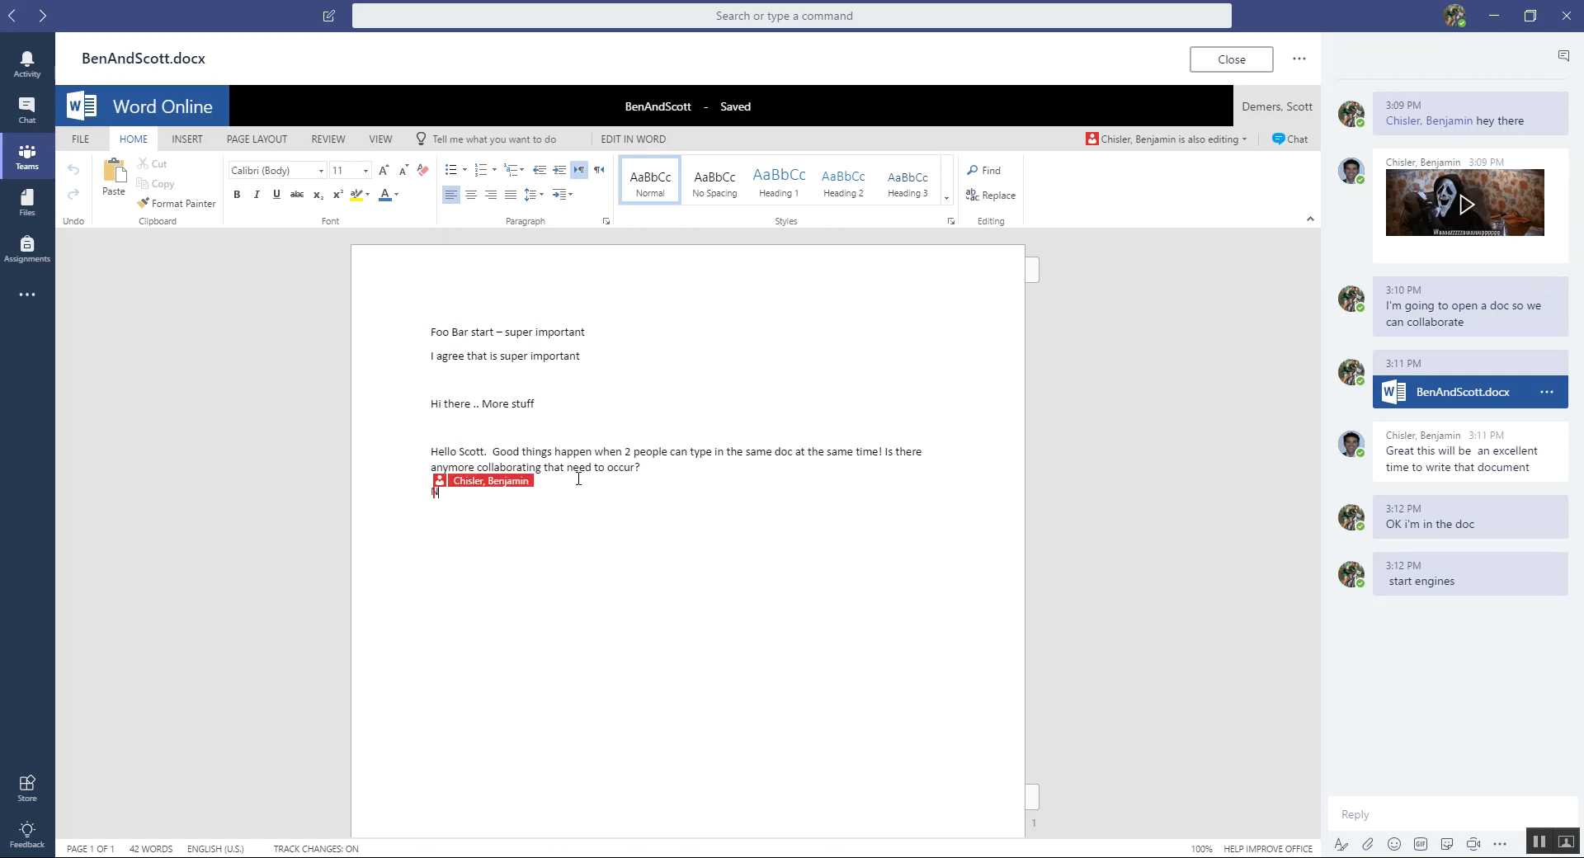
- Type the replies "No I think were good" and "Thanks for your help!" on separate lines
text(No I think)
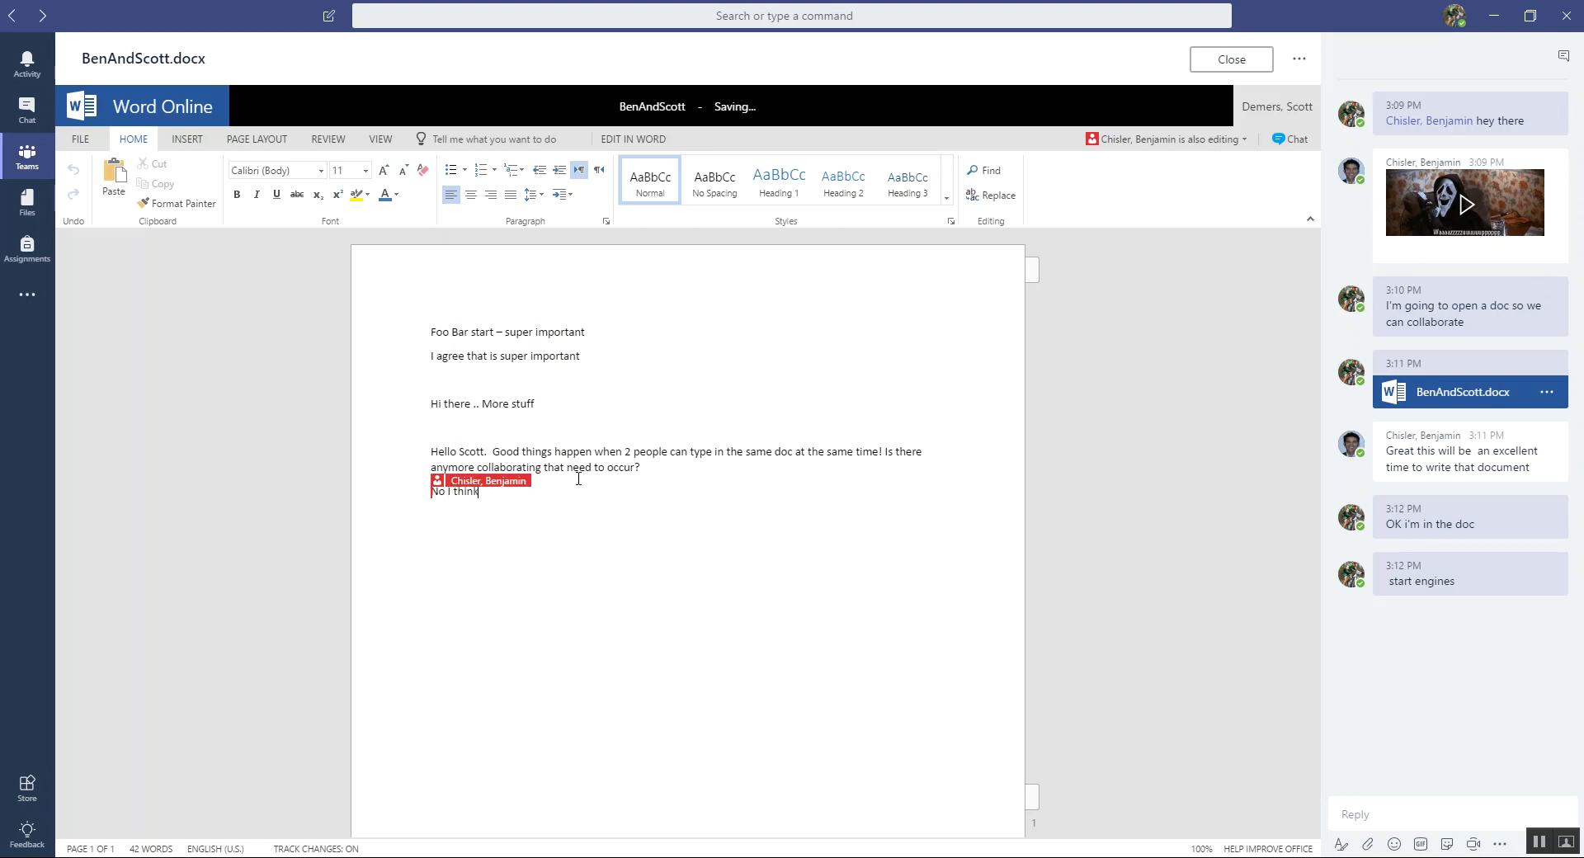
text(w)
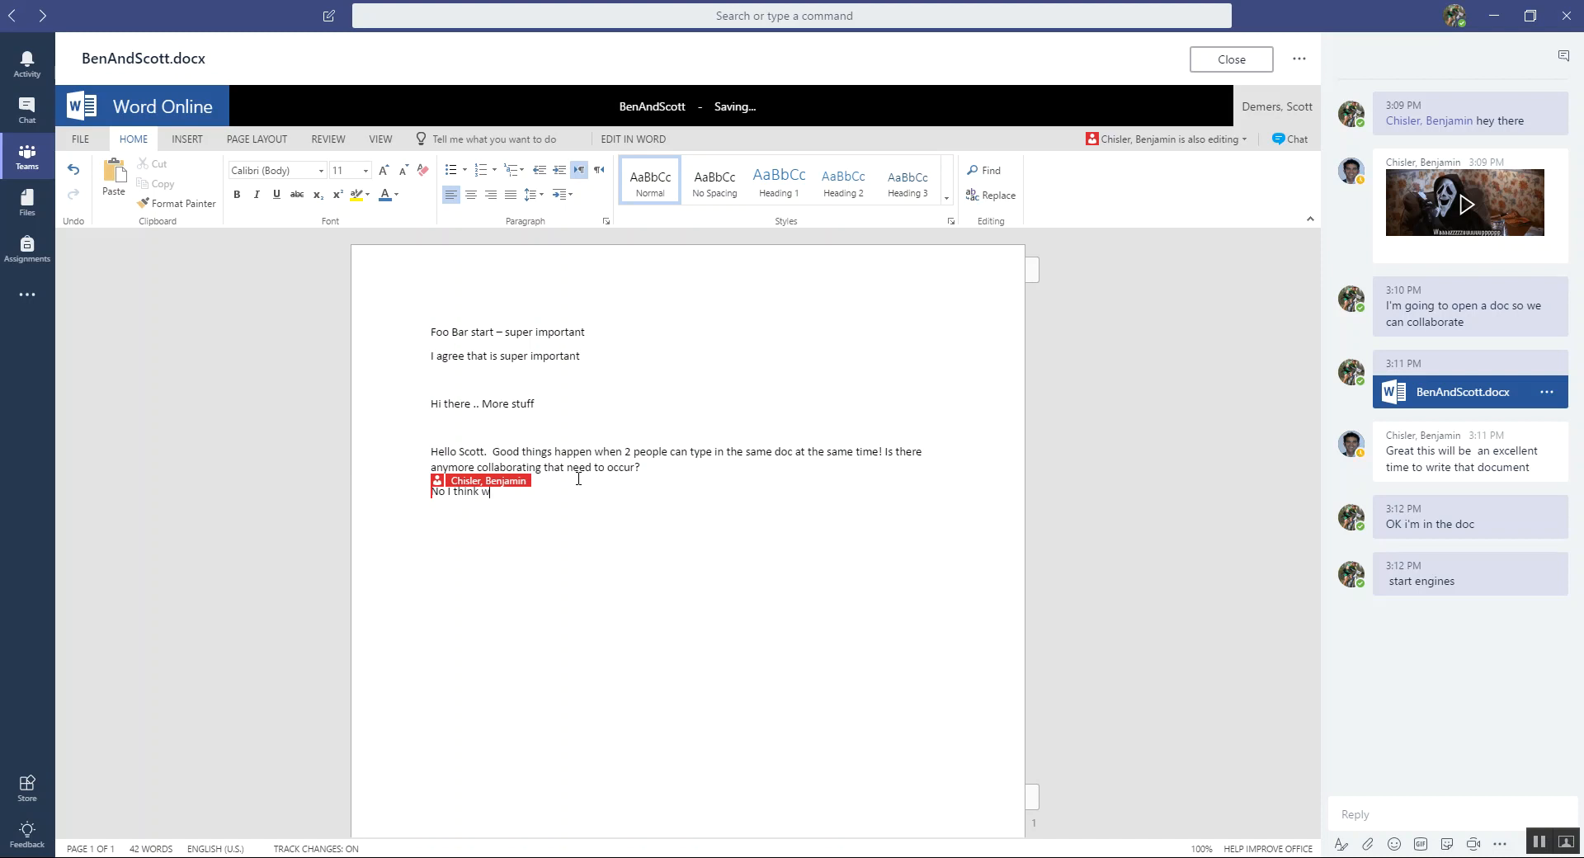
text(ere good)
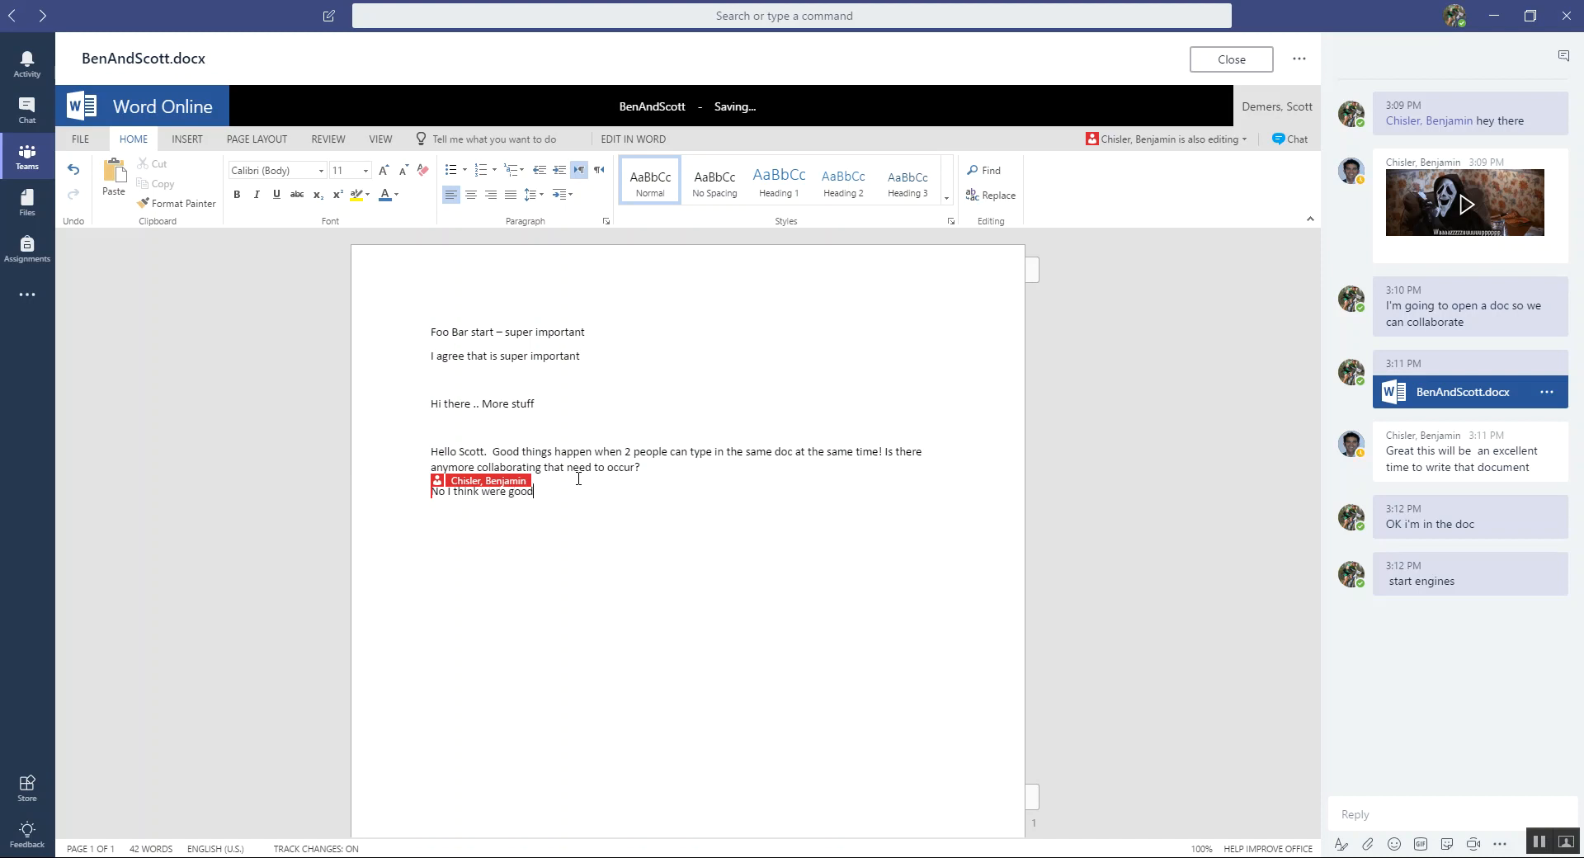
text(than)
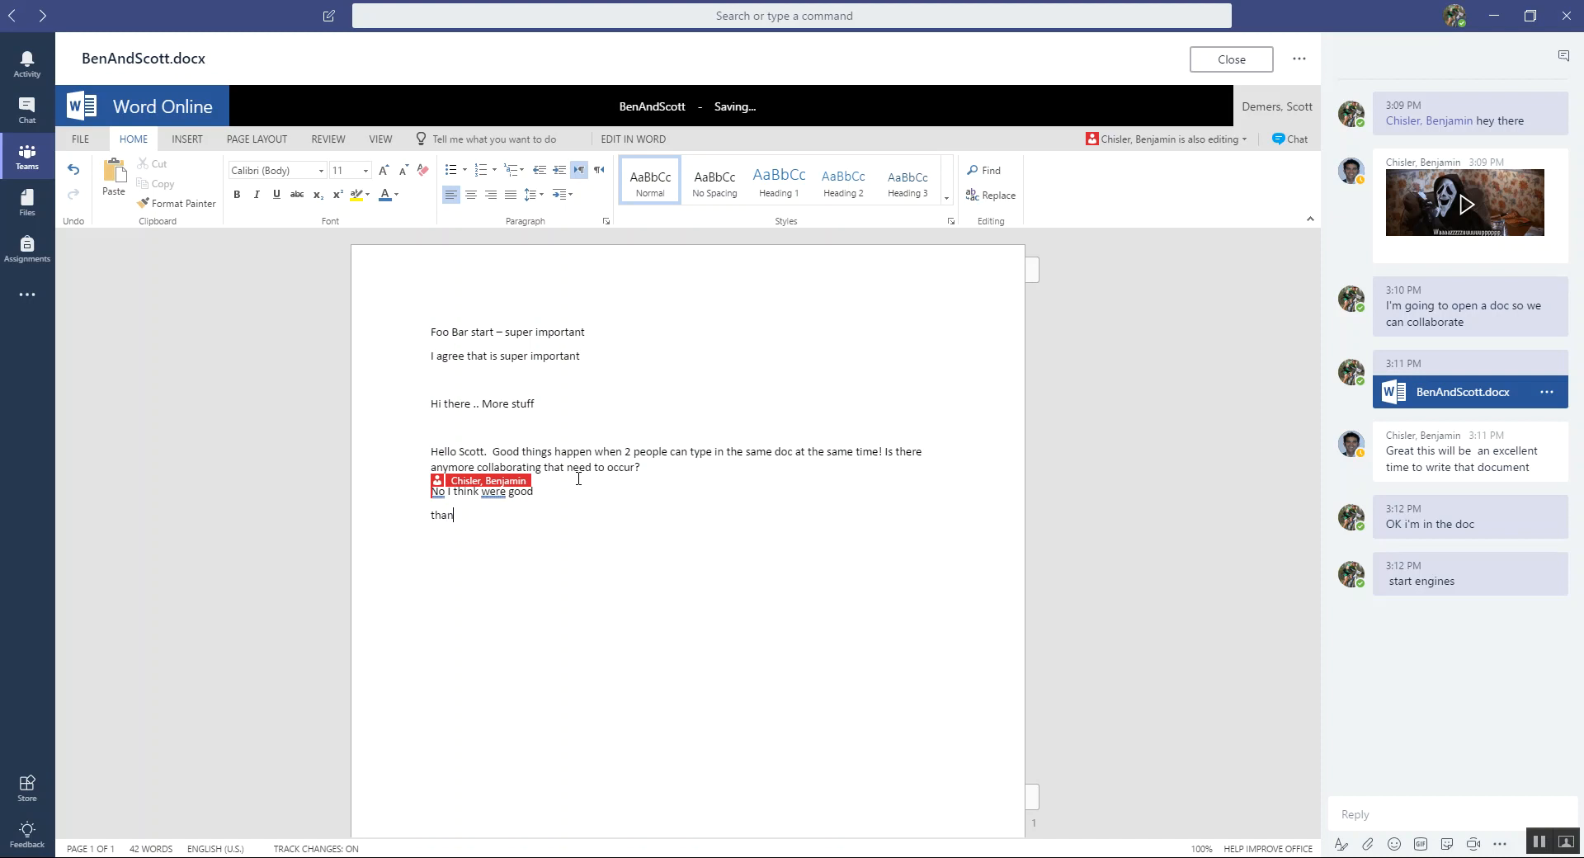
text(Thanks for your e)
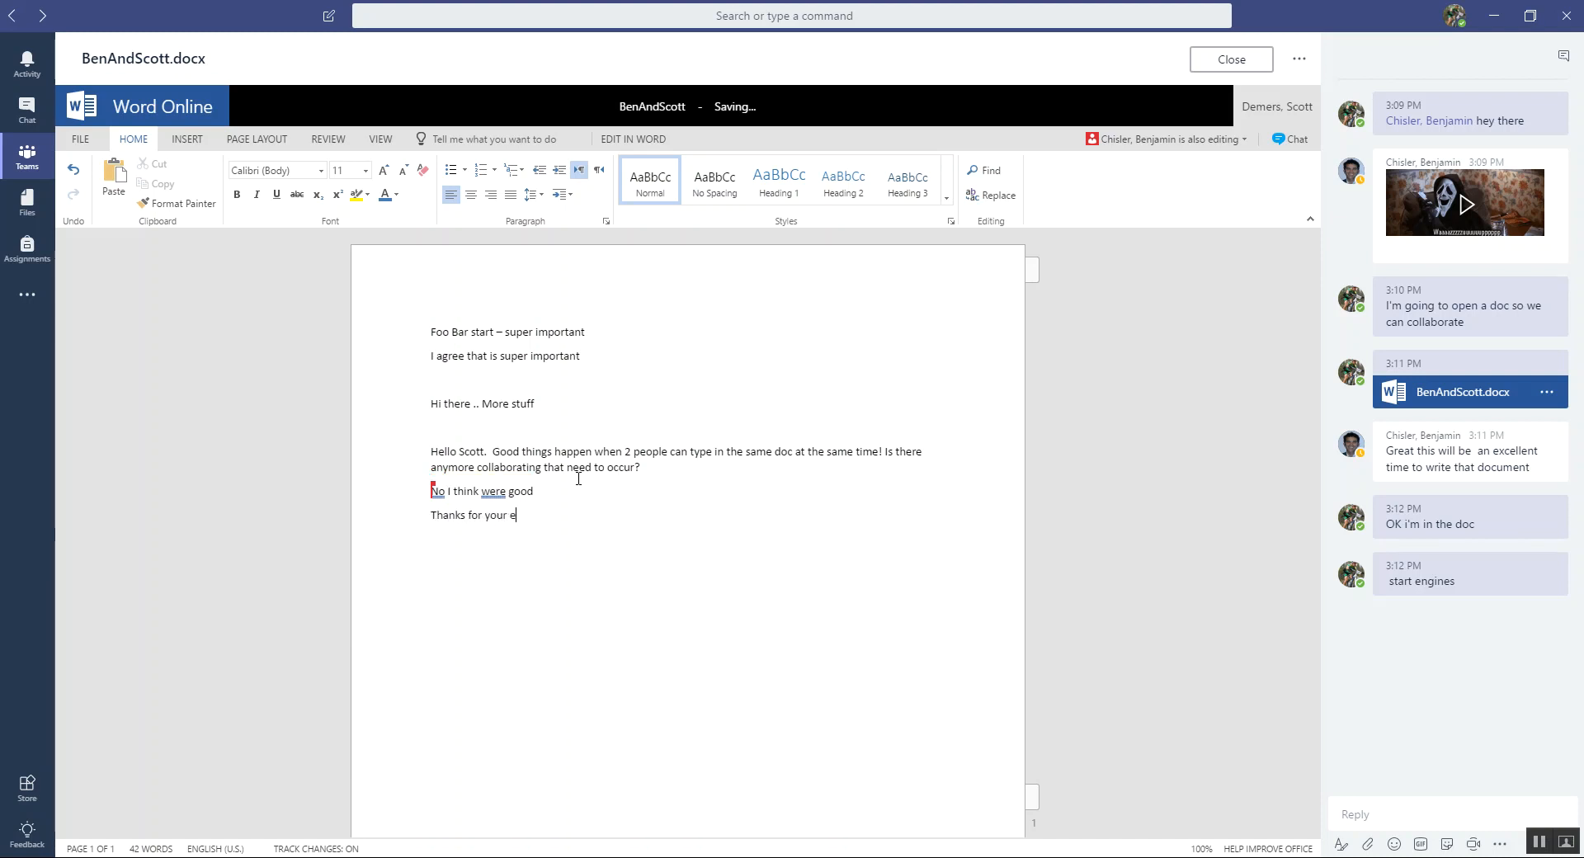
text(h)
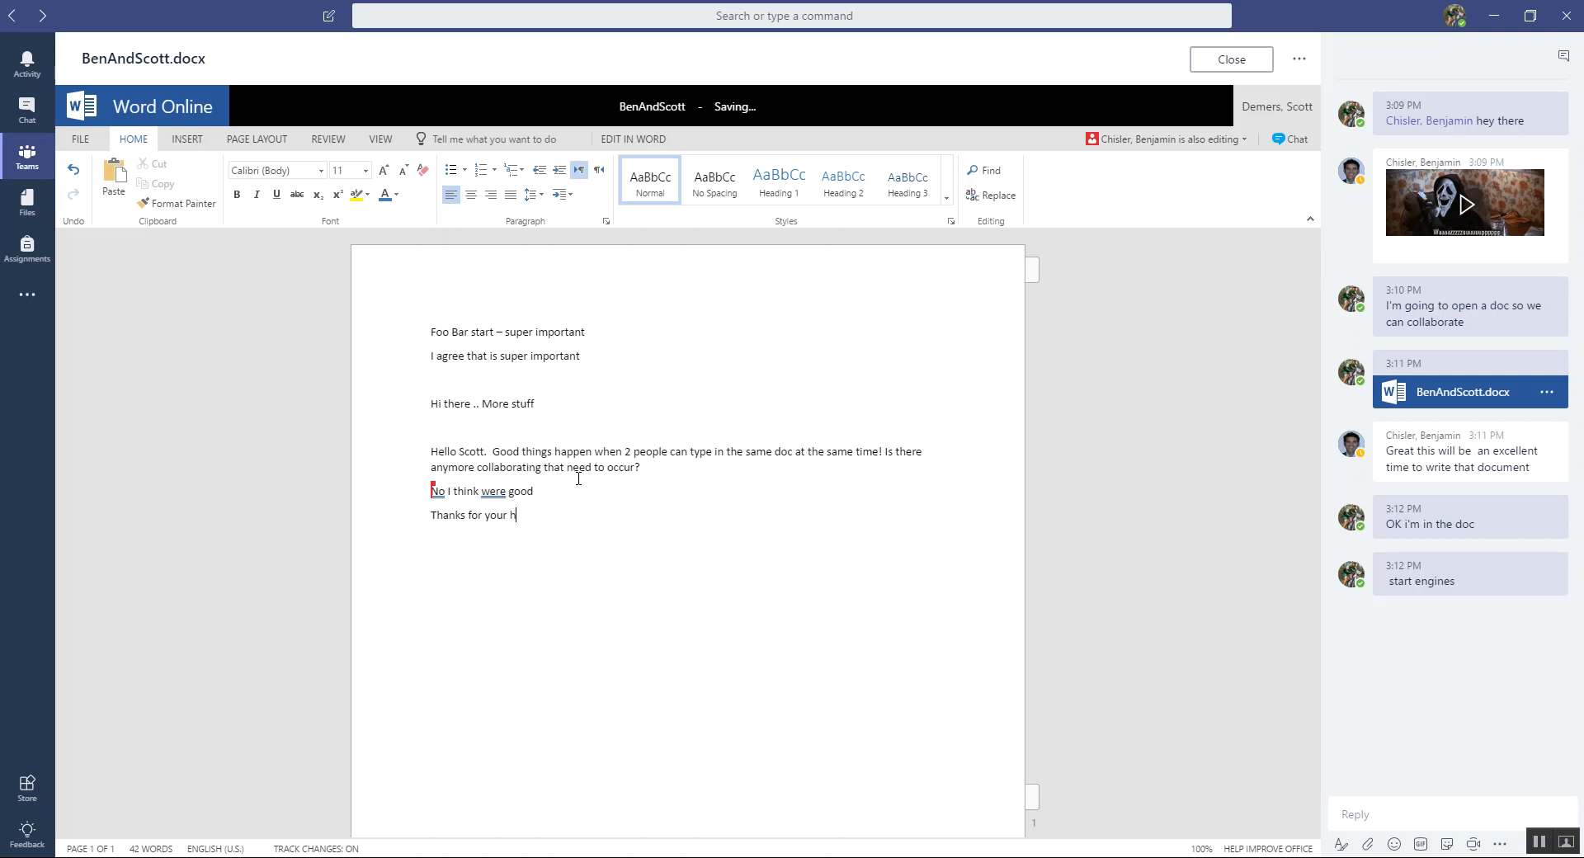
text(elp!)
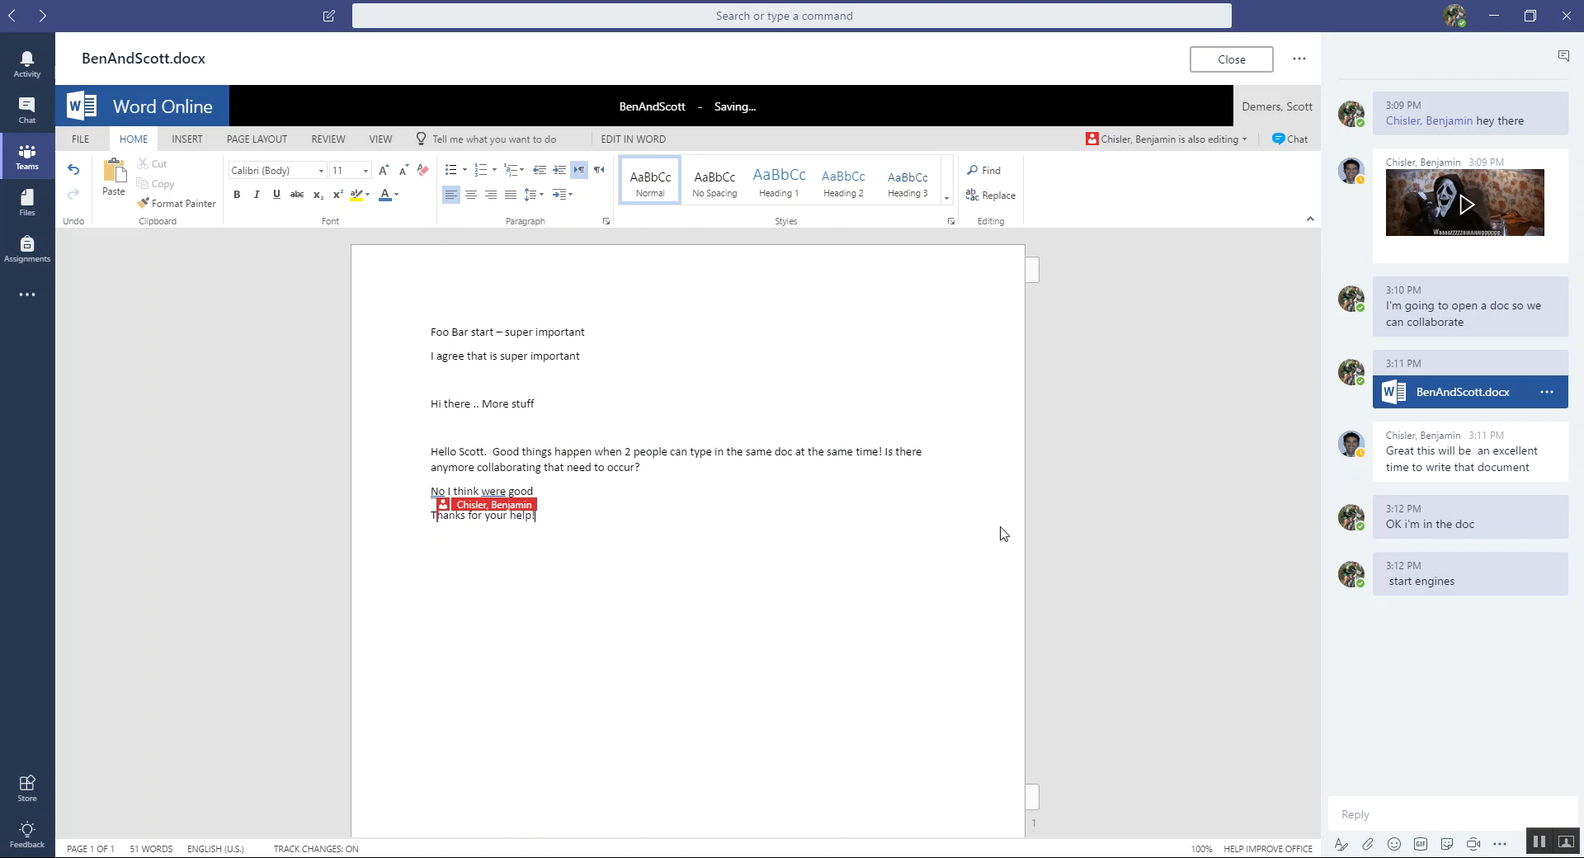
- Add "Always glad to get out before the questions on monetary policy come up." and start "Your Welcome!"
click(614, 526)
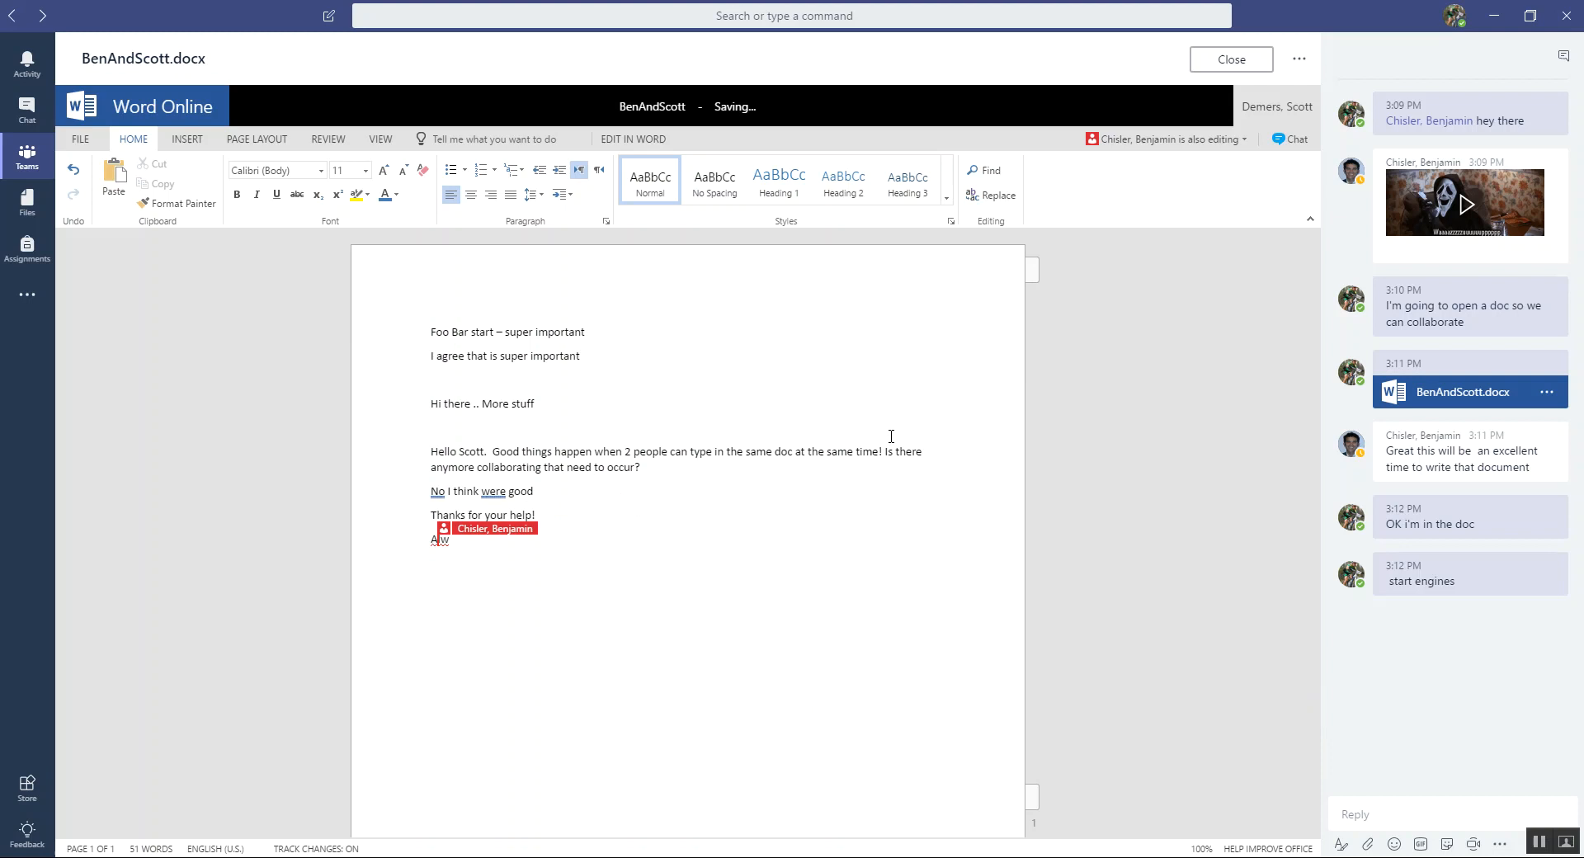
text(lways g)
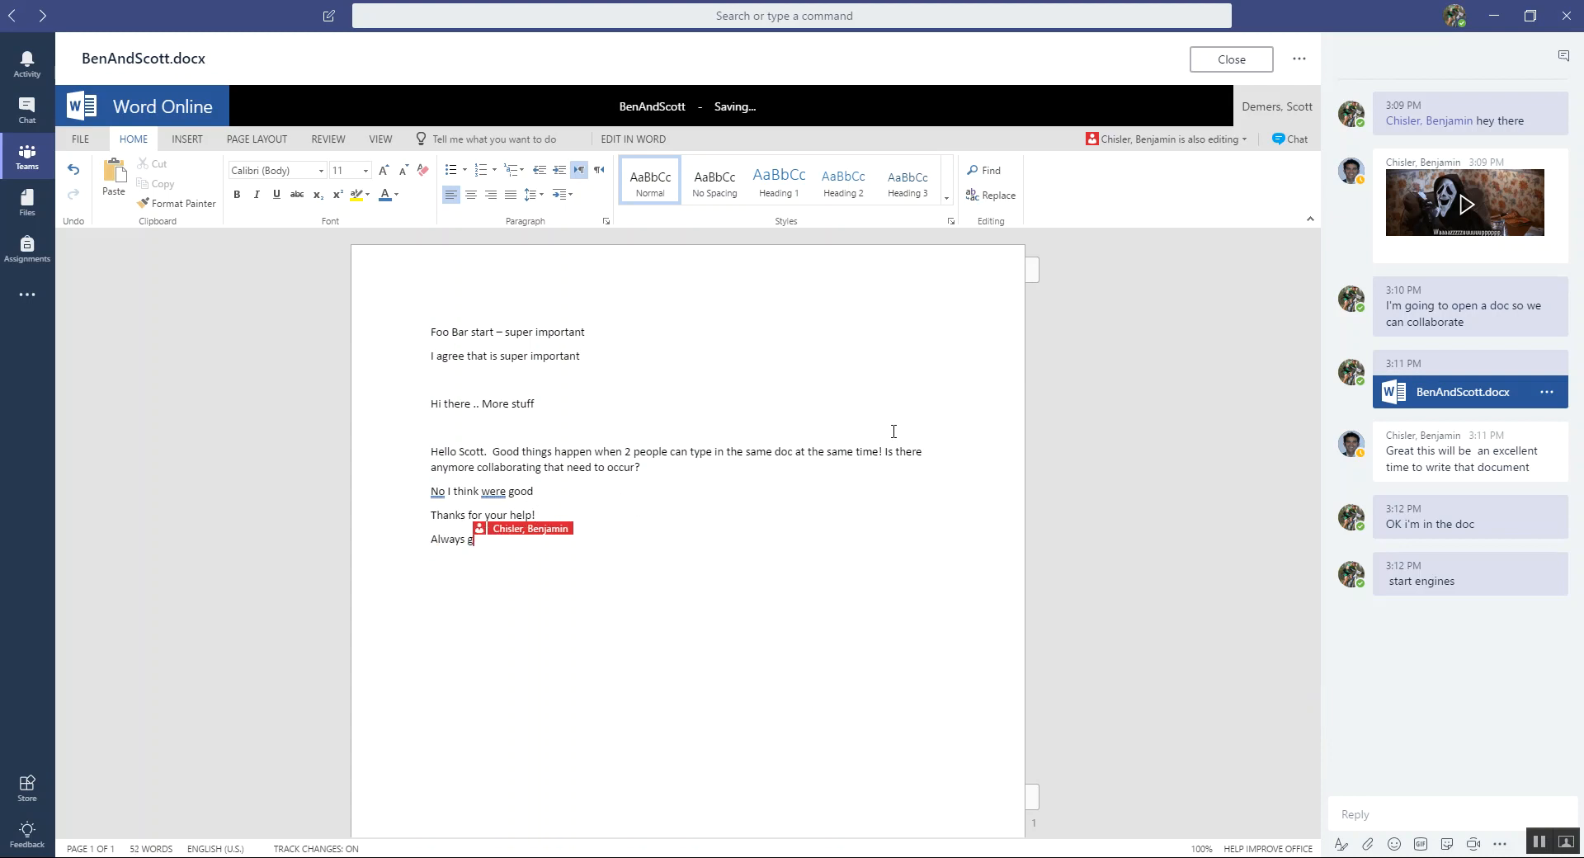
text(lad to ge)
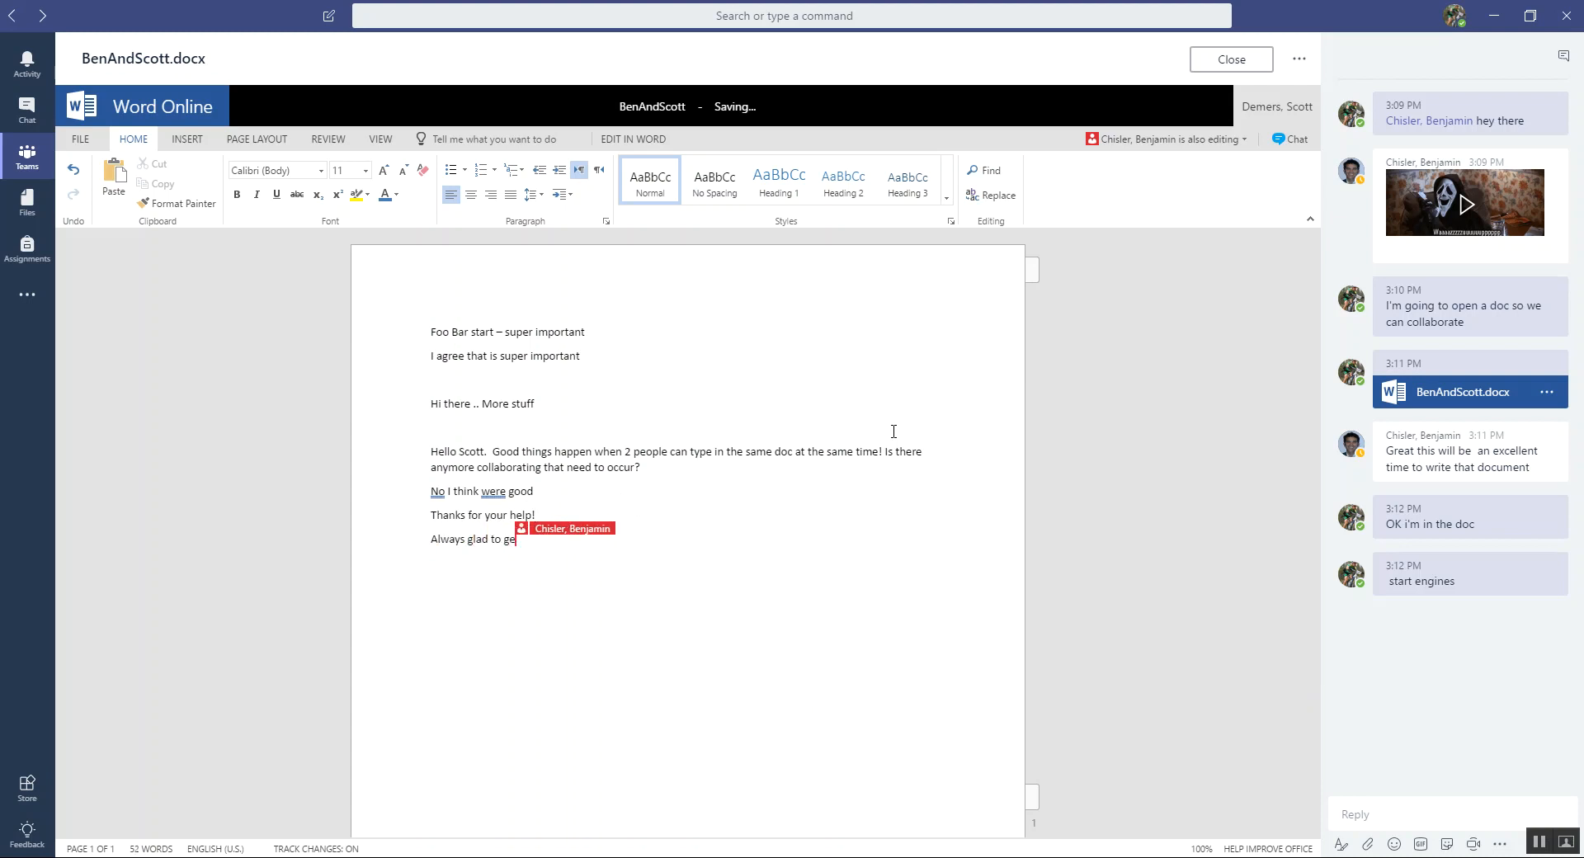
text(t out before the q)
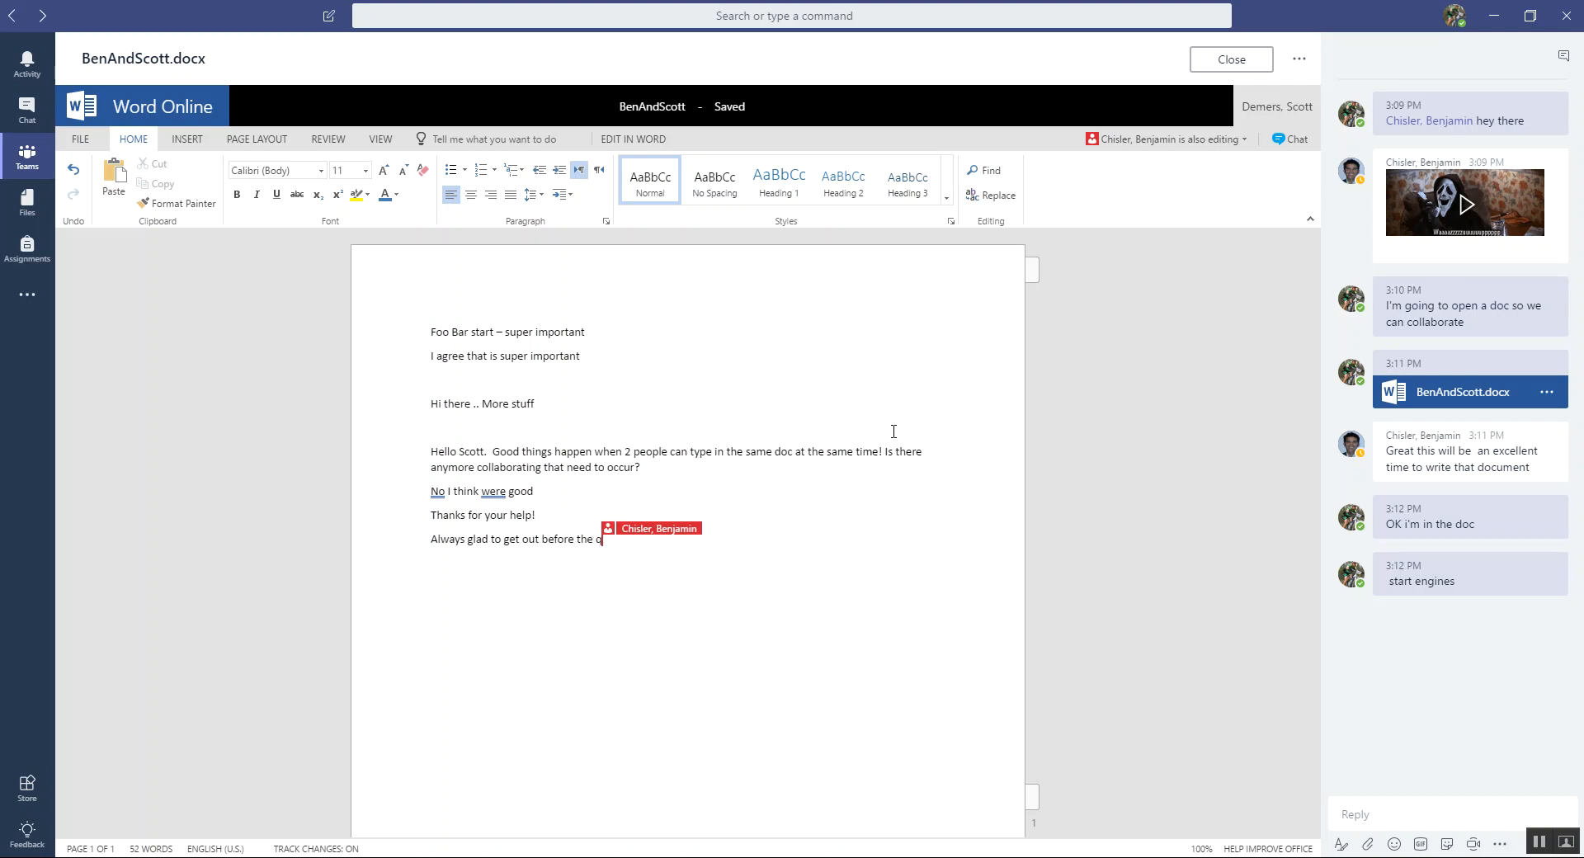
text(uestions o)
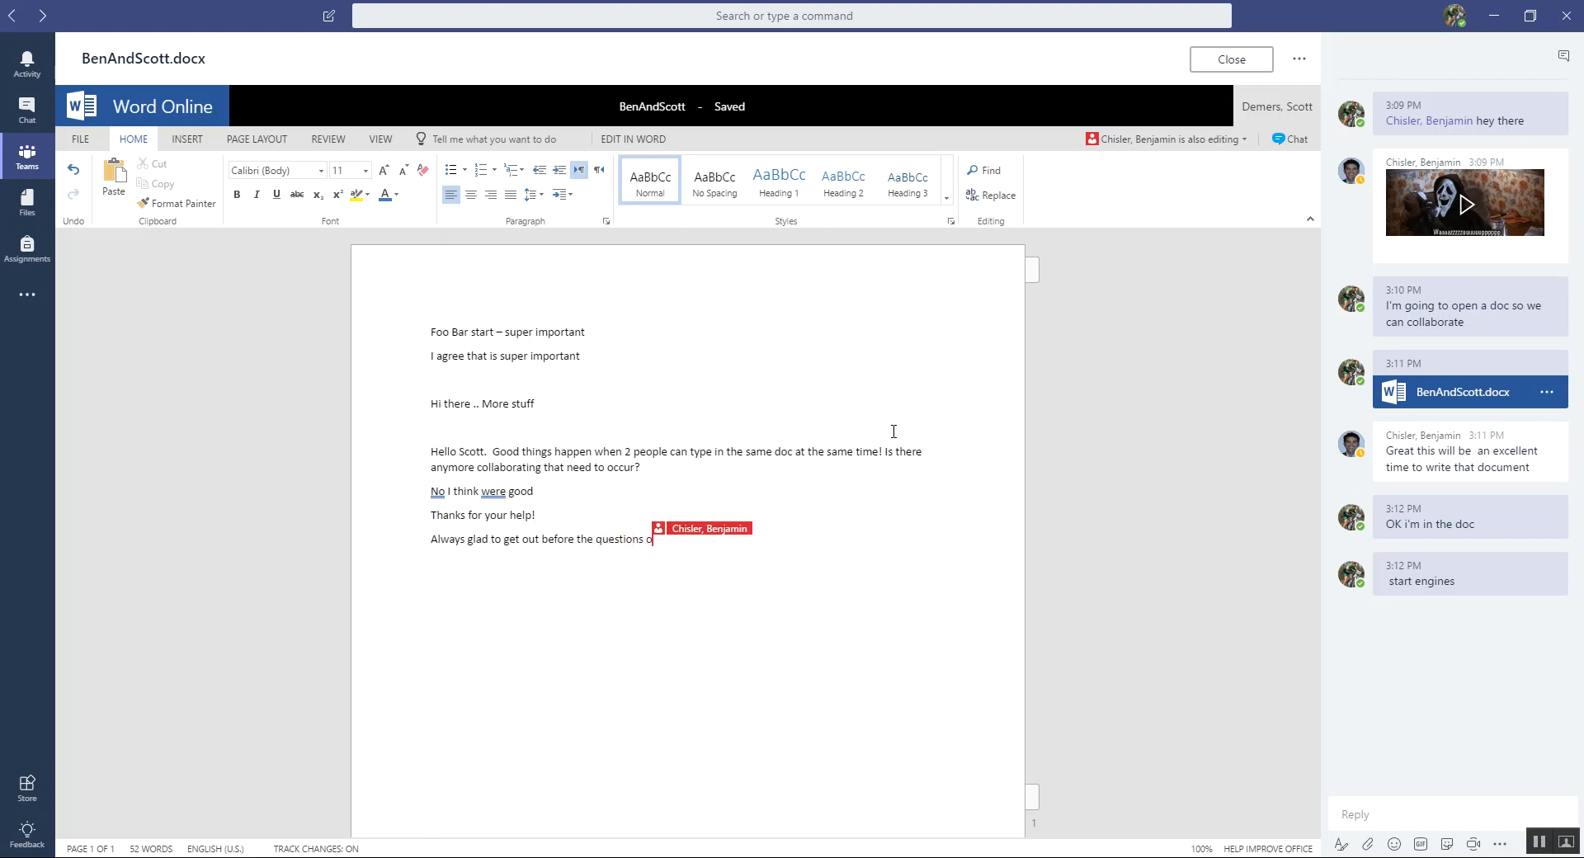
text(on mor)
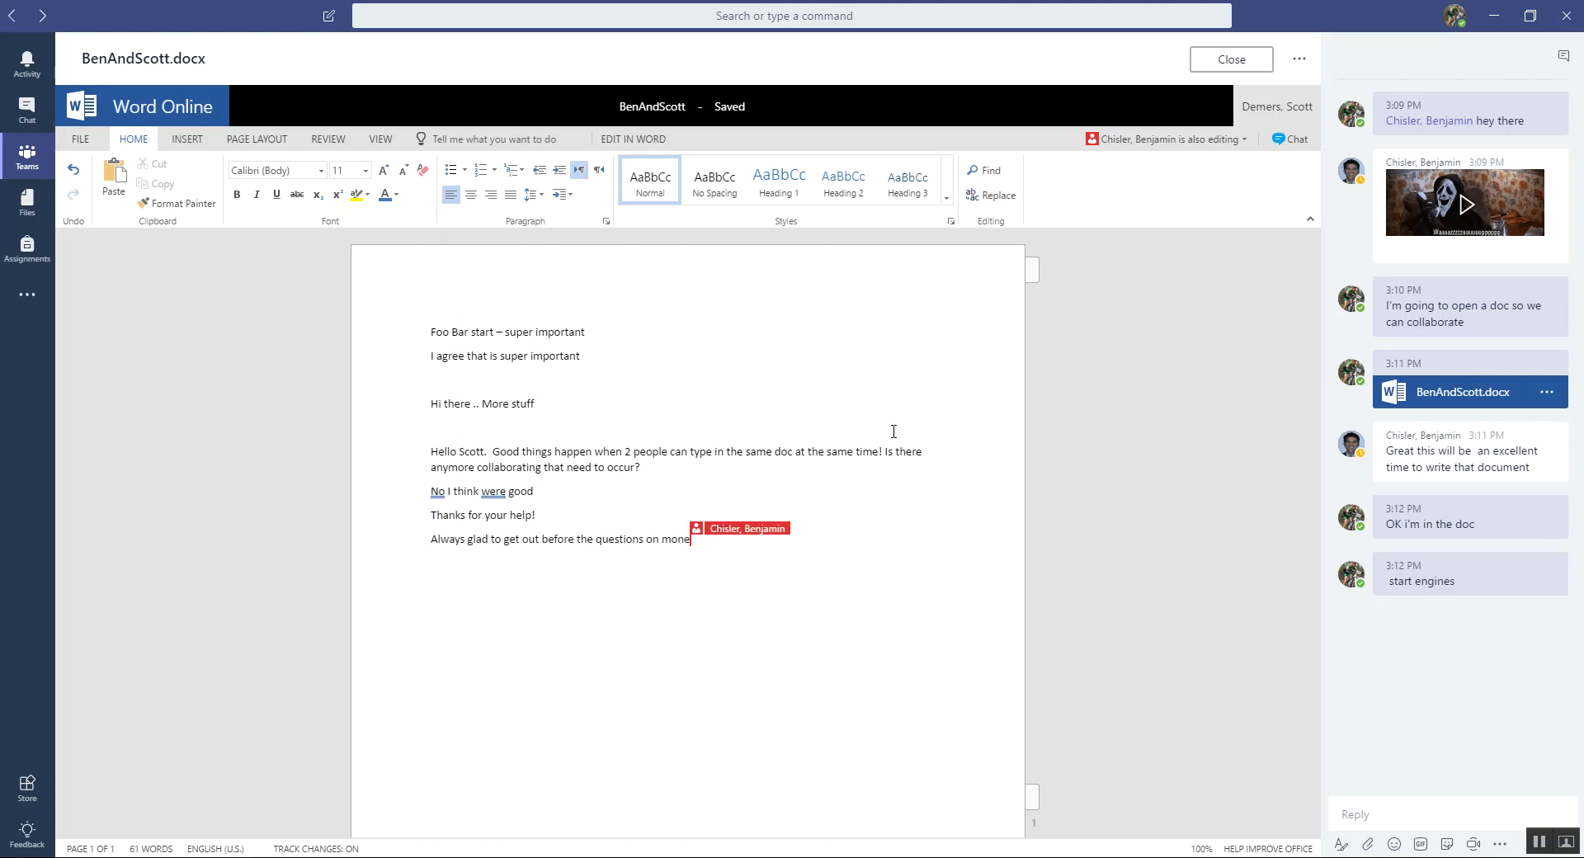
text(ta)
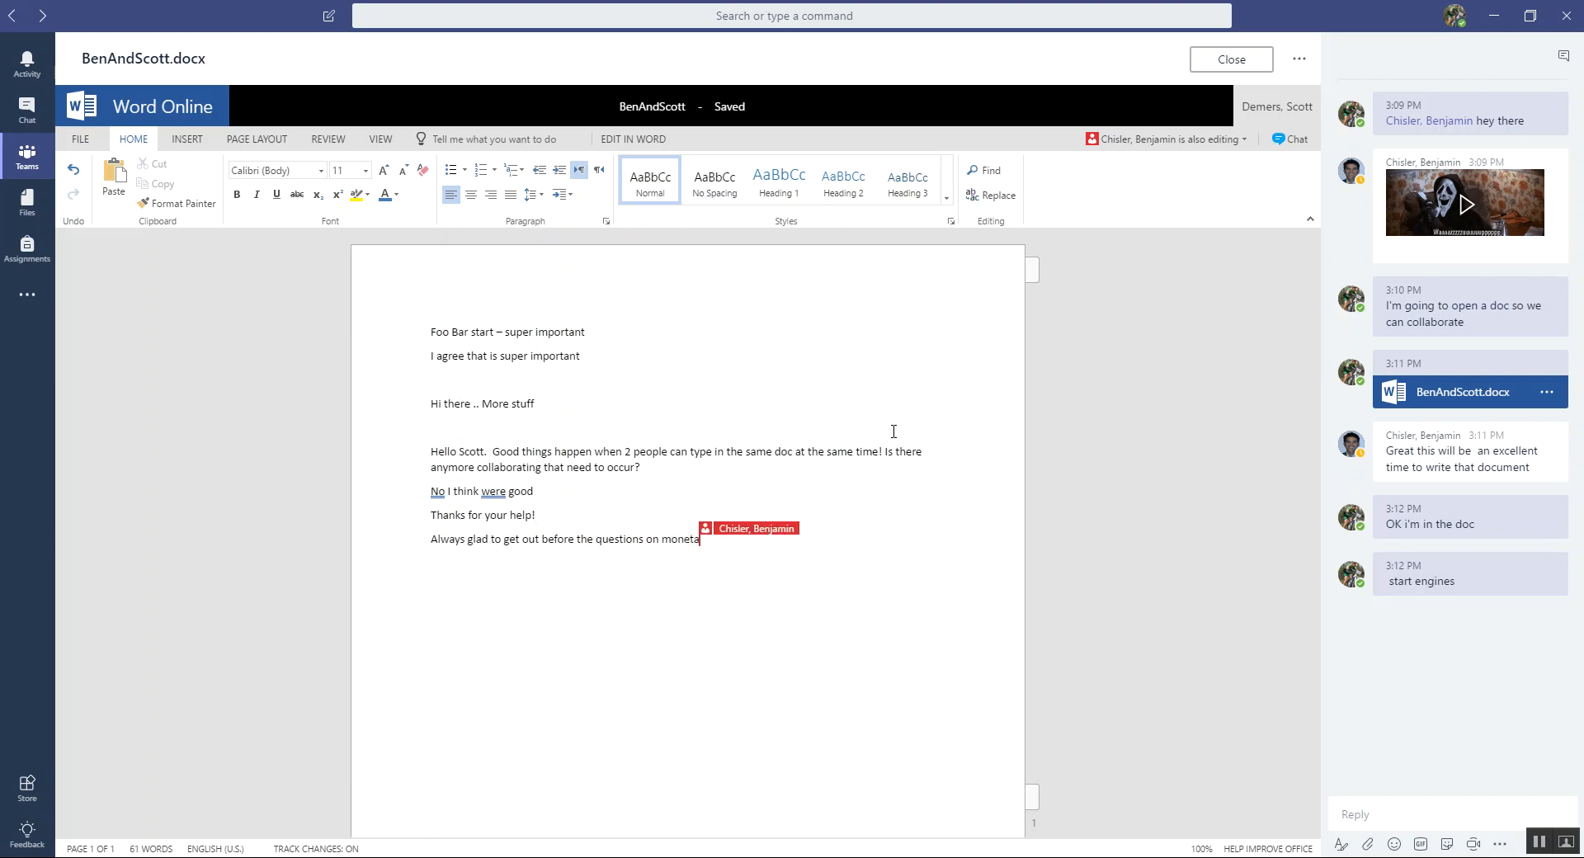
text(ry policy come up.)
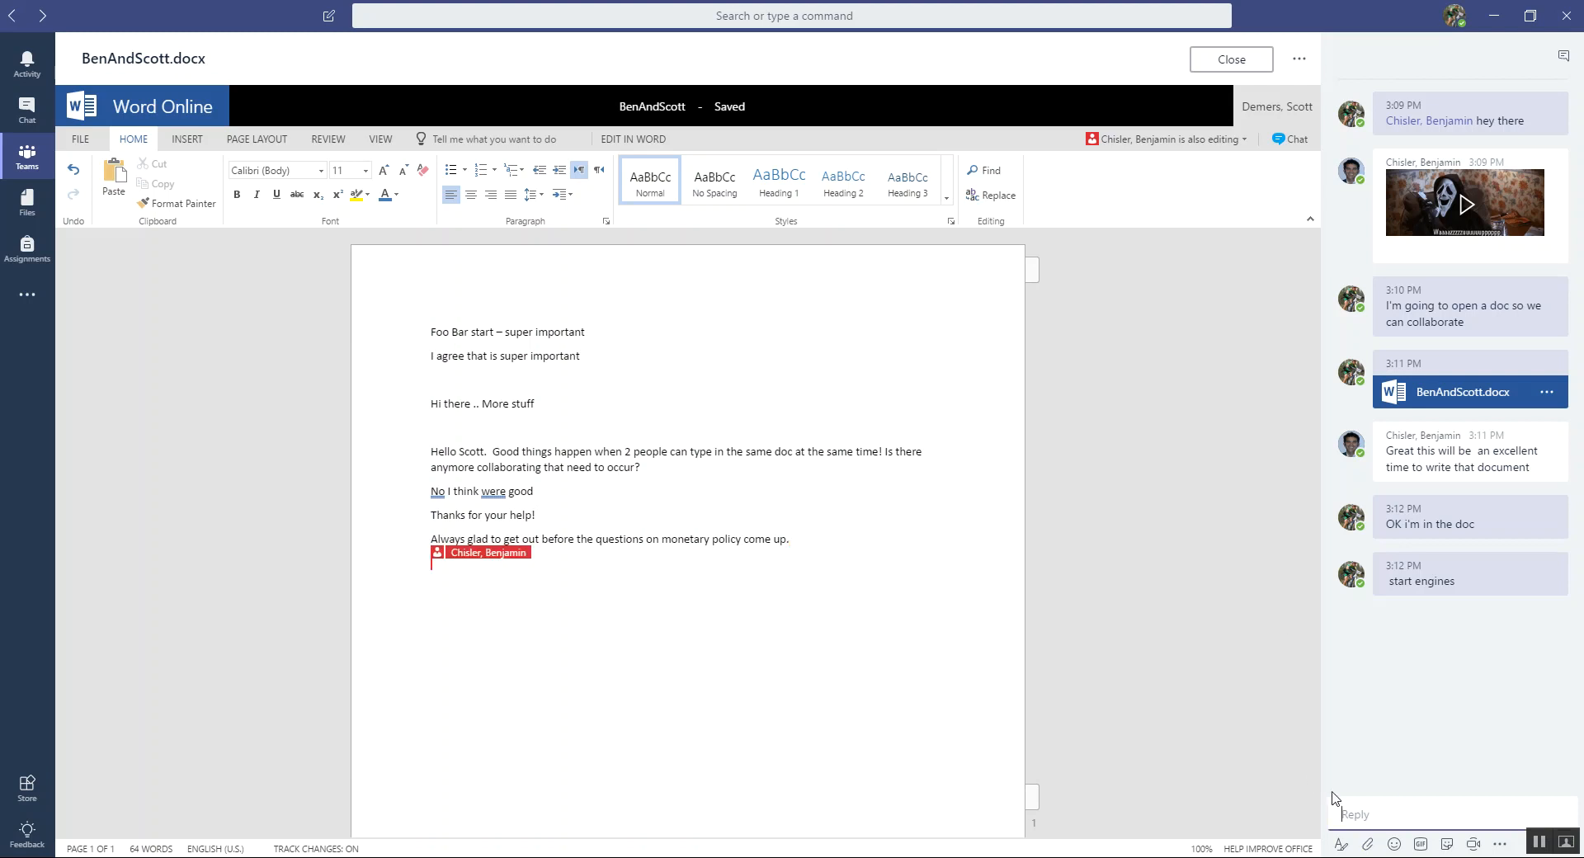
text(Your Welcome!)
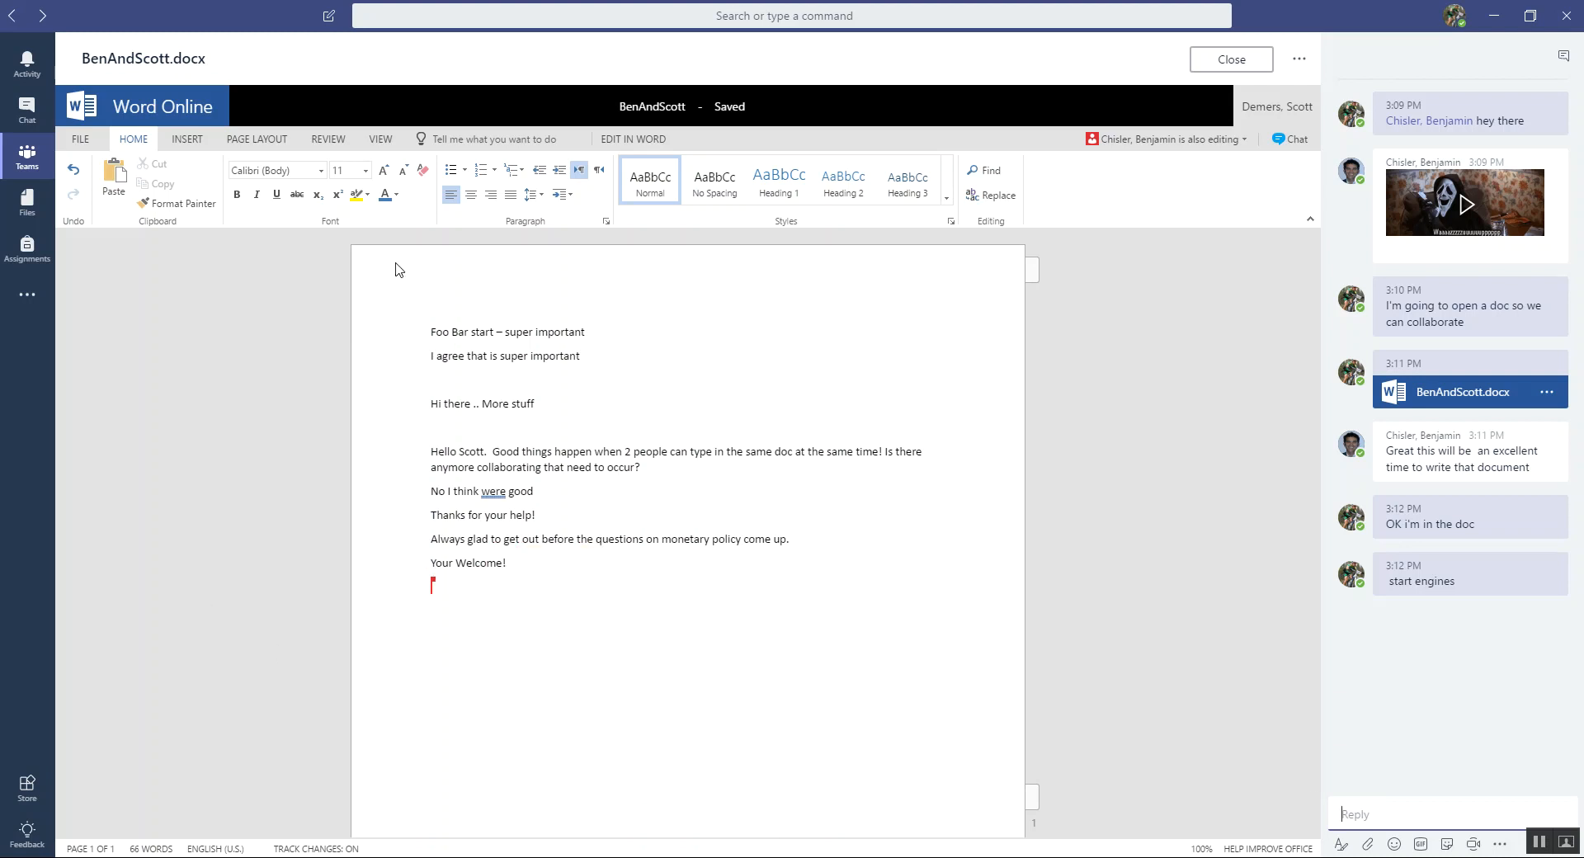
mouse_move(1231, 39)
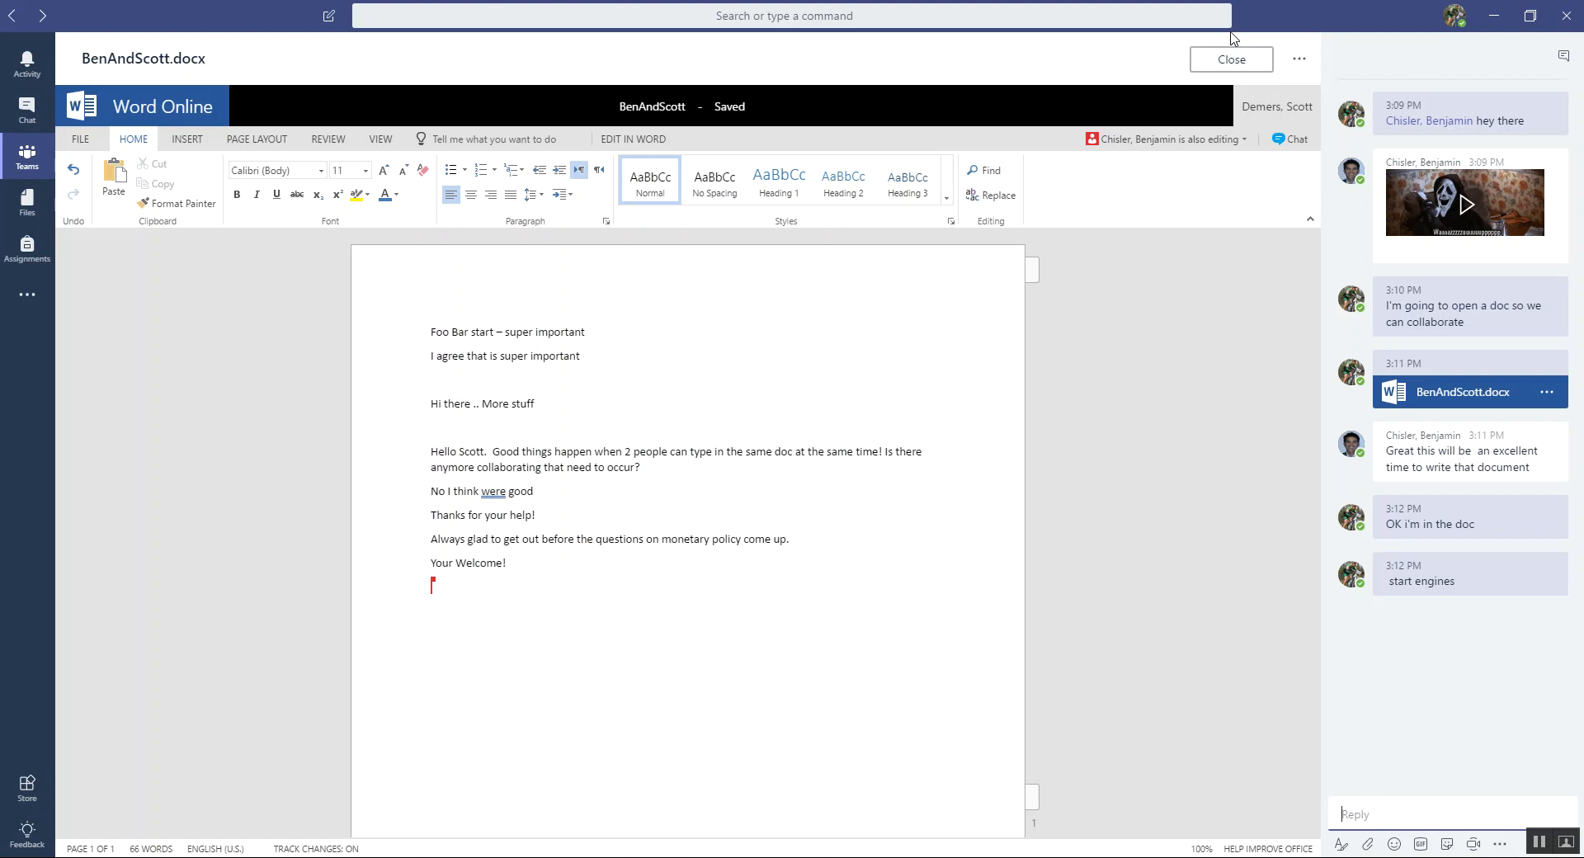